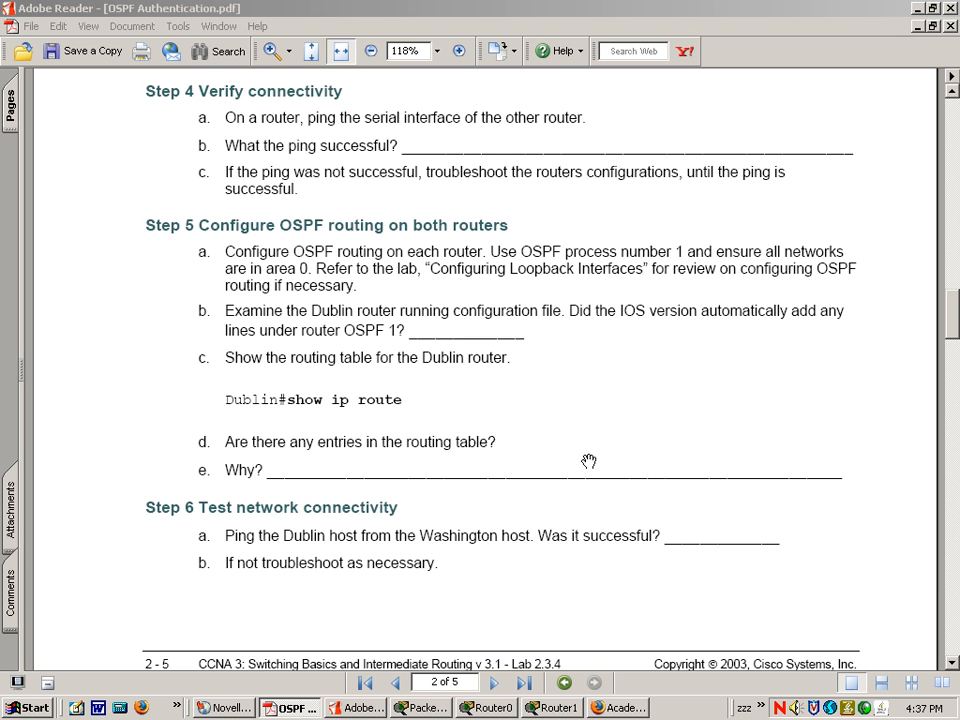
pyautogui.moveTo(563, 660)
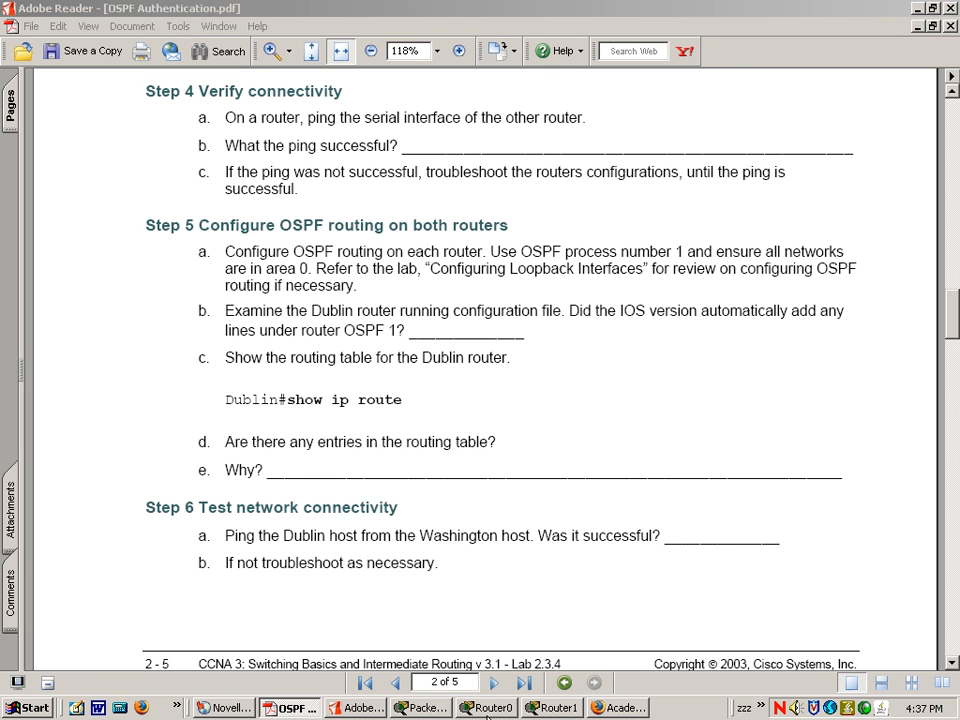
# Leave the lab handout PDF and bring up Router0's console and the Packet Tracer window
pyautogui.click(490, 707)
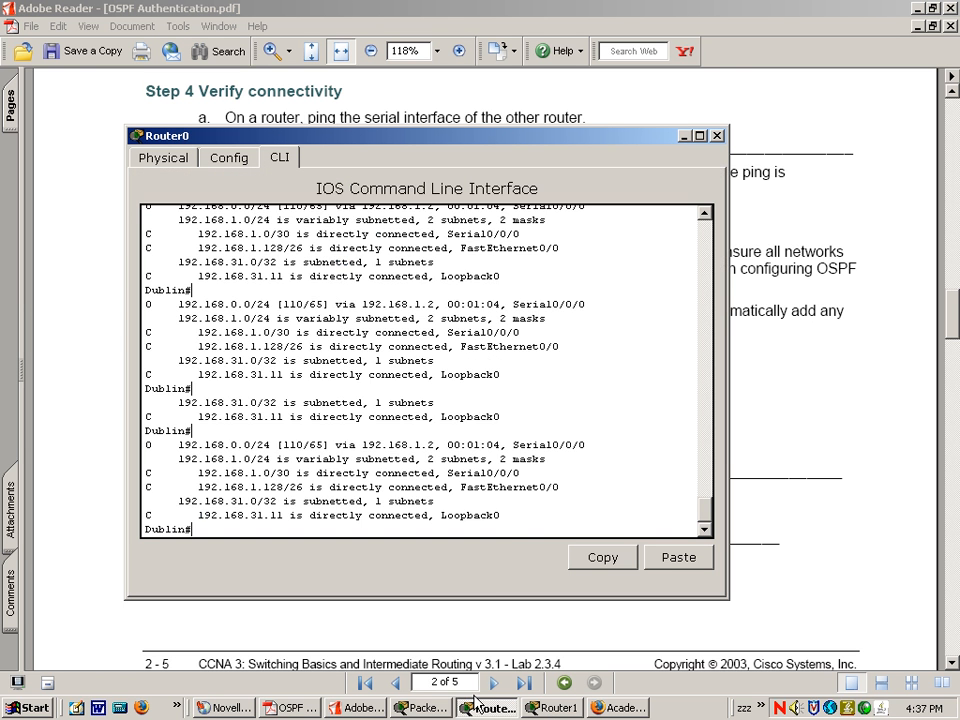
pyautogui.click(421, 707)
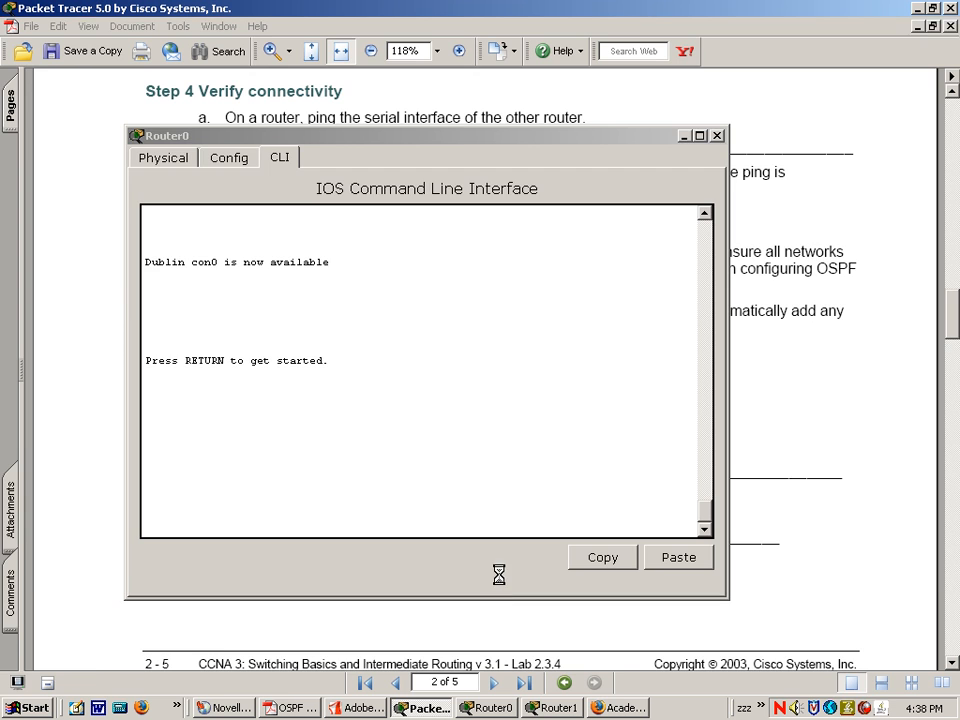
pyautogui.click(421, 707)
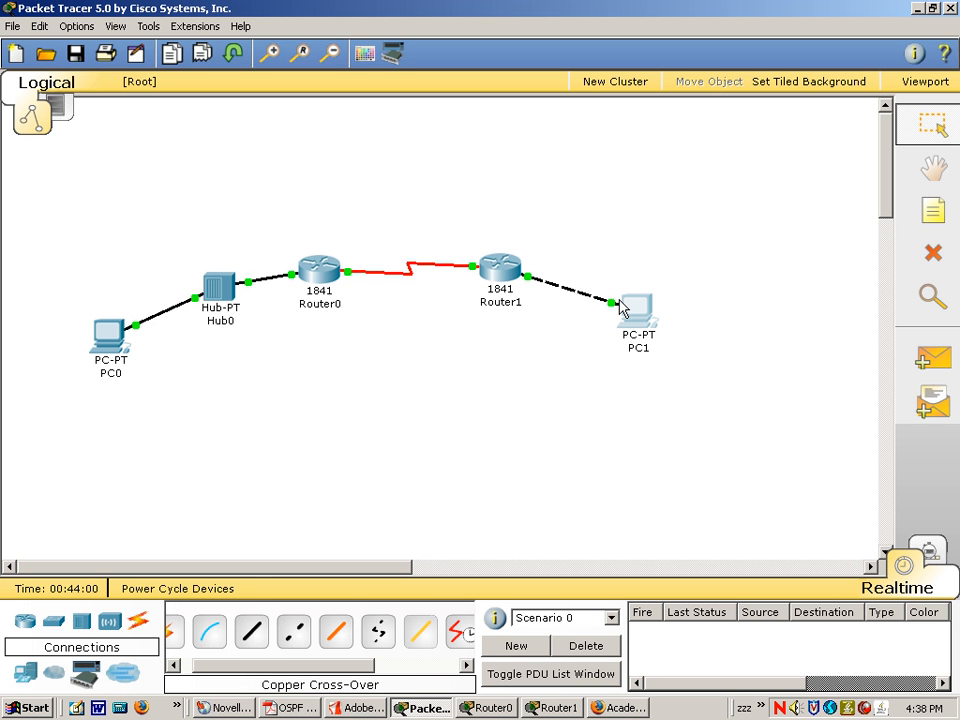
pyautogui.moveTo(419, 352)
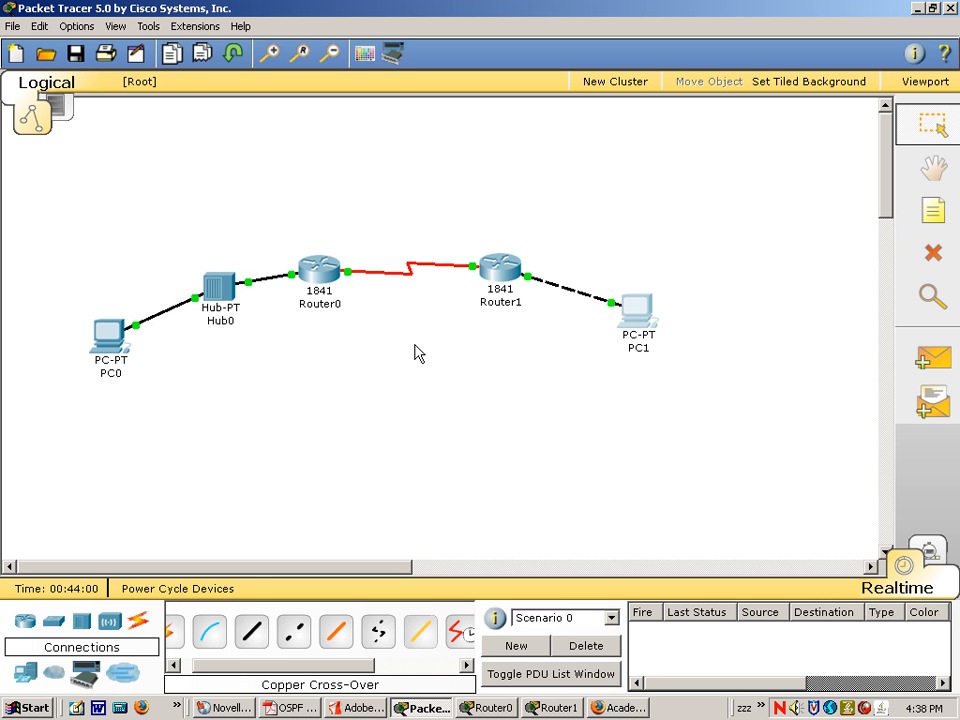
# In PC1's Desktop IP Configuration, enter 192.168.0.2, mask 255.255.255.0, gateway 192.168.0.1
pyautogui.doubleClick(638, 313)
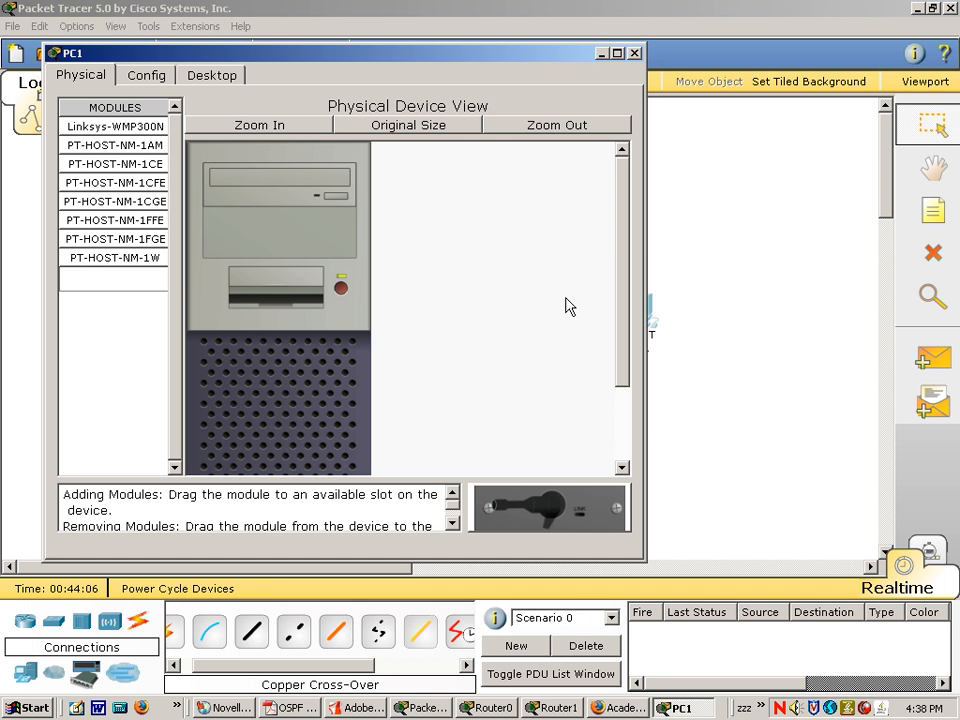
pyautogui.click(146, 75)
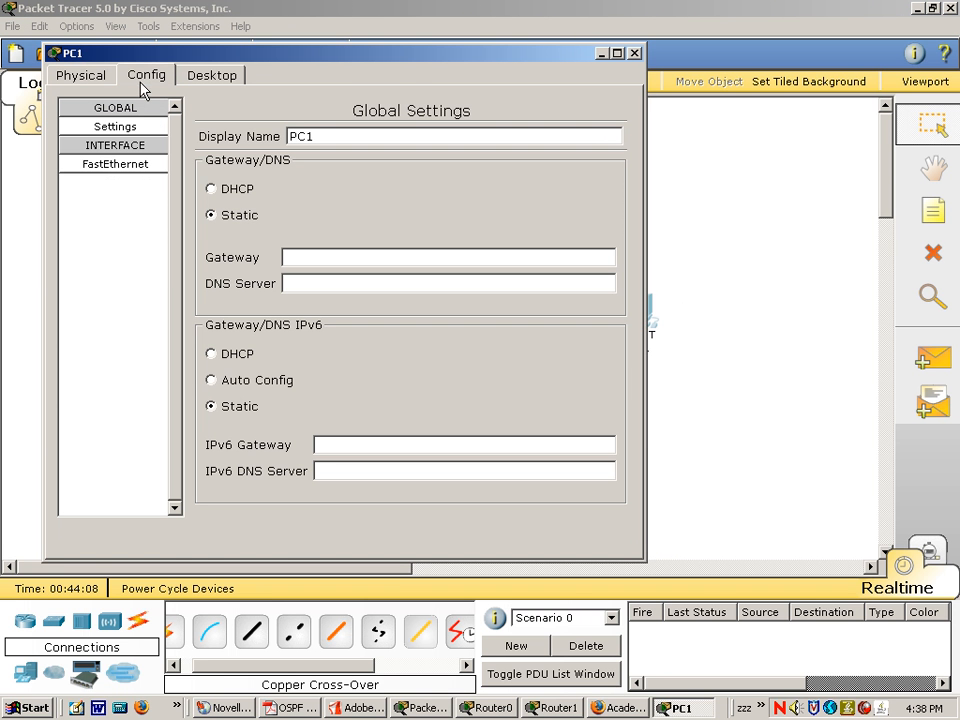
pyautogui.moveTo(180, 138)
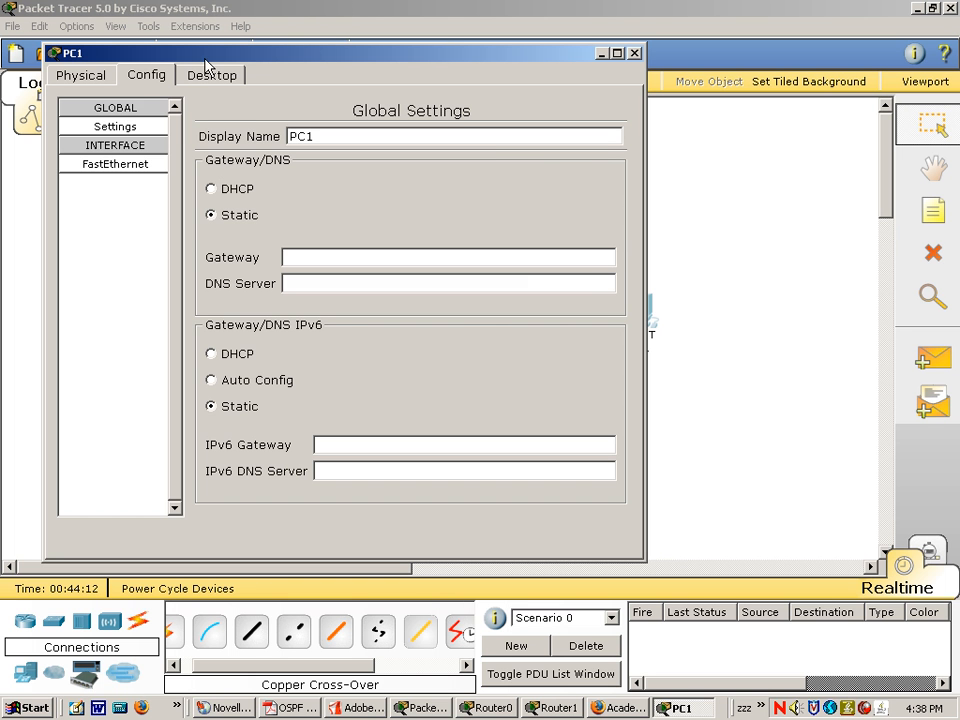
pyautogui.click(211, 74)
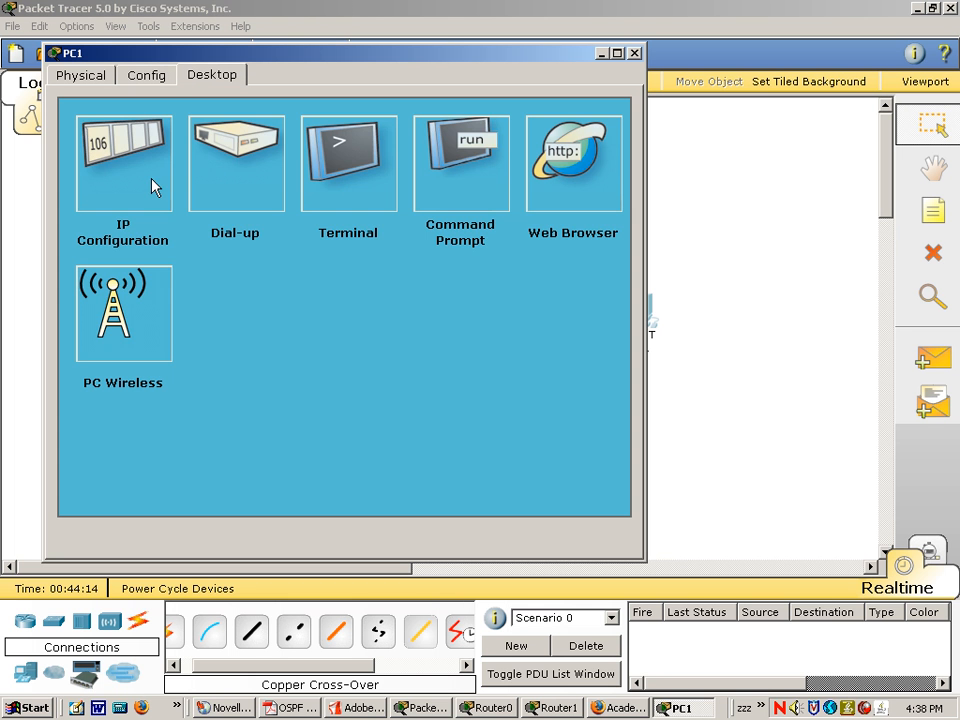
pyautogui.click(123, 162)
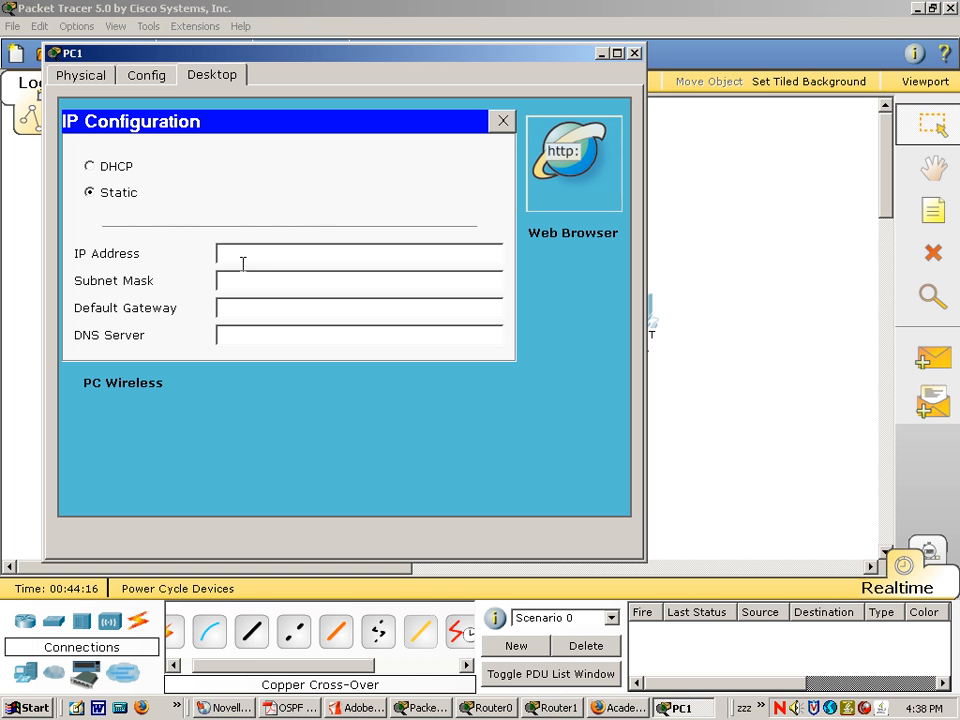
pyautogui.click(359, 254)
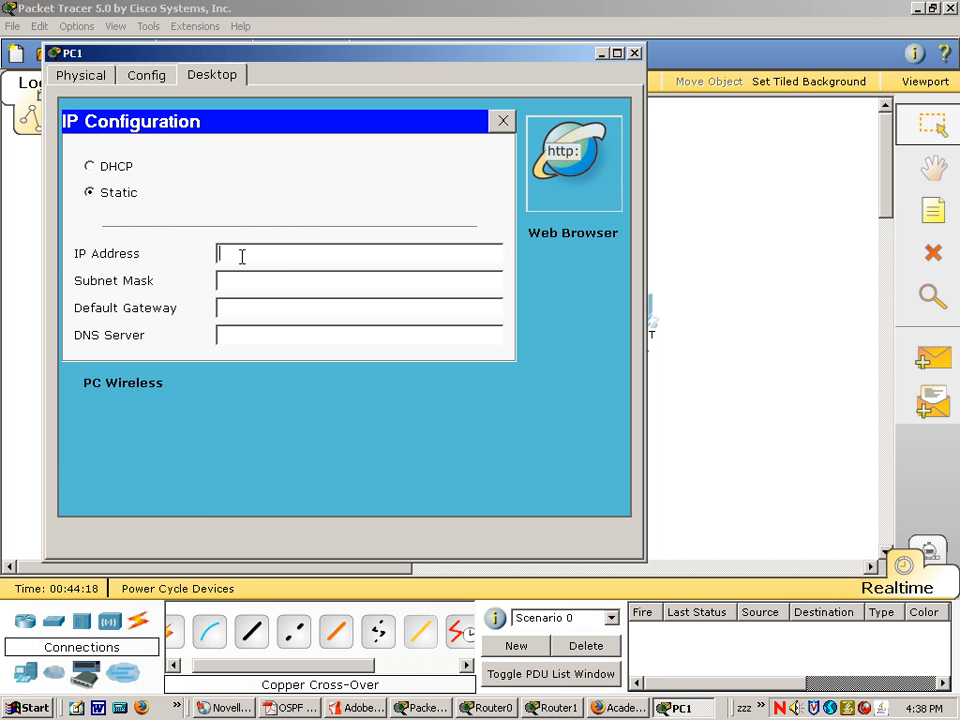
pyautogui.write('192.168.0.1')
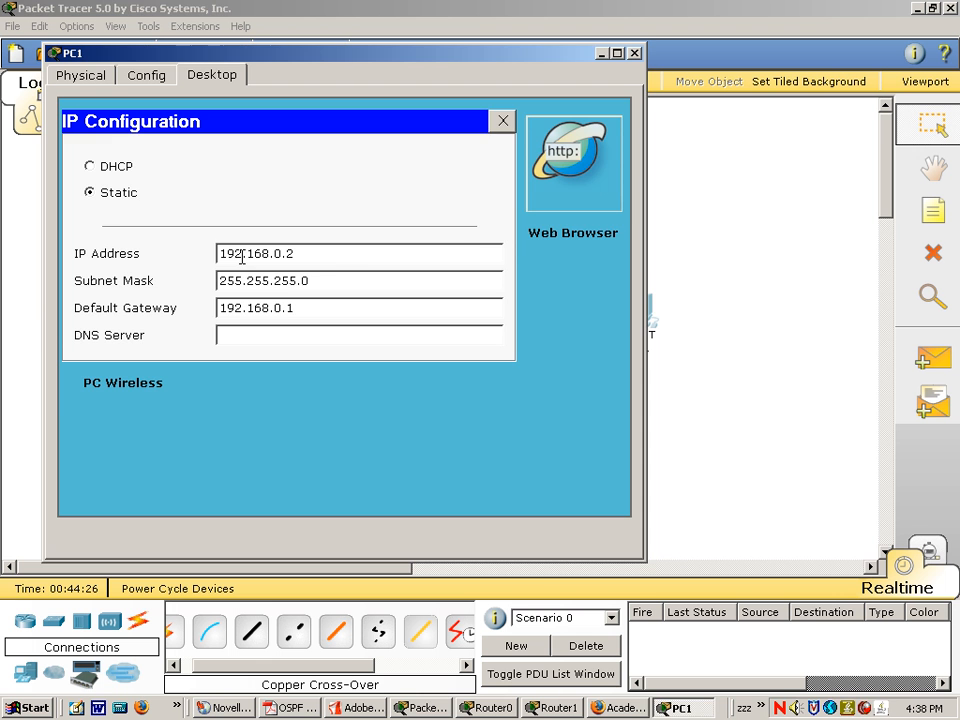
pyautogui.click(502, 121)
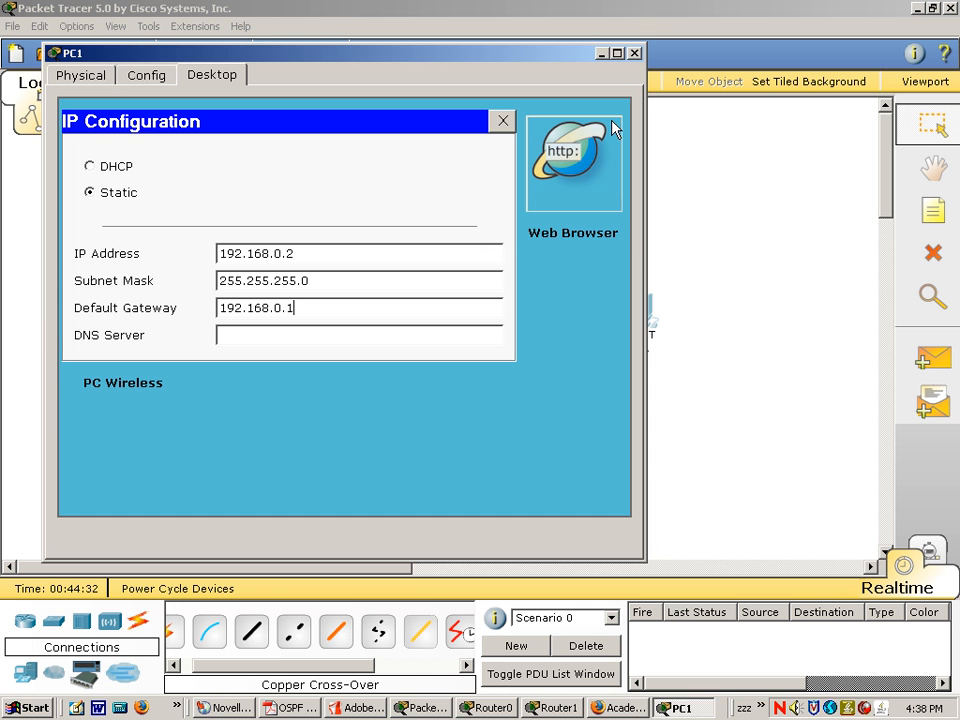
pyautogui.click(502, 121)
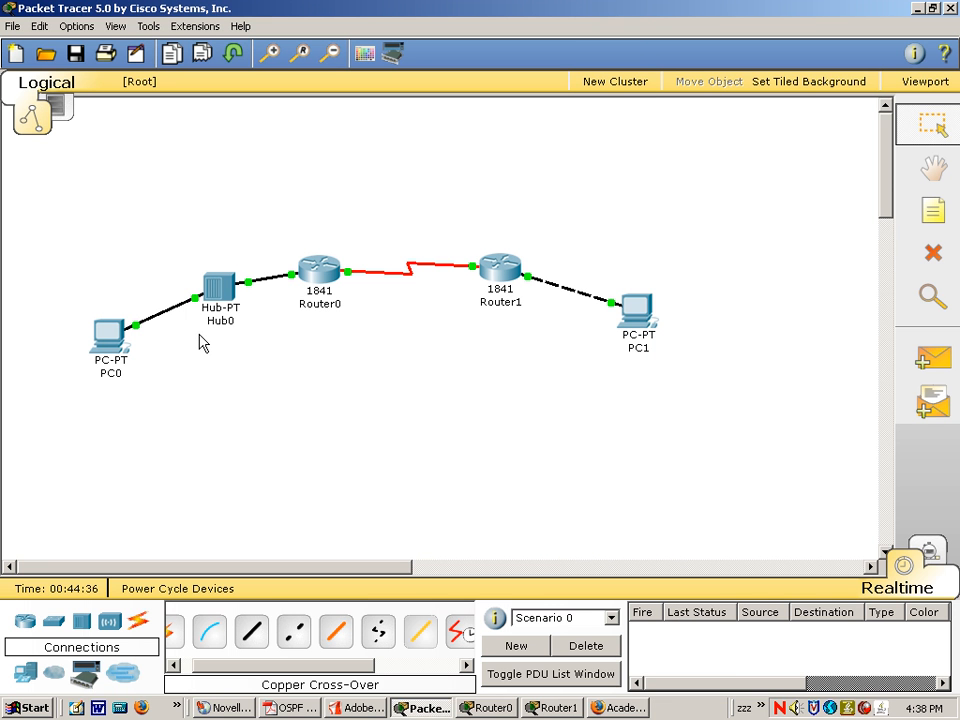
# In PC0's IP Configuration, enter 192.168.1.130, mask 255.255.255.192, gateway 192.168.1.129
pyautogui.doubleClick(110, 340)
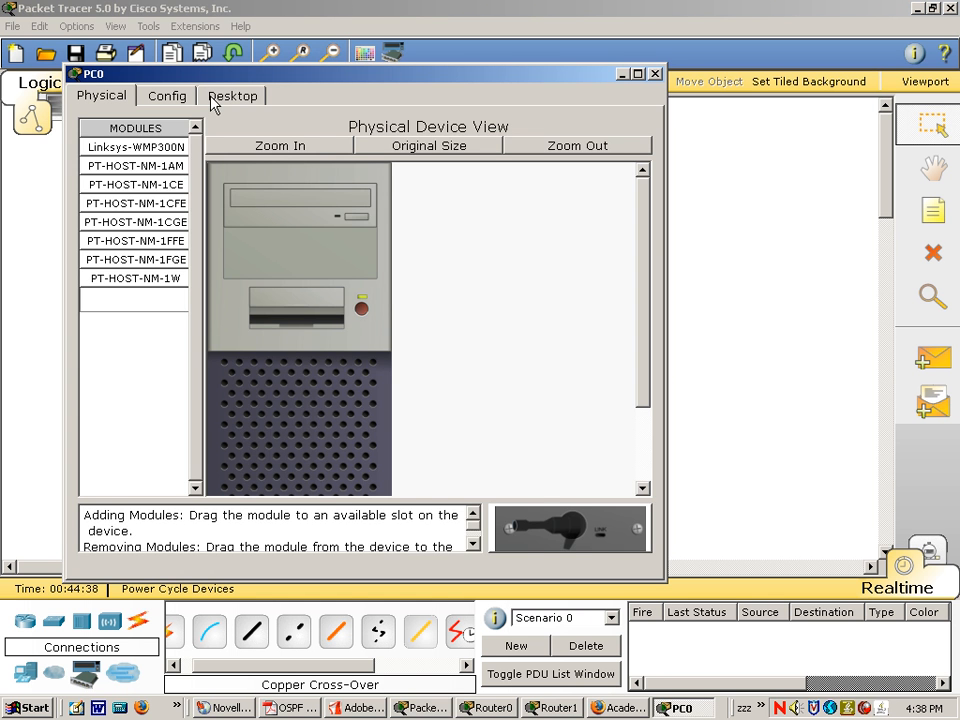
pyautogui.click(232, 95)
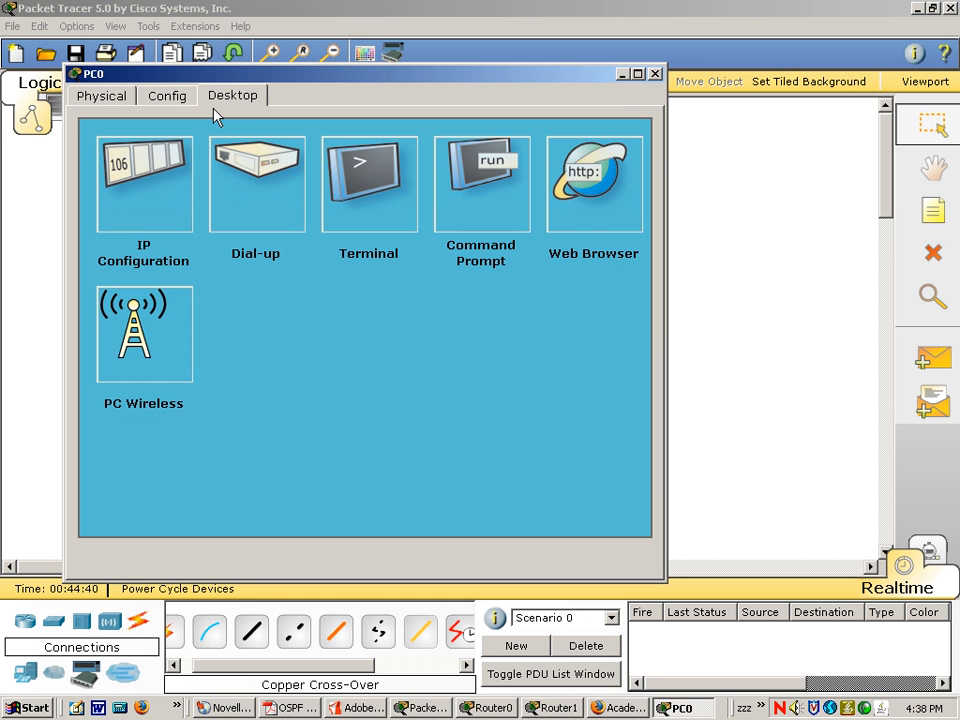
pyautogui.click(143, 185)
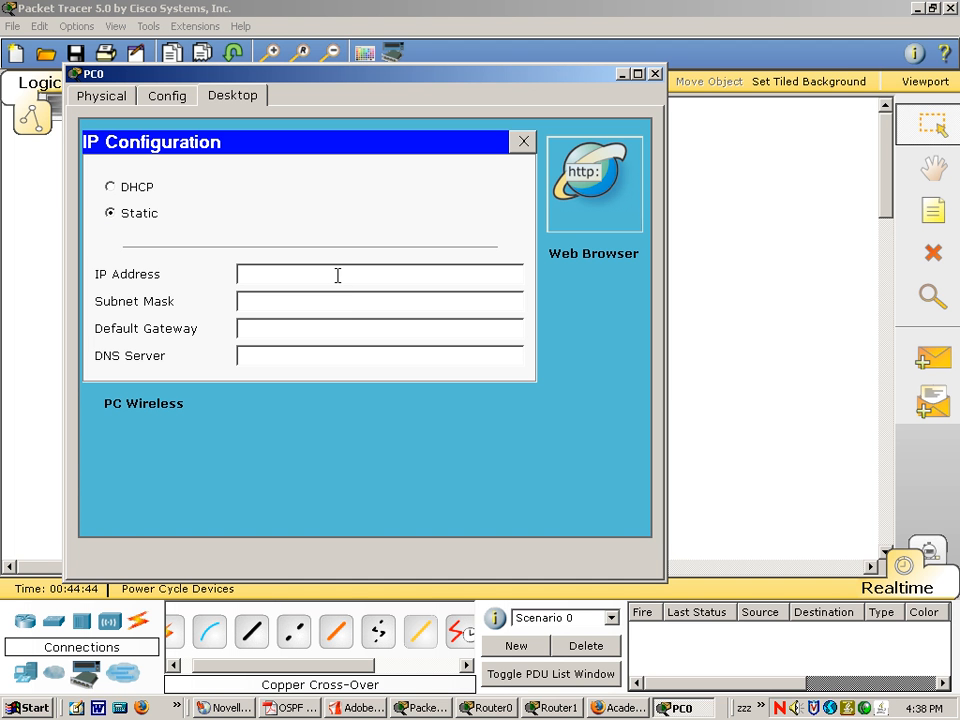
pyautogui.write('192.168.1.')
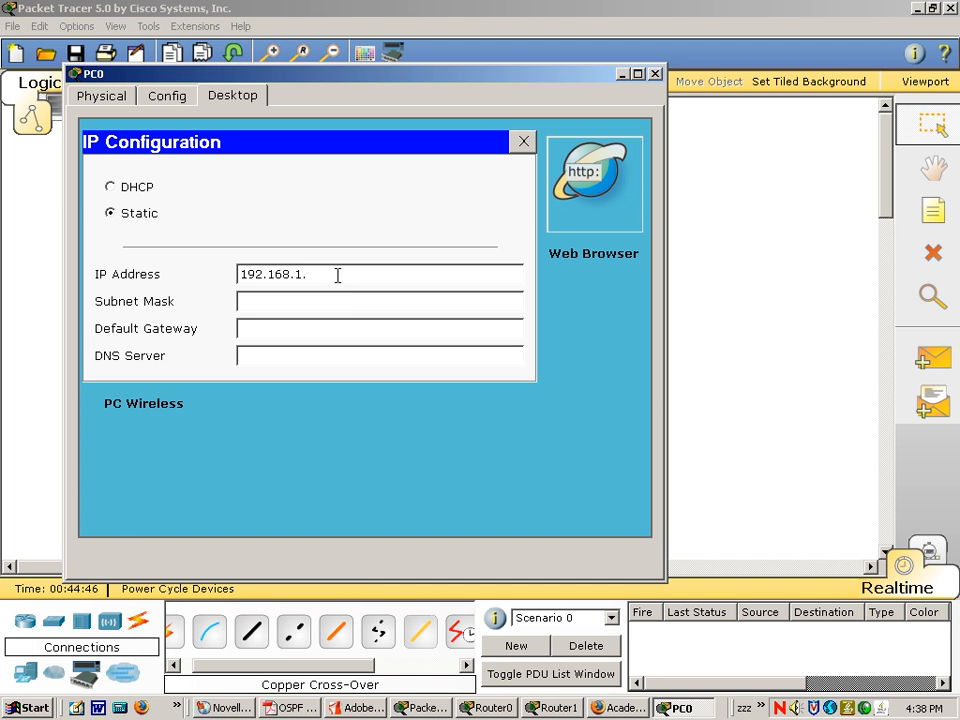
pyautogui.write('130')
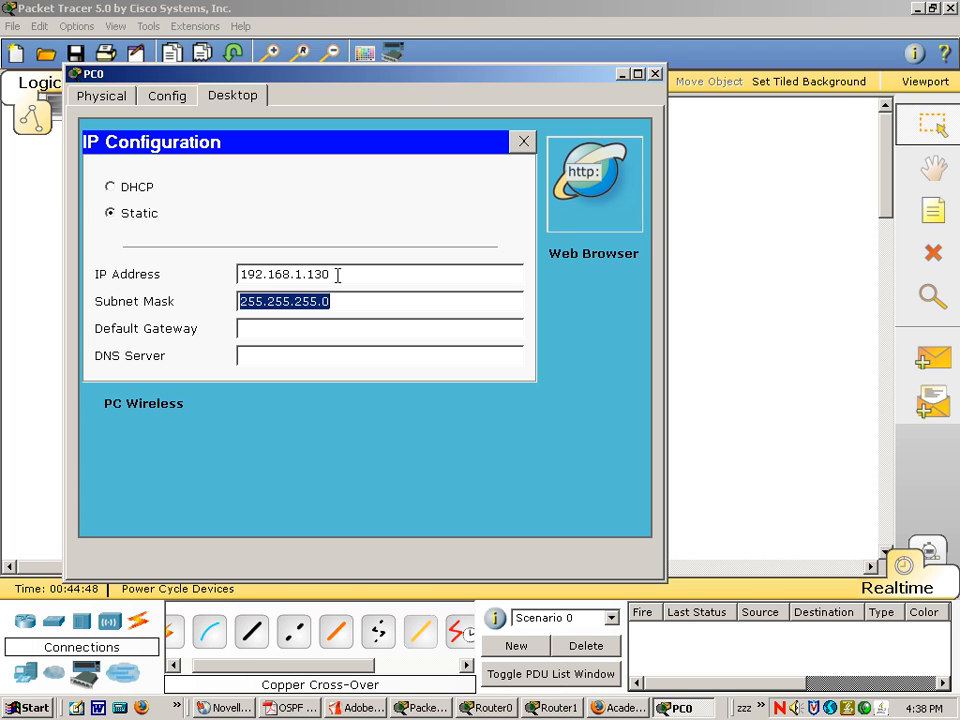
pyautogui.write('255.255.255.192')
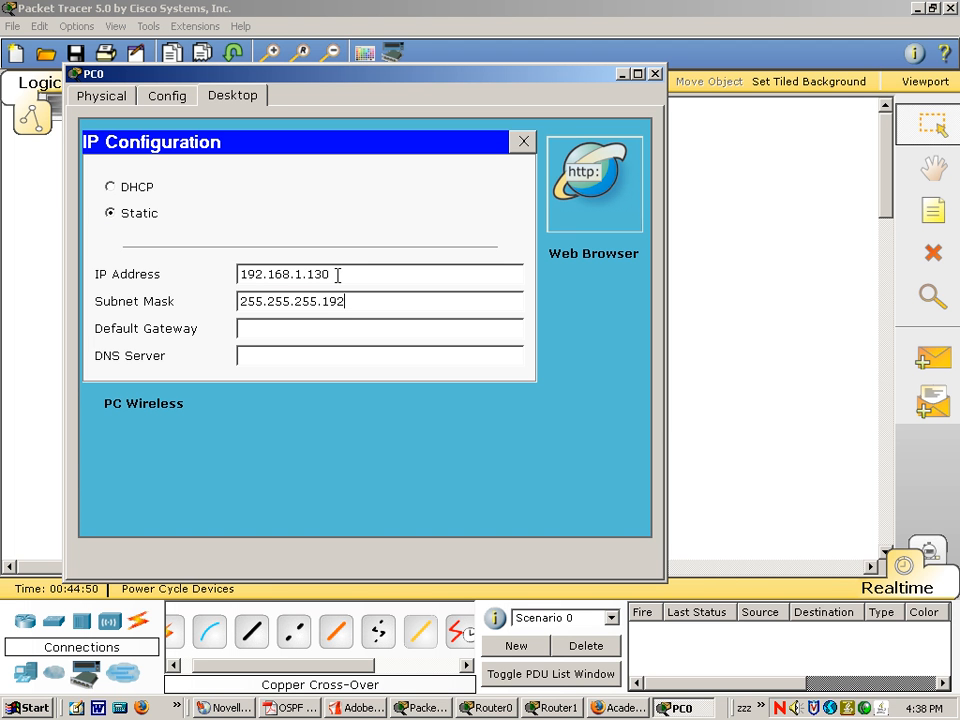
pyautogui.write('192.168.1.129')
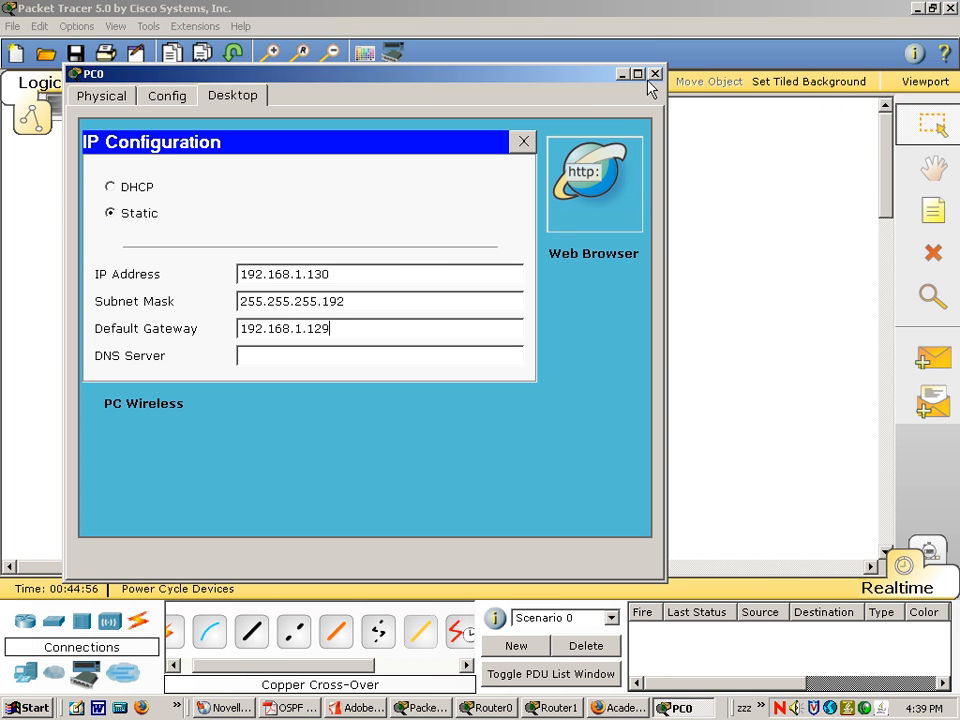
pyautogui.click(655, 74)
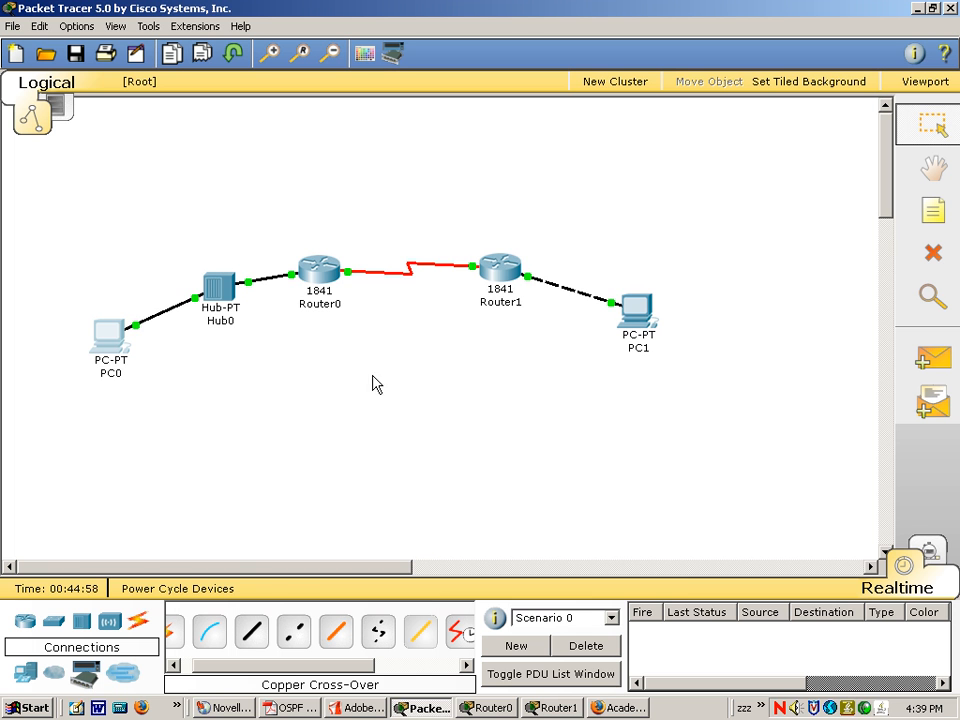
# From PC0's command prompt, ping PC1 at 192.168.0.2
pyautogui.doubleClick(110, 340)
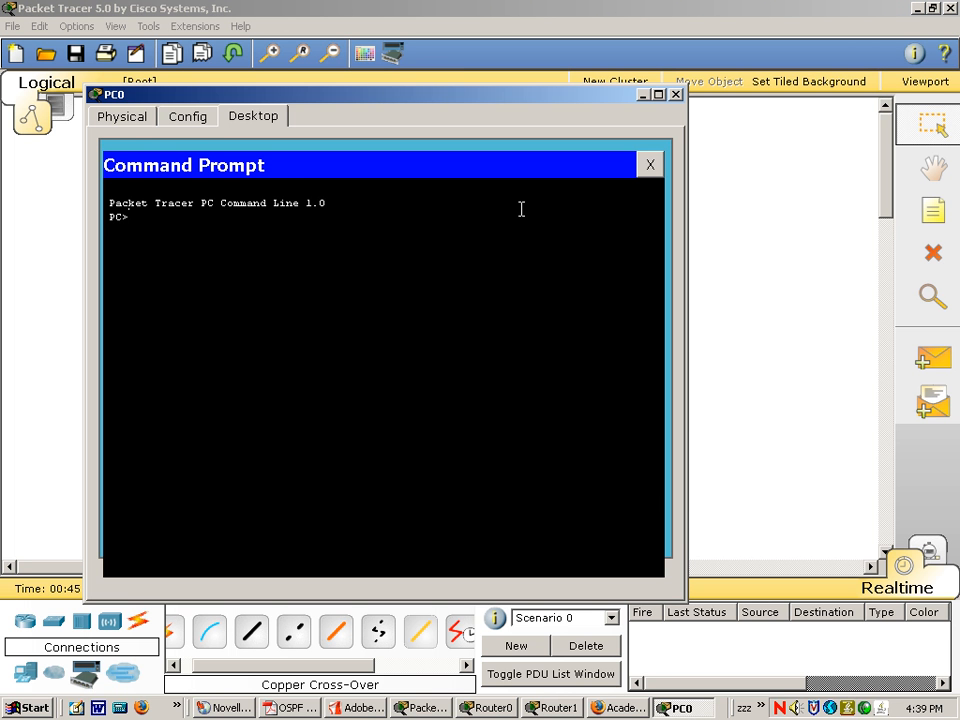
pyautogui.write('ping 192')
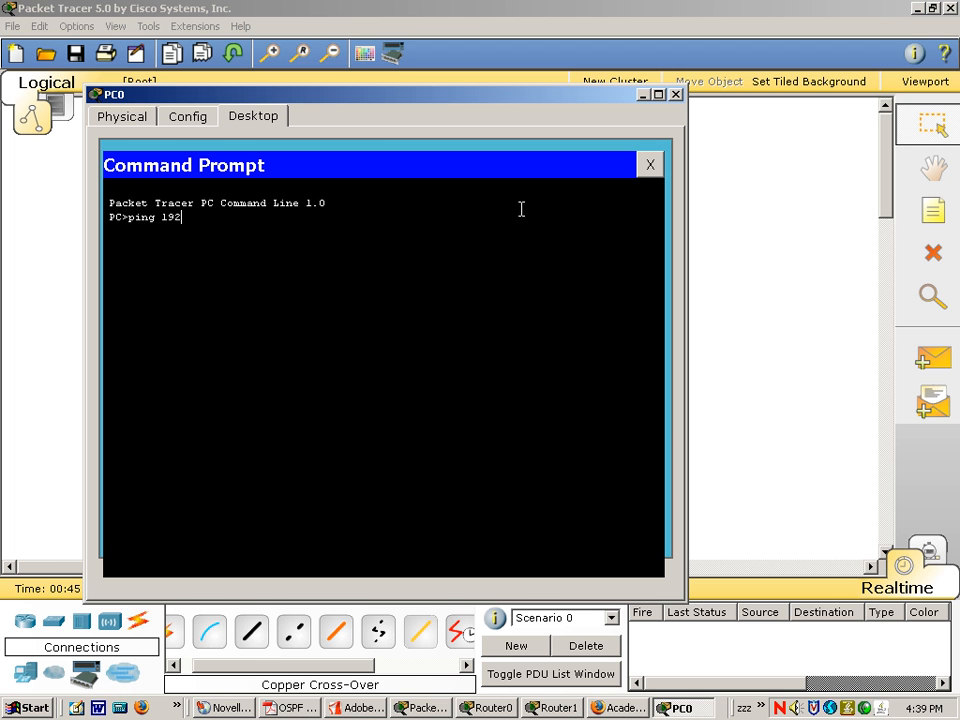
pyautogui.press('Return')
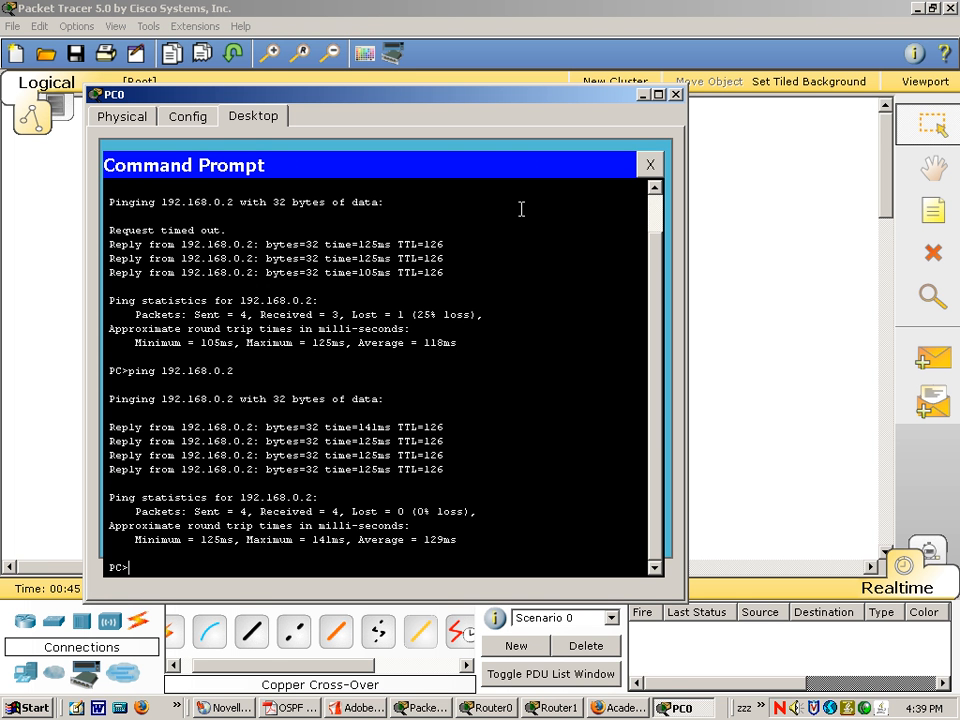
pyautogui.moveTo(663, 122)
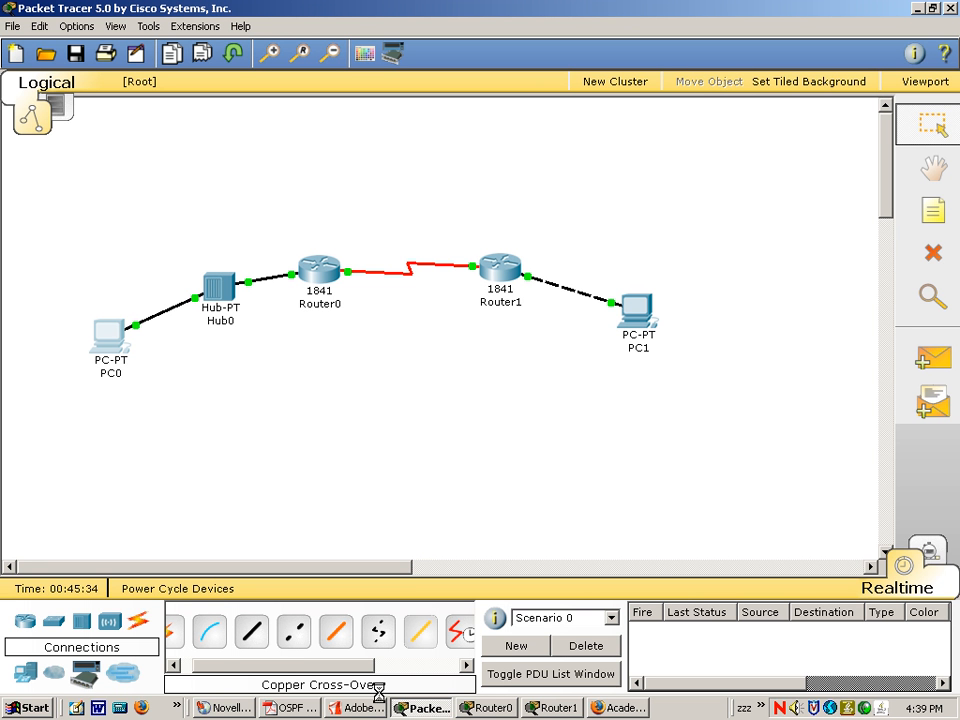
# Show the handout's Step 7 authentication page and place the Dublin console to its right
pyautogui.click(356, 707)
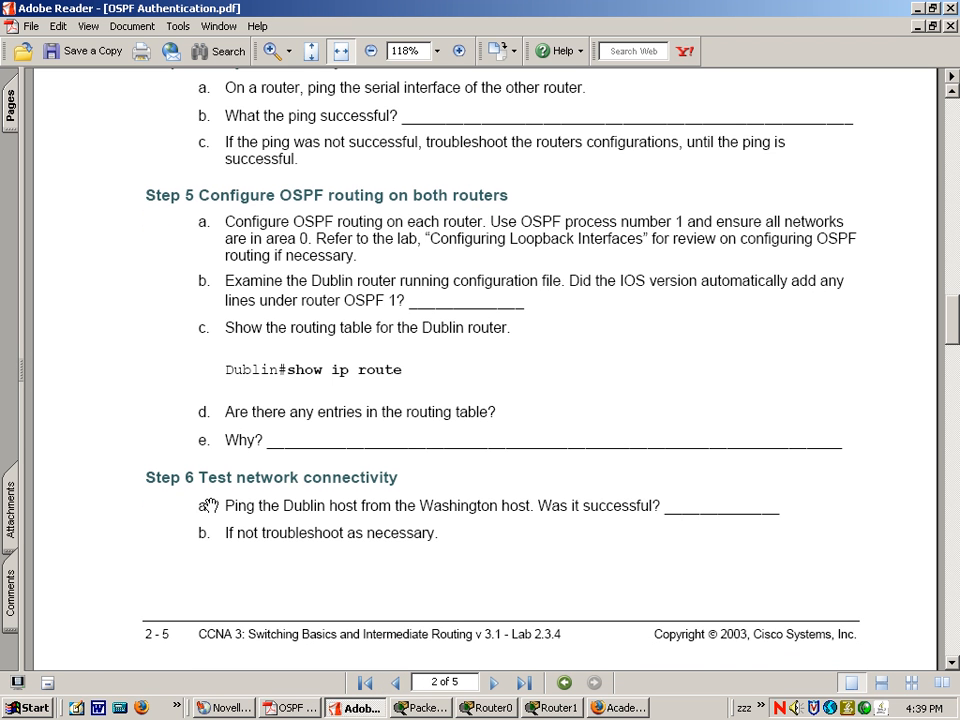
pyautogui.click(493, 683)
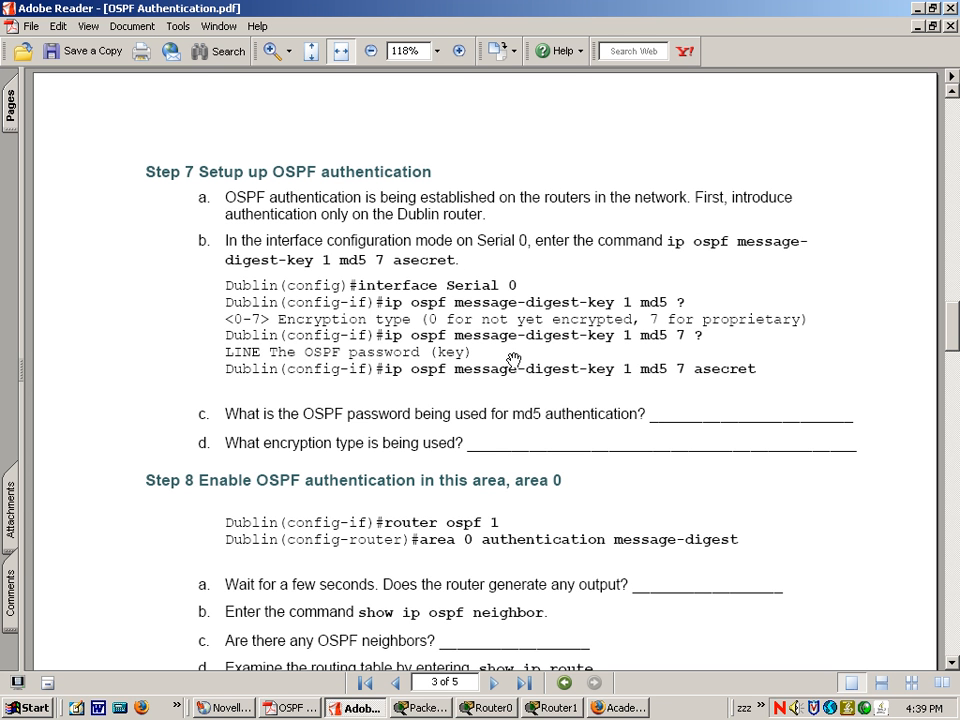
pyautogui.moveTo(349, 211)
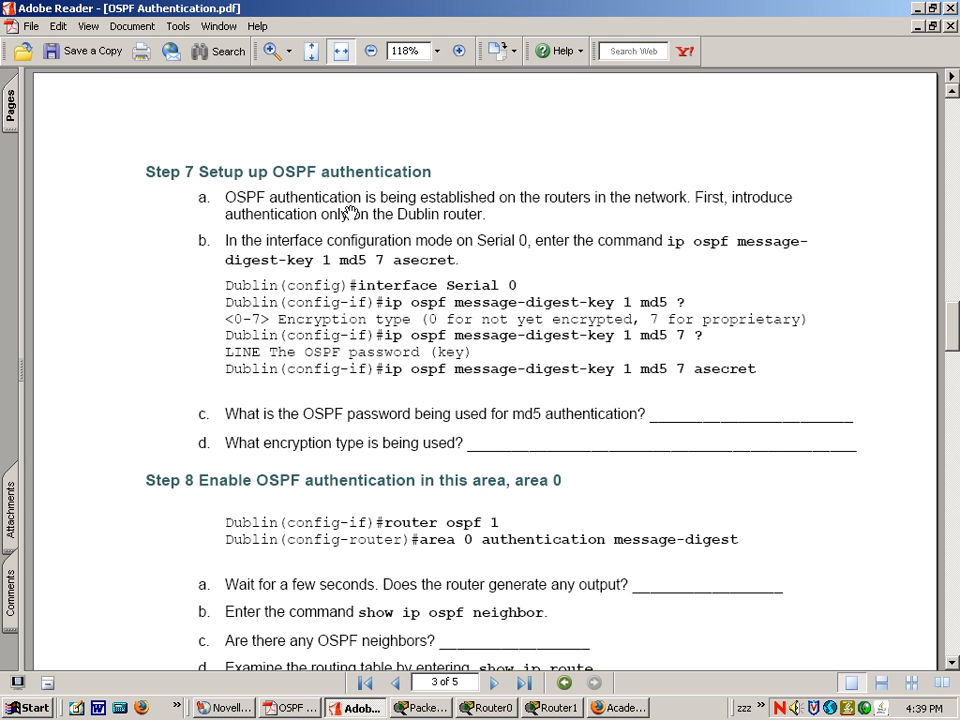
pyautogui.moveTo(541, 221)
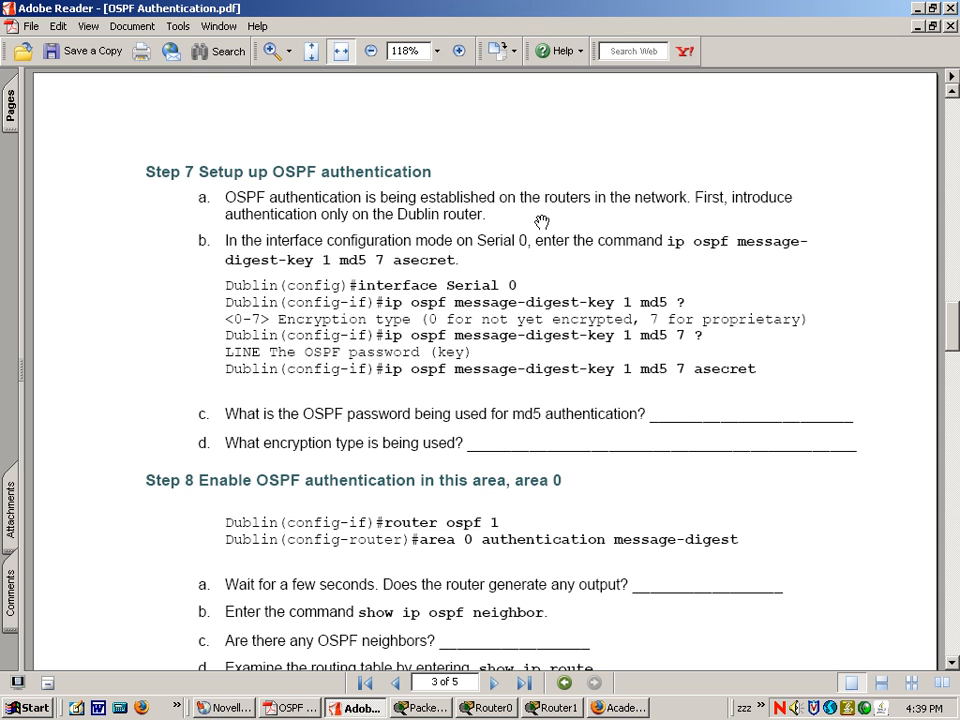
pyautogui.moveTo(566, 283)
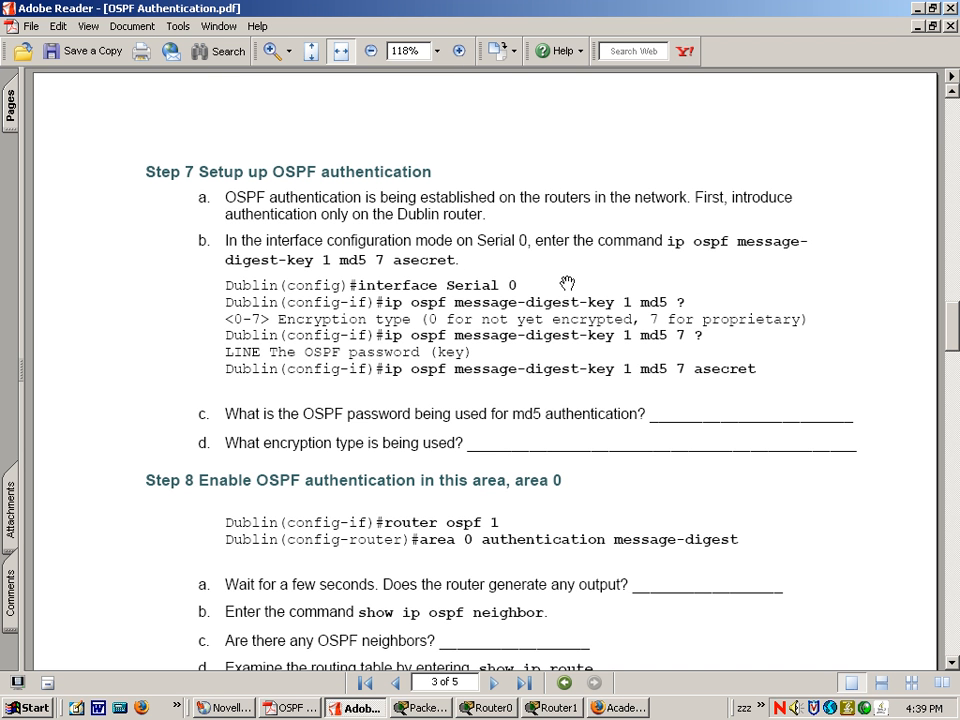
pyautogui.moveTo(515, 262)
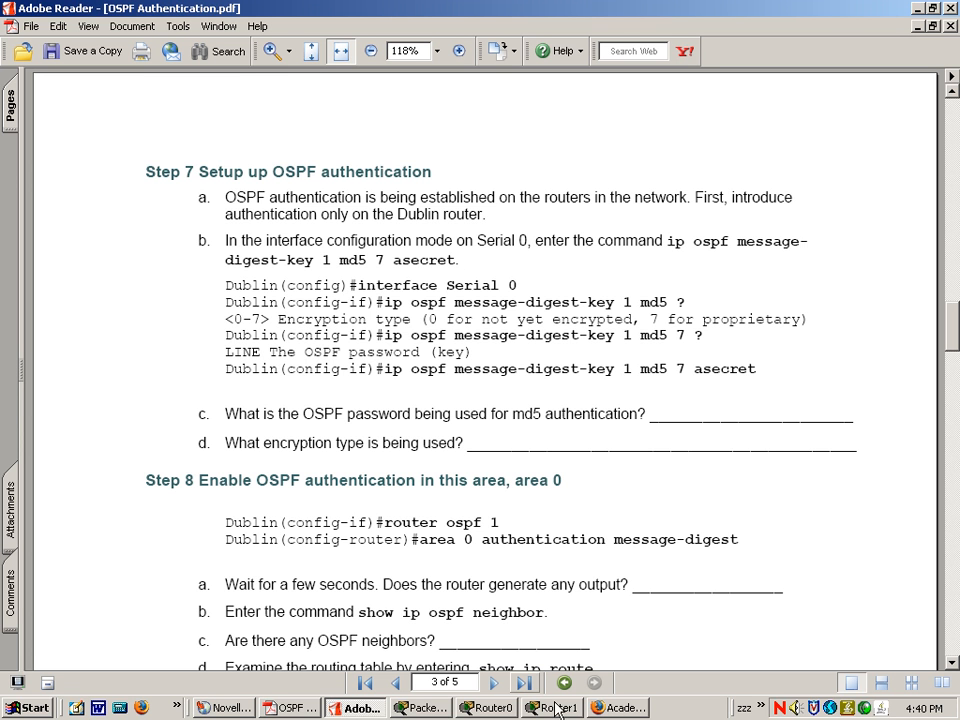
pyautogui.click(485, 707)
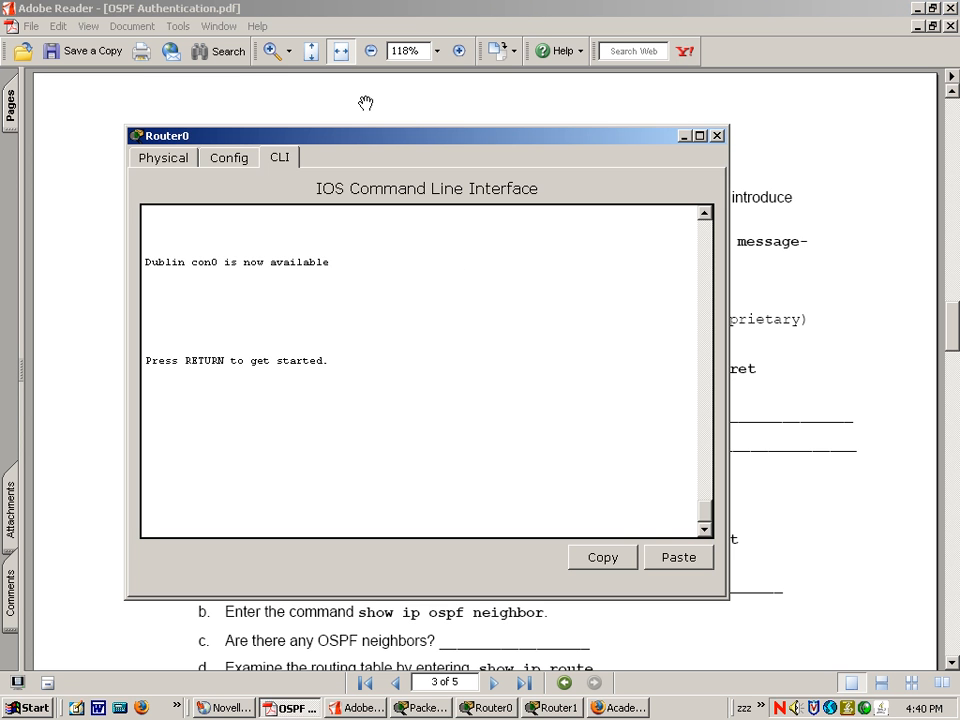
pyautogui.moveTo(427, 135); pyautogui.dragTo(644, 289)
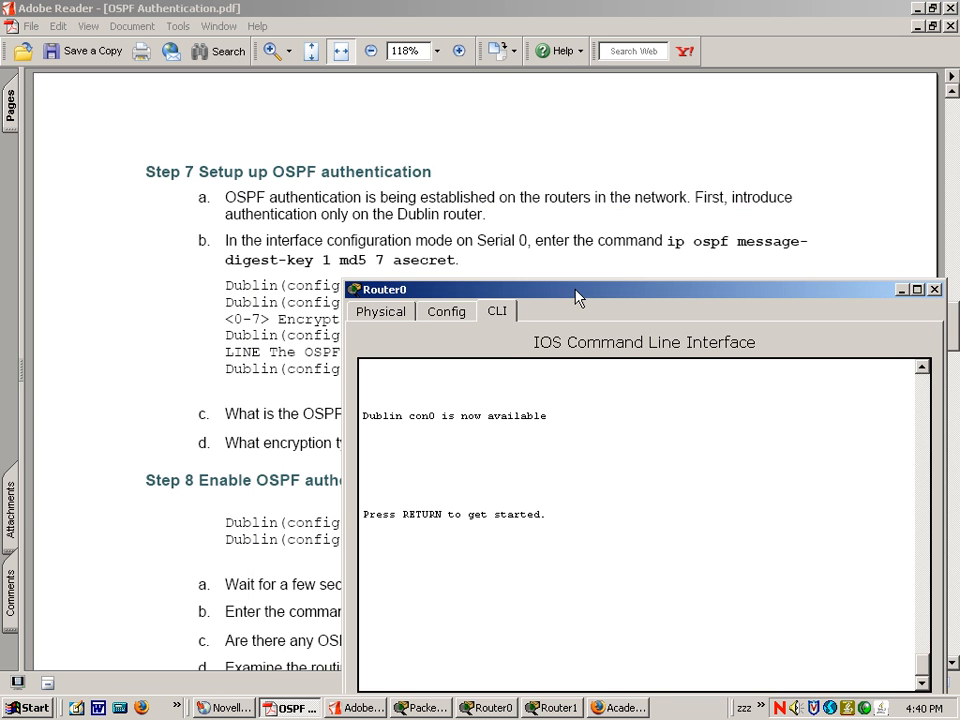
pyautogui.moveTo(575, 289); pyautogui.dragTo(755, 255)
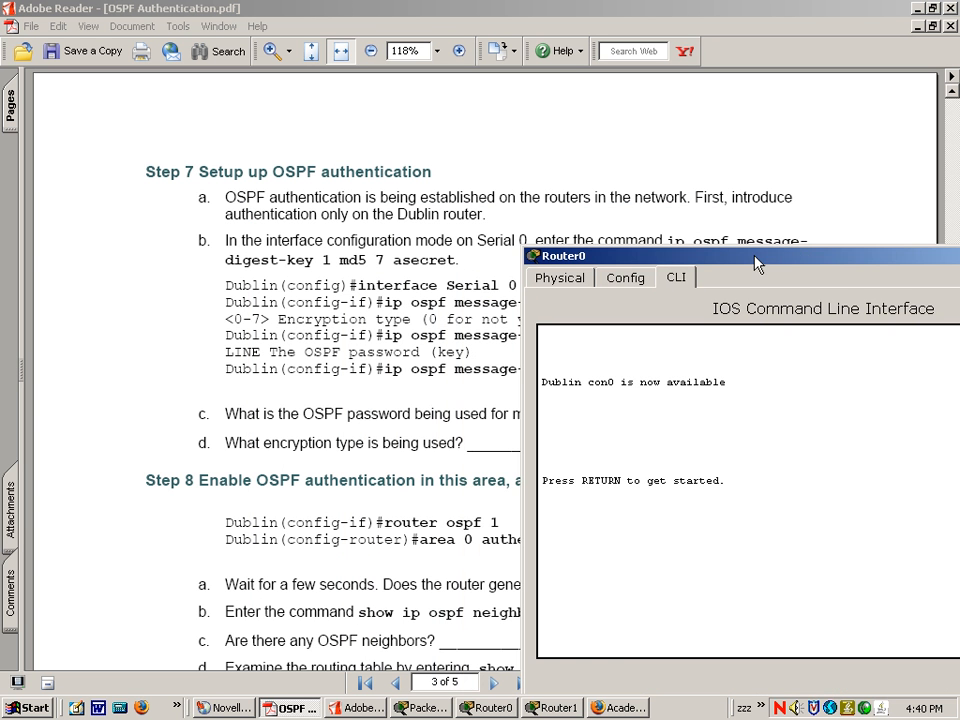
# Scroll the handout down to Step 8 and bring the Dublin console back to front
pyautogui.click(745, 589)
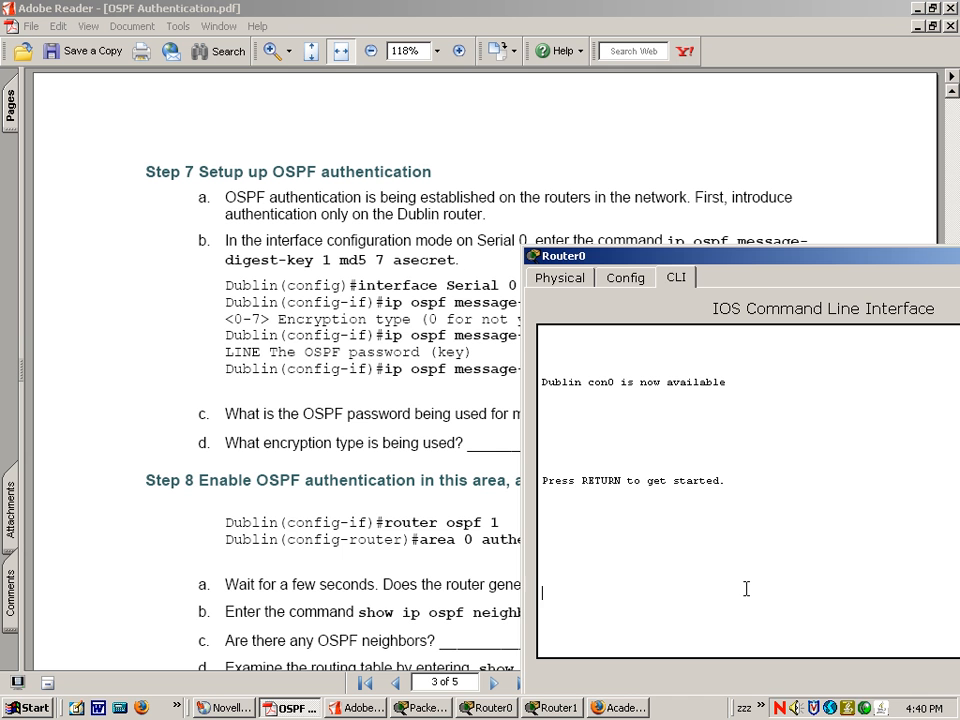
pyautogui.moveTo(718, 566)
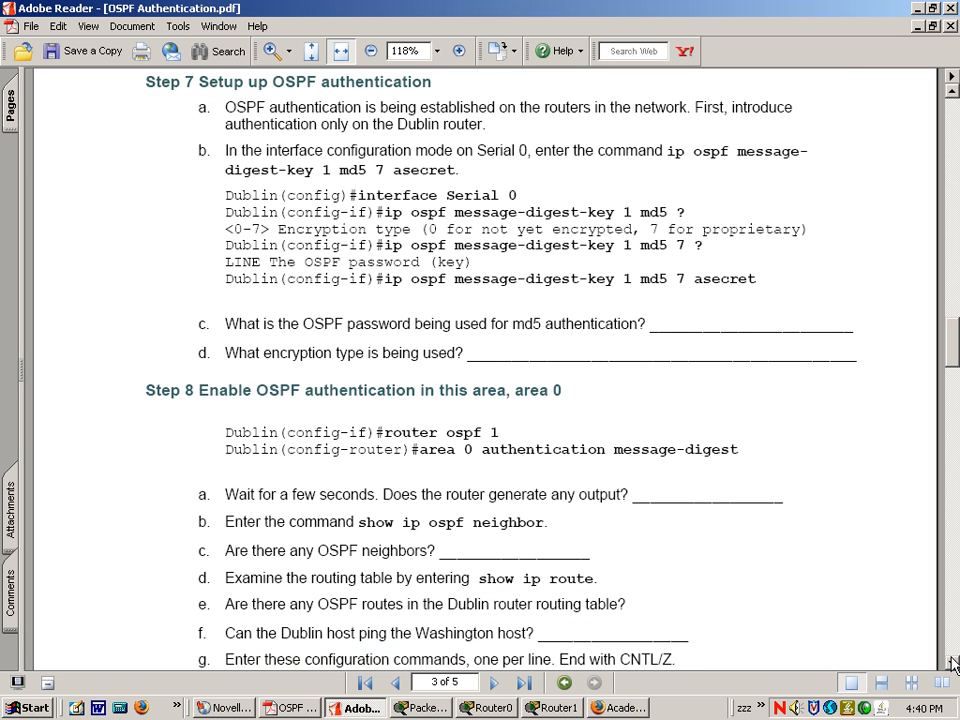
pyautogui.scroll(-3)
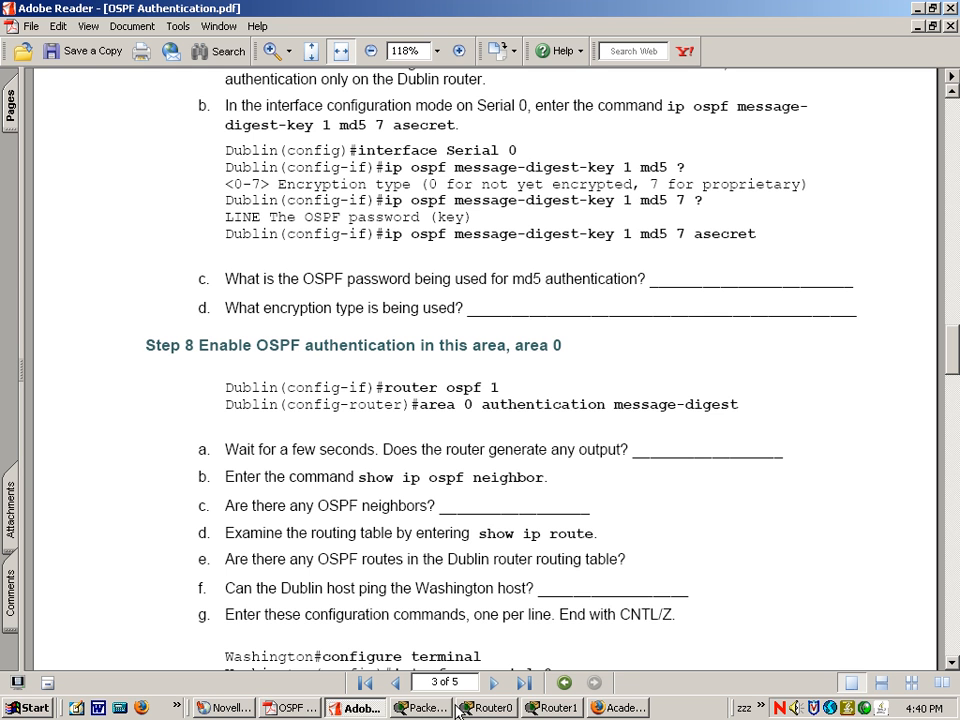
pyautogui.click(487, 708)
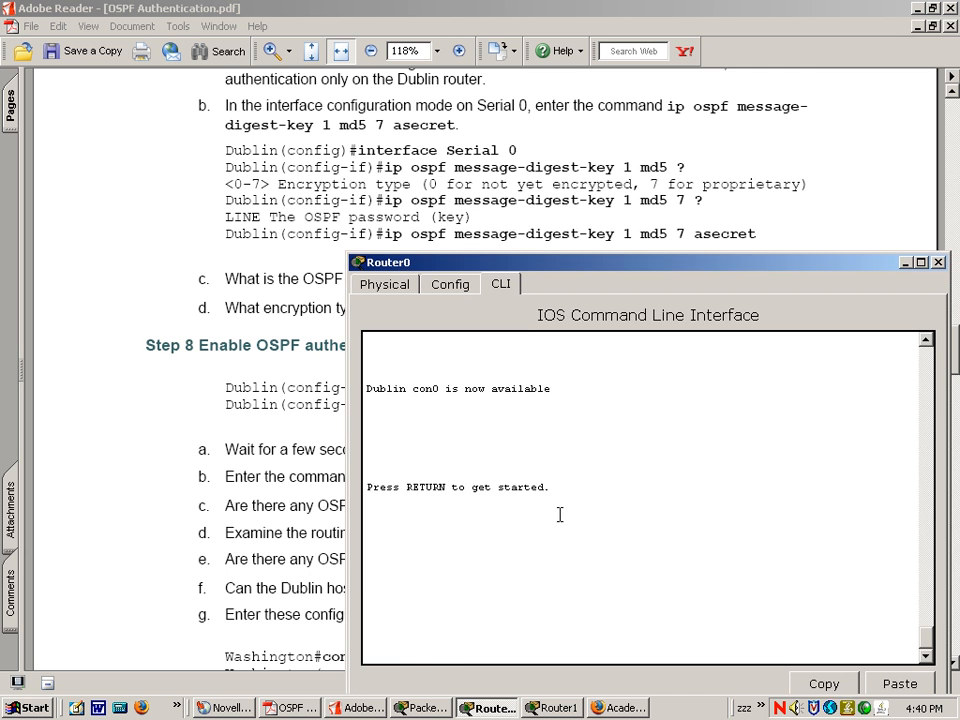
pyautogui.press('return')
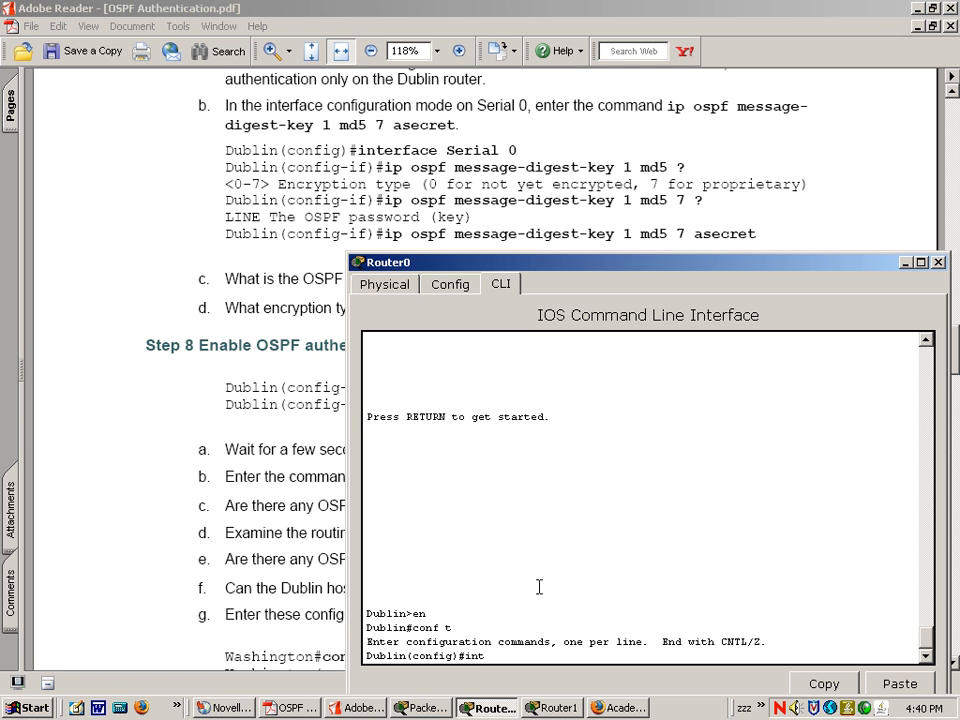
pyautogui.write('s0/0/0')
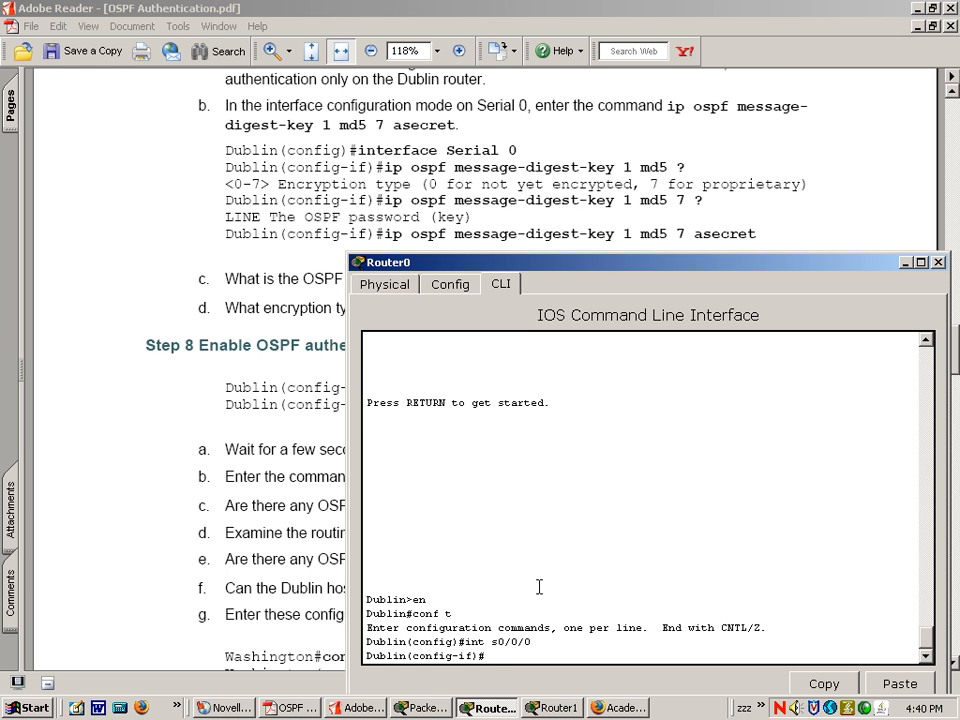
pyautogui.write('ip o')
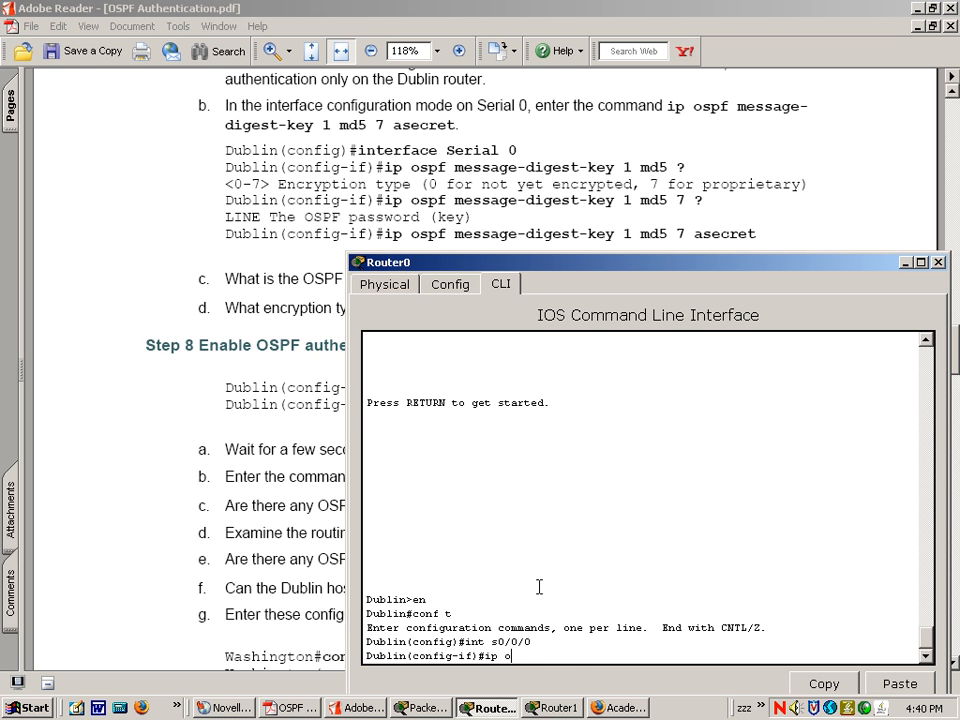
pyautogui.write('spf messa')
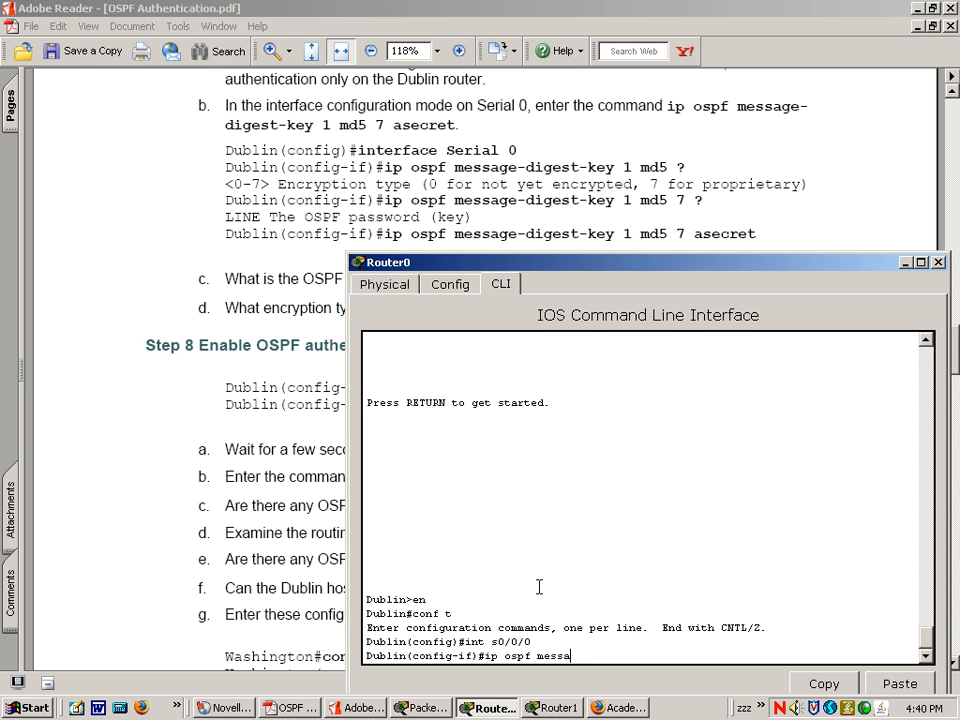
pyautogui.write('ge-diges')
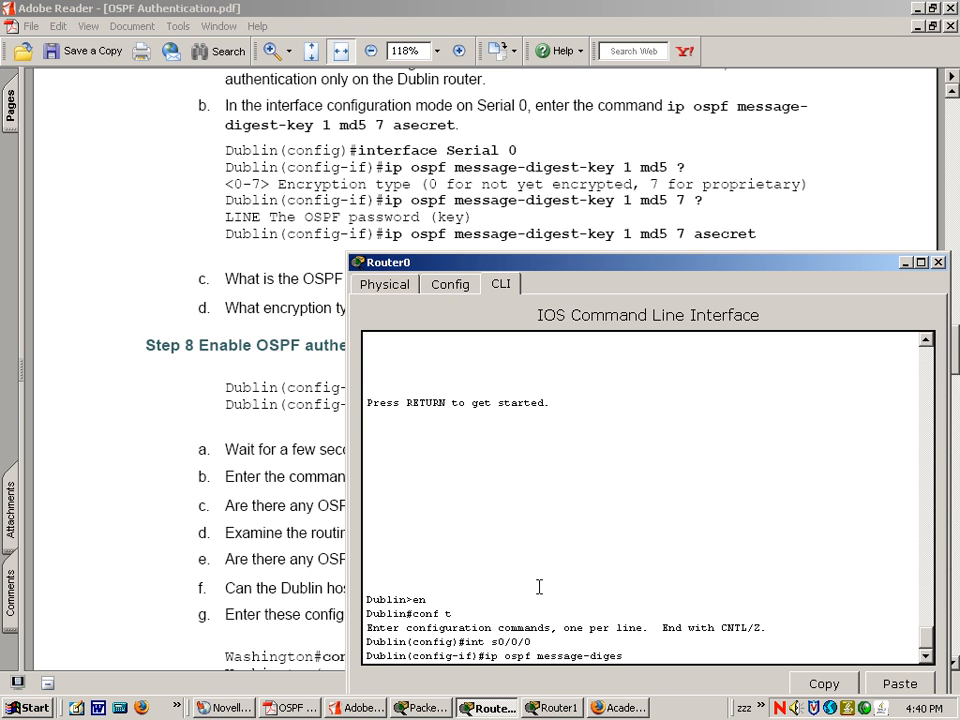
pyautogui.write('t-key')
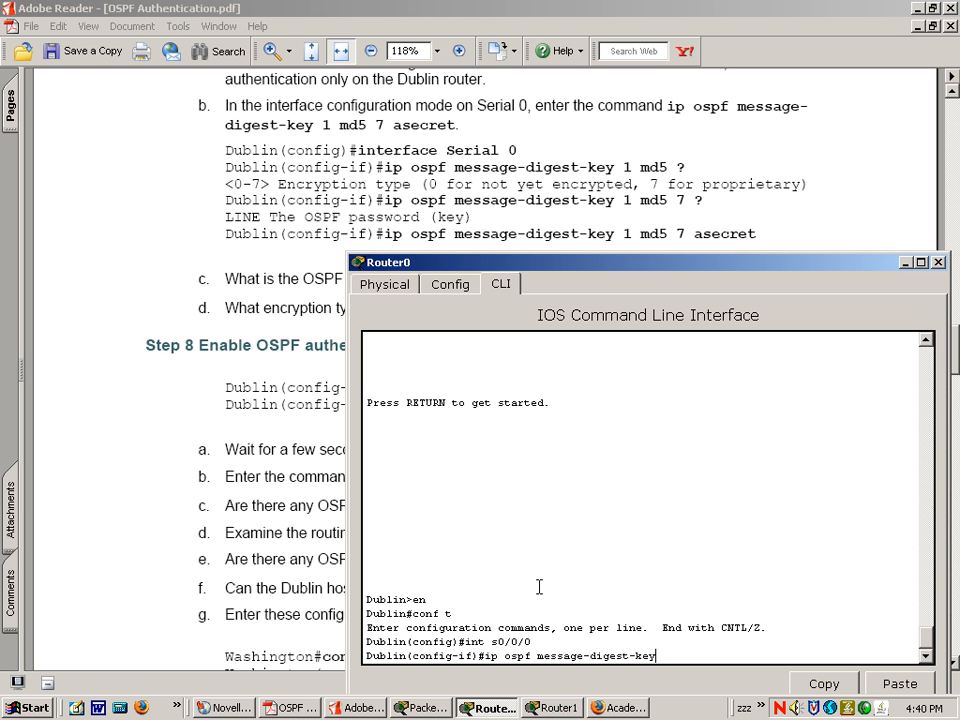
pyautogui.write('1 md5')
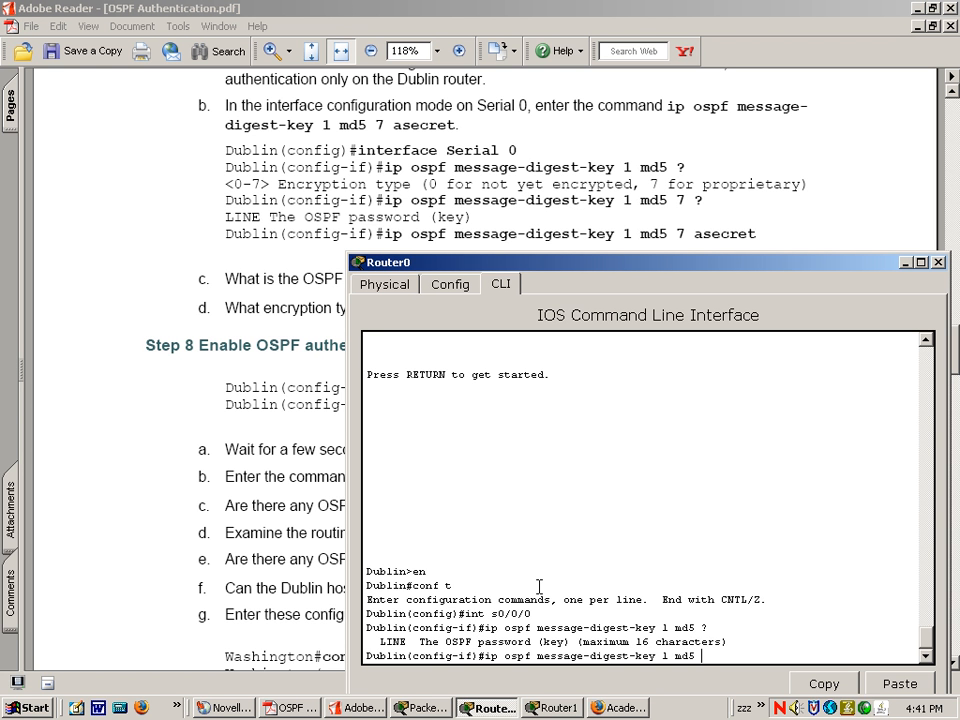
pyautogui.write('?')
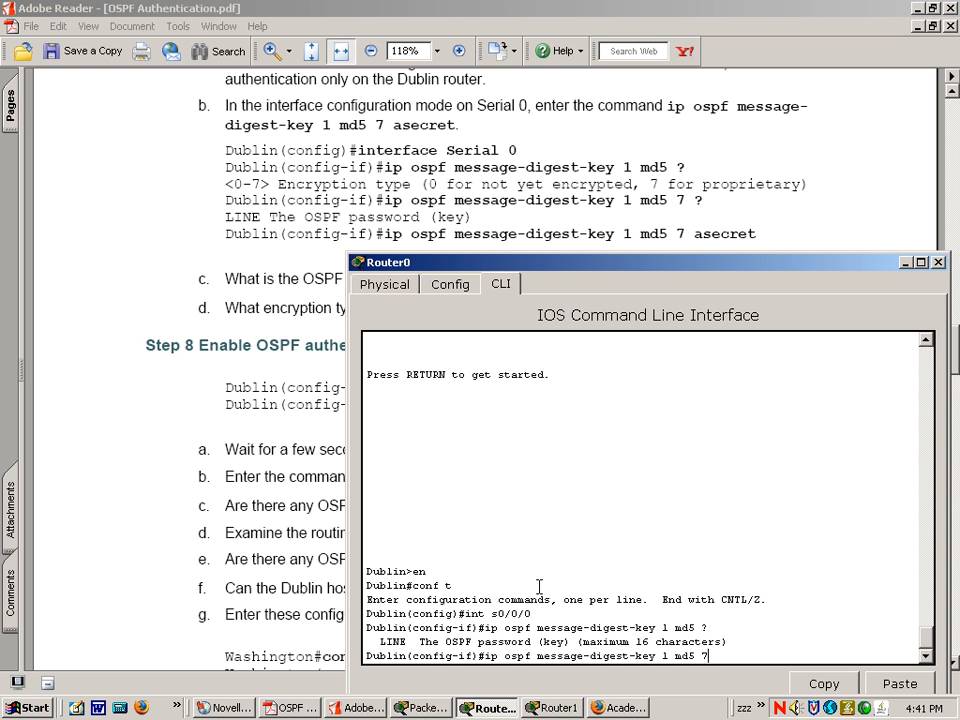
pyautogui.write('ase')
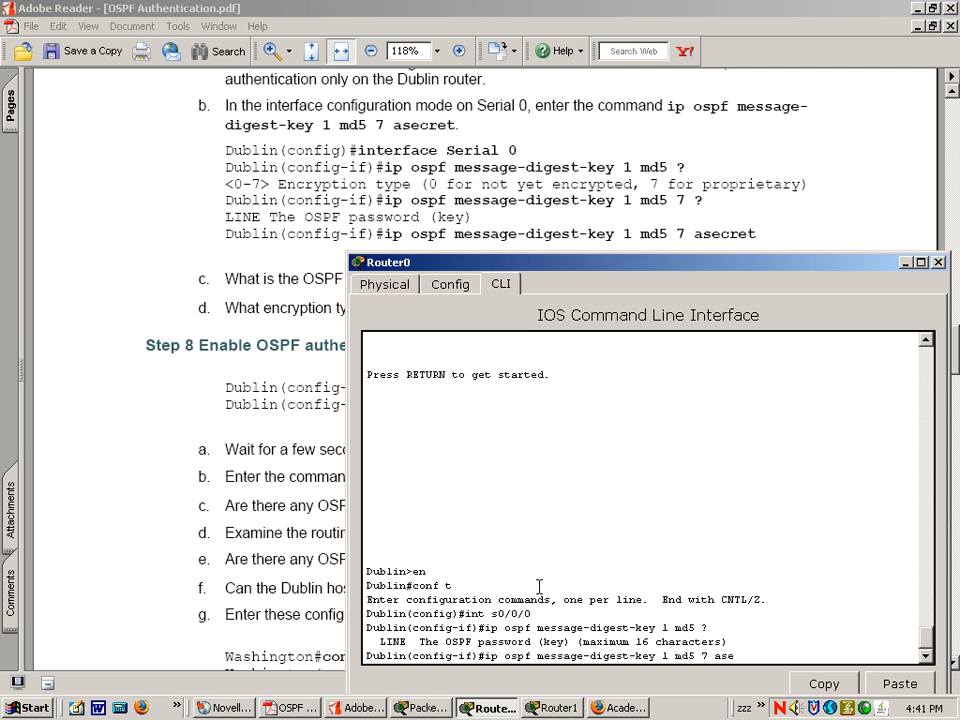
pyautogui.write('cret')
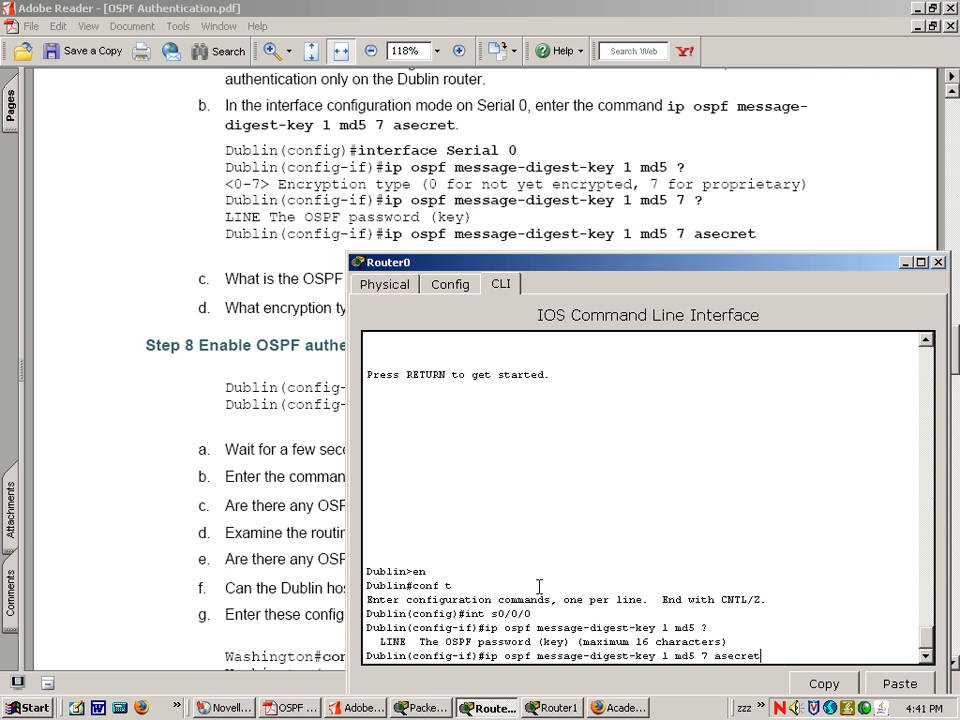
pyautogui.press('Return')
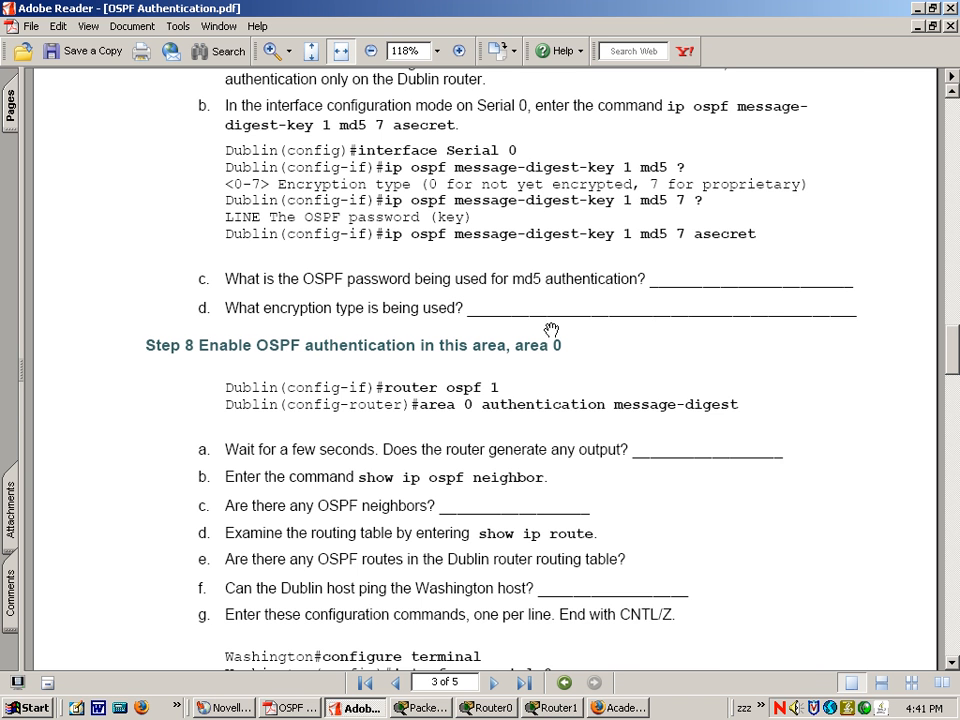
# Scroll the handout to the Washington commands in Step 8g, then return to Dublin's console
pyautogui.scroll(-3)
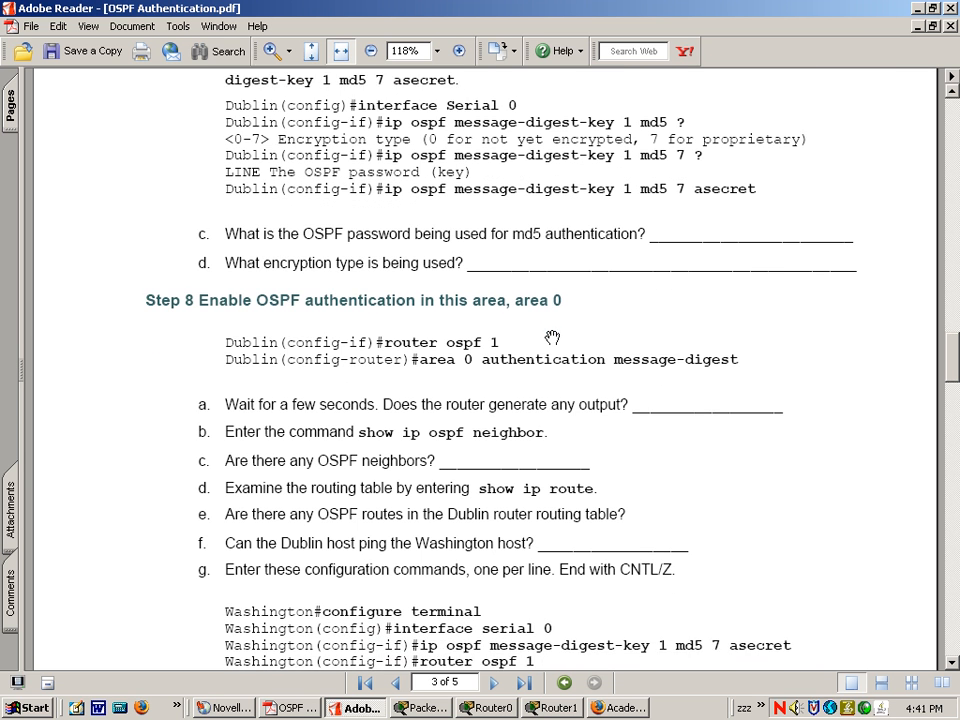
pyautogui.scroll(-3)
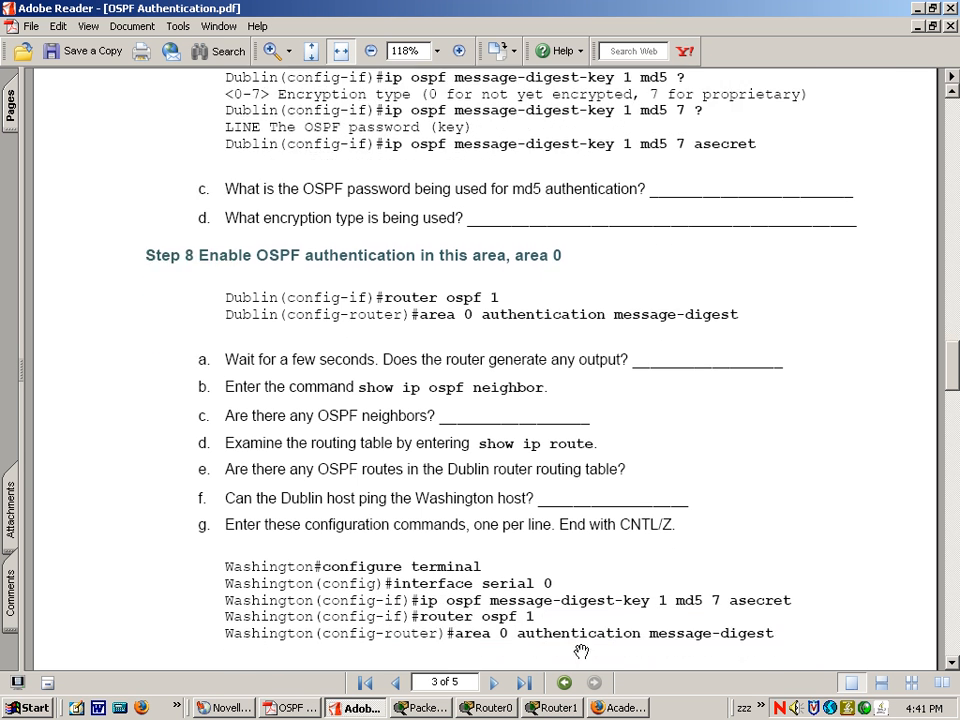
pyautogui.click(490, 707)
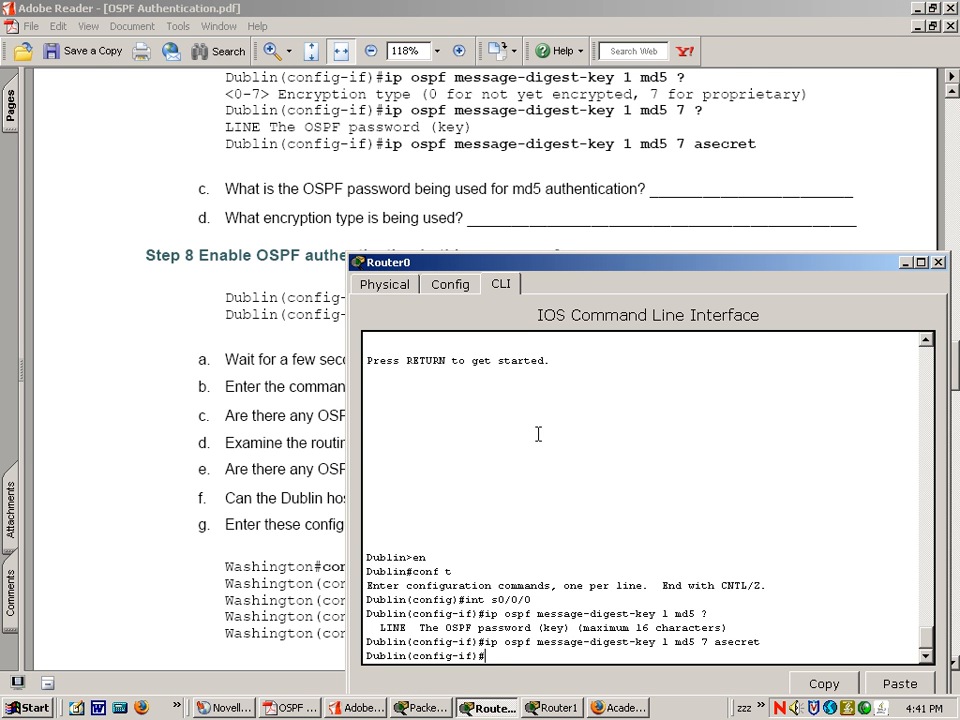
# Exit Dublin's interface configuration and scroll the handout to Step 8's verification steps
pyautogui.write('exit')
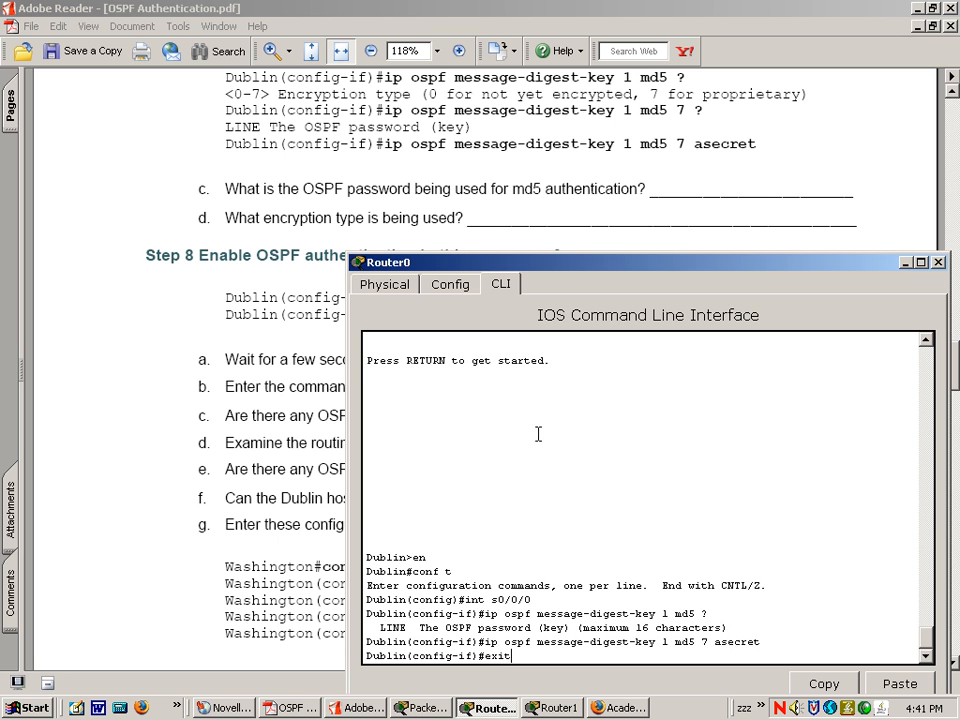
pyautogui.press('Return')
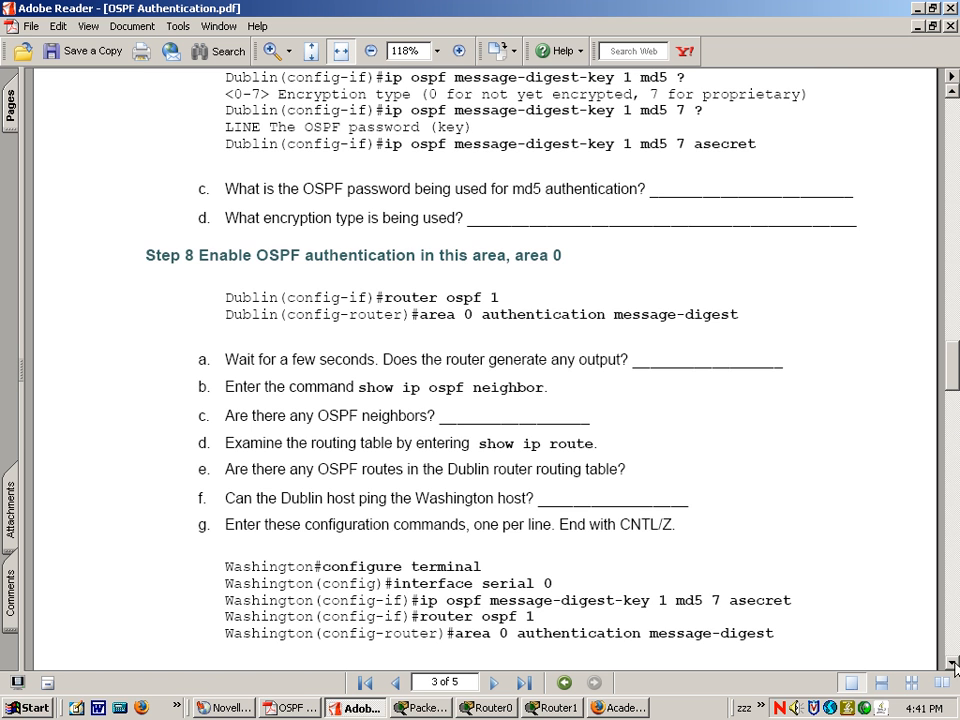
pyautogui.scroll(-3)
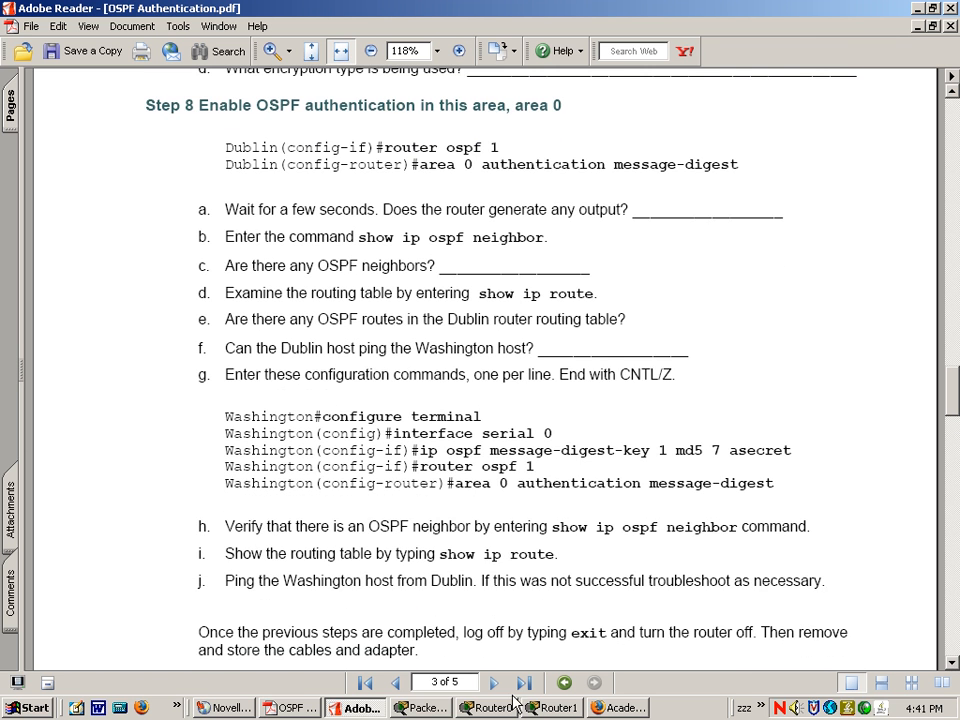
# Under router ospf 1 on Dublin, enable area 0 message-digest authentication
pyautogui.click(490, 707)
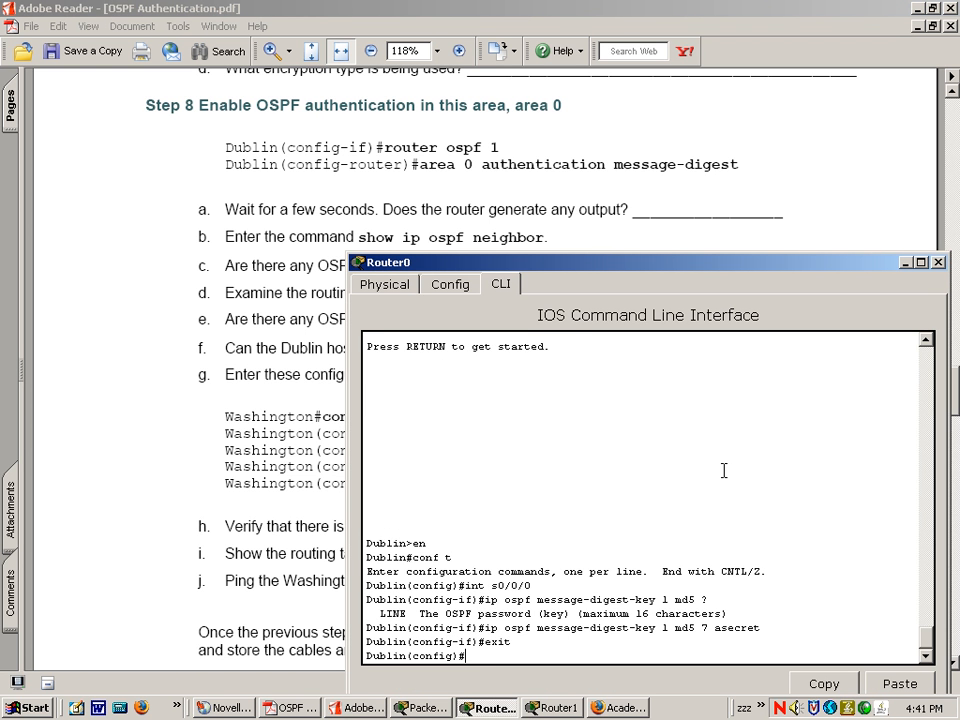
pyautogui.write('router')
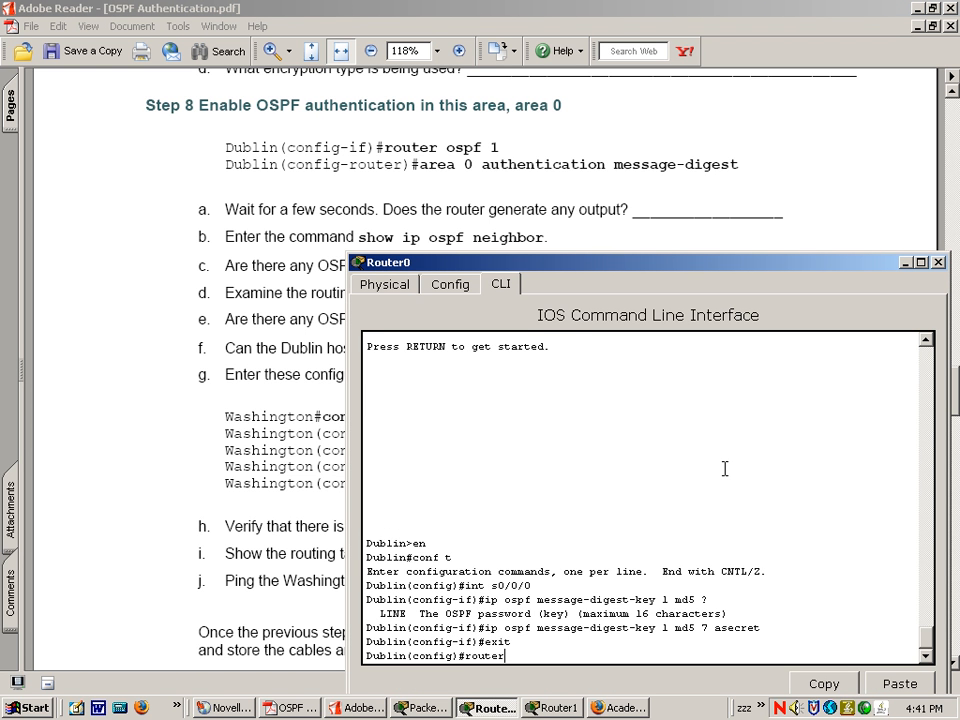
pyautogui.write('ospf 1')
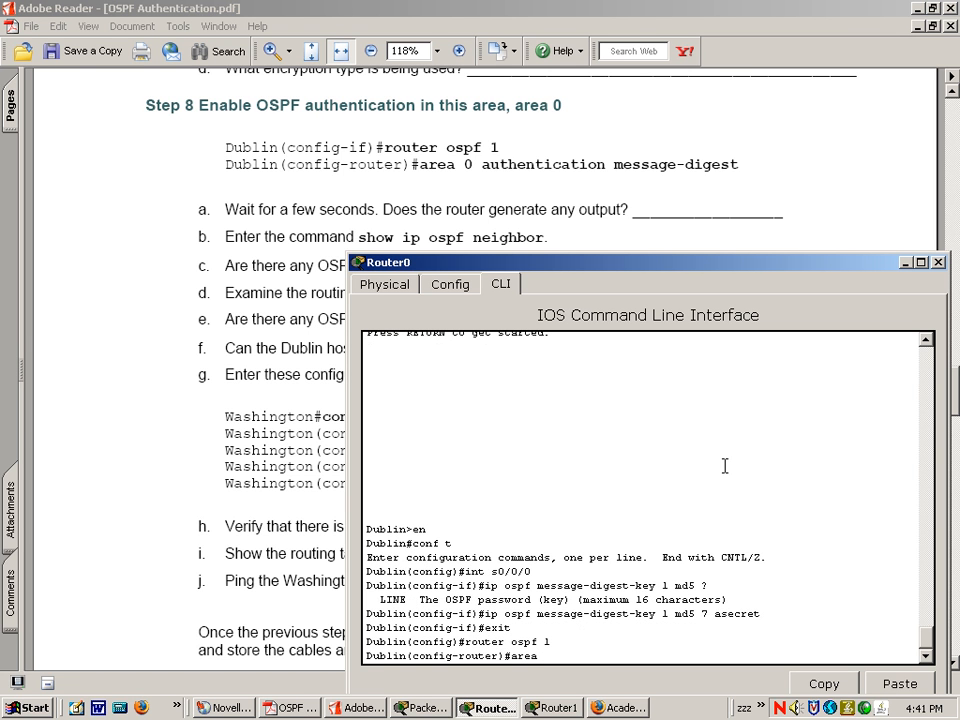
pyautogui.write('0 auth')
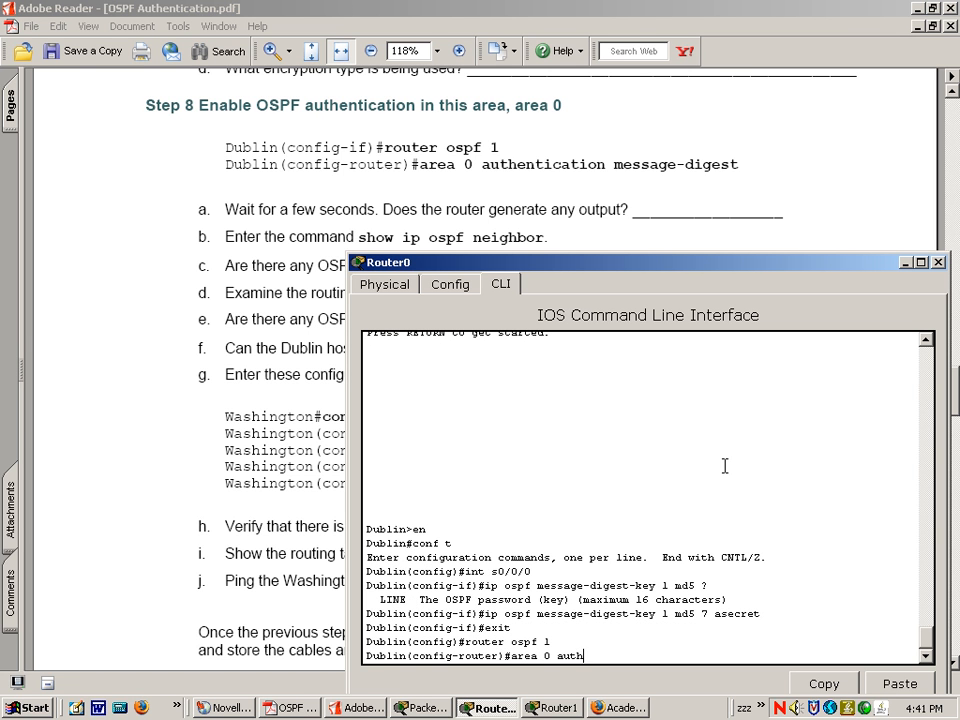
pyautogui.write('entication message-digest')
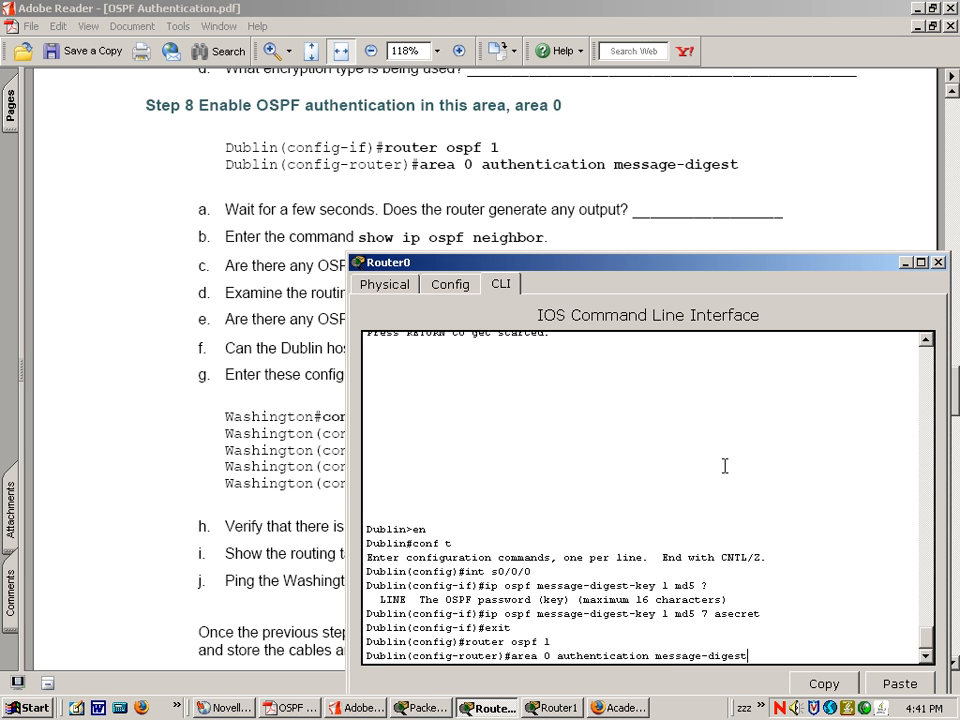
pyautogui.press('Return')
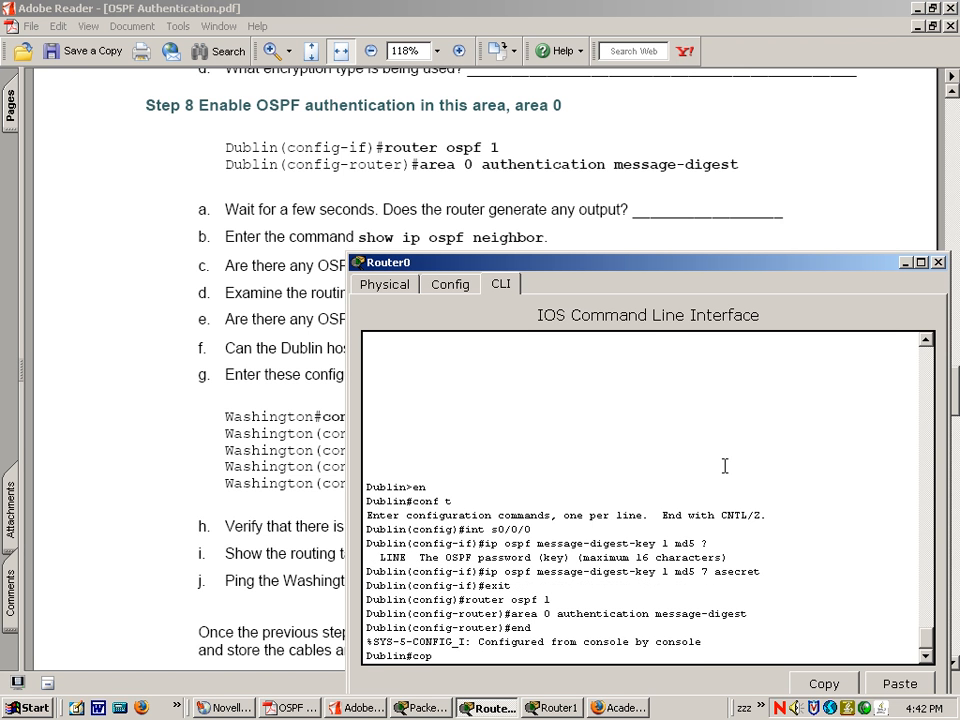
# Save Dublin's running config to startup and show its OSPF neighbors
pyautogui.write('run start')
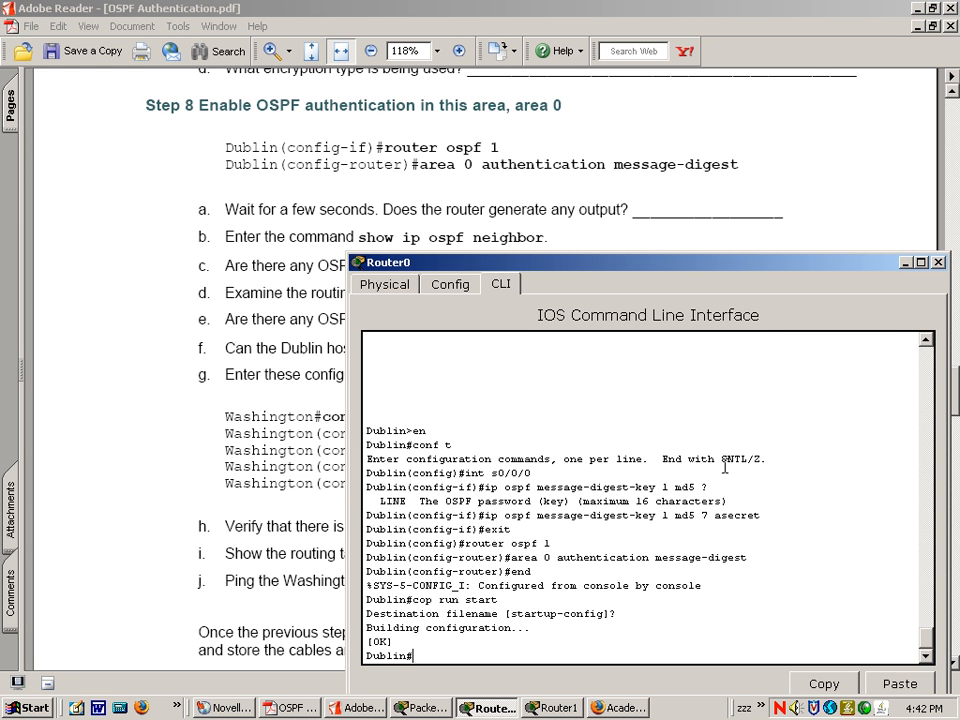
pyautogui.write('sh ip o')
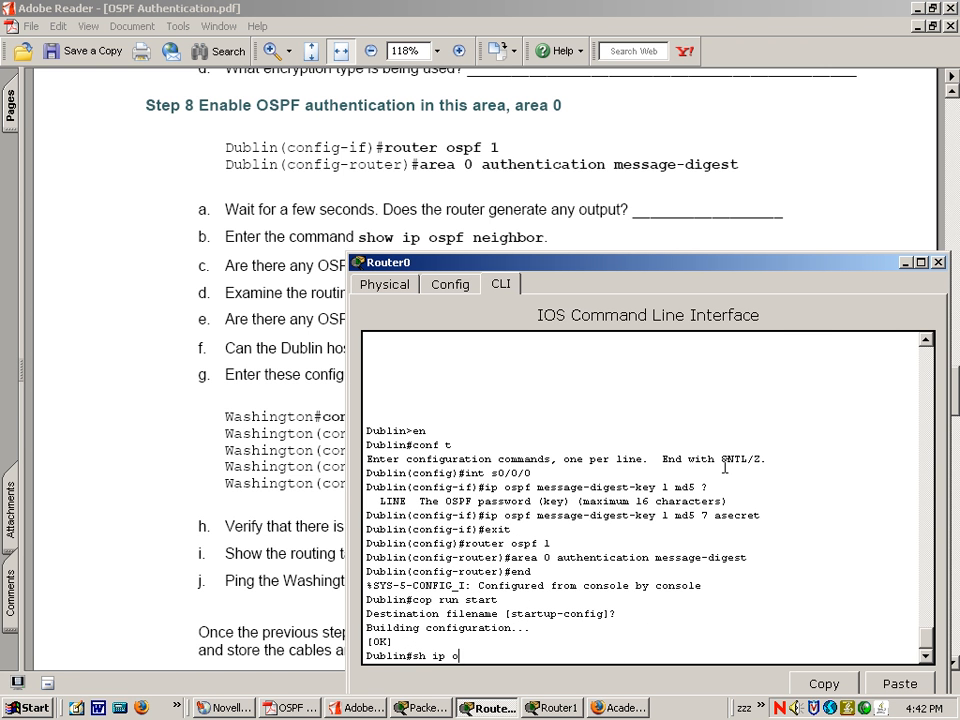
pyautogui.write('spf neig')
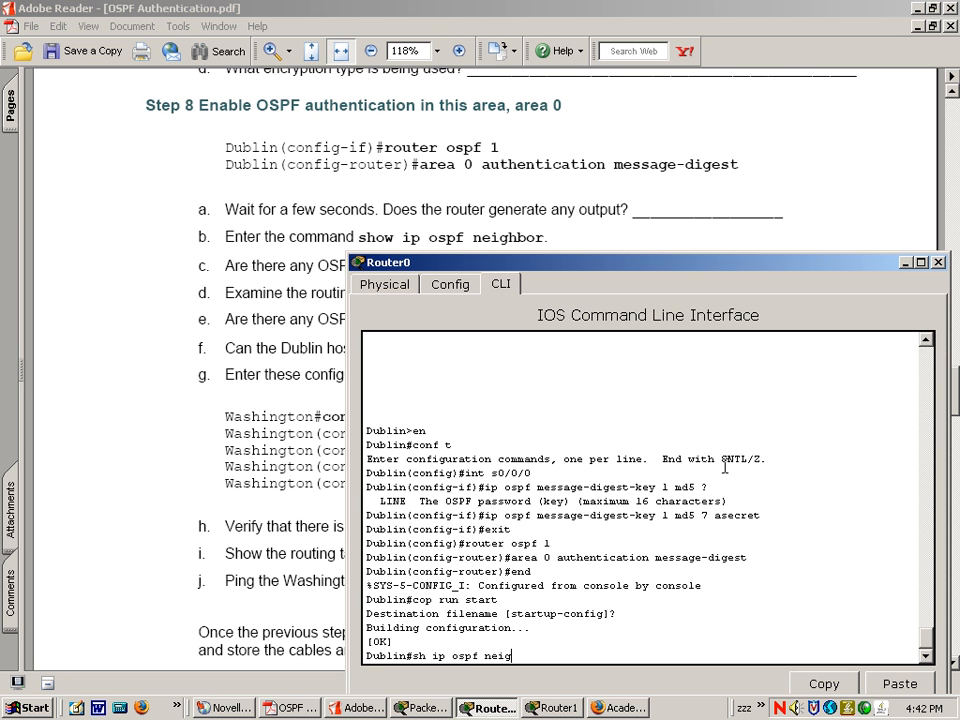
pyautogui.press('Return')
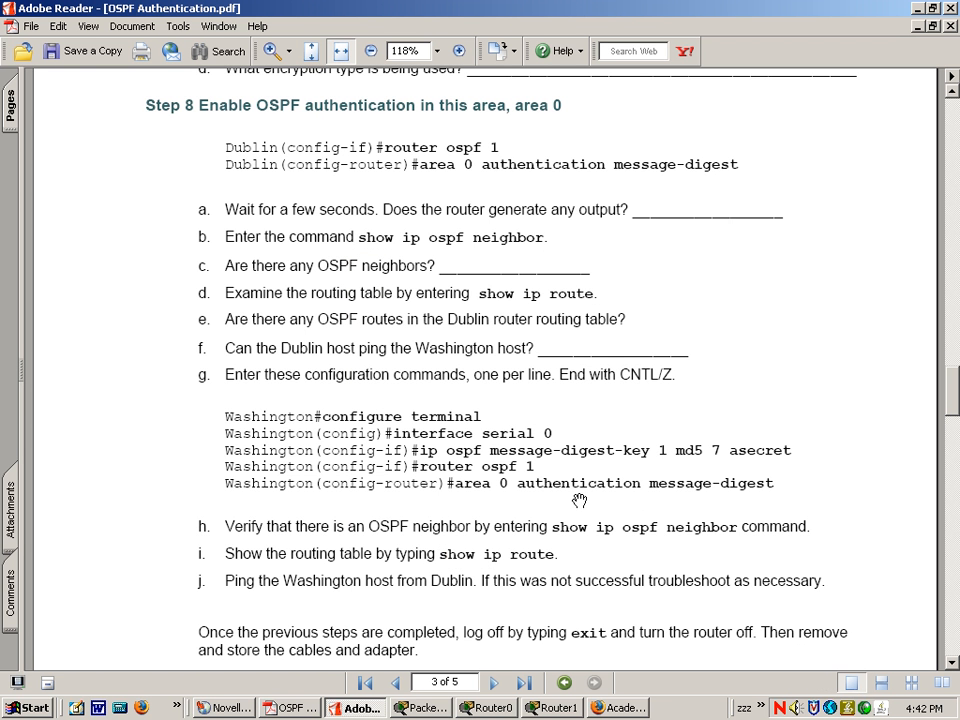
pyautogui.click(550, 708)
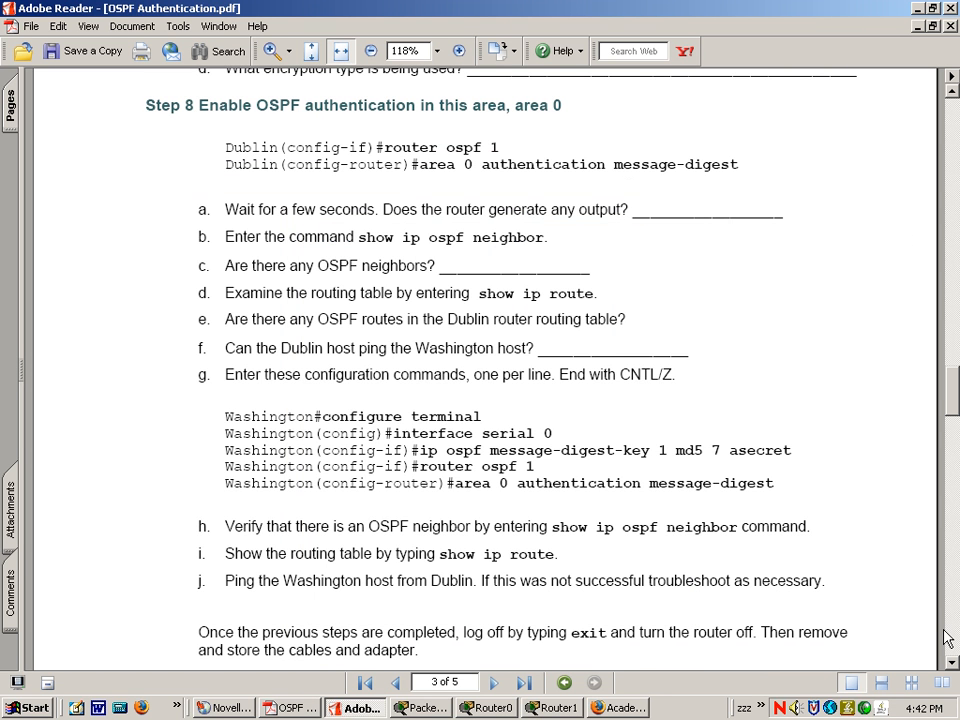
pyautogui.scroll(-3)
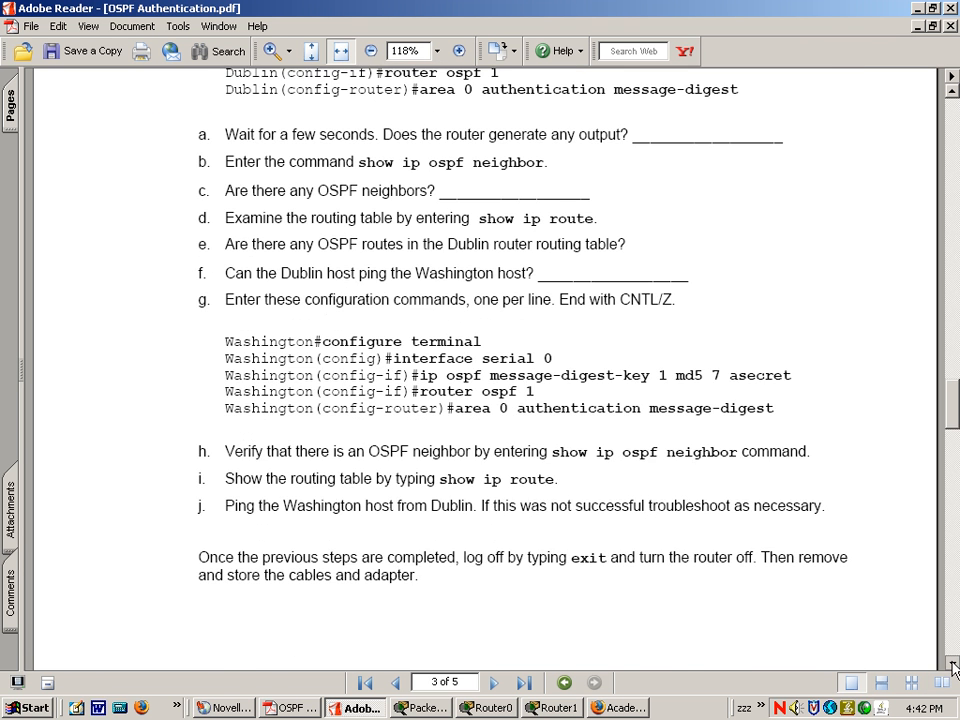
pyautogui.click(492, 682)
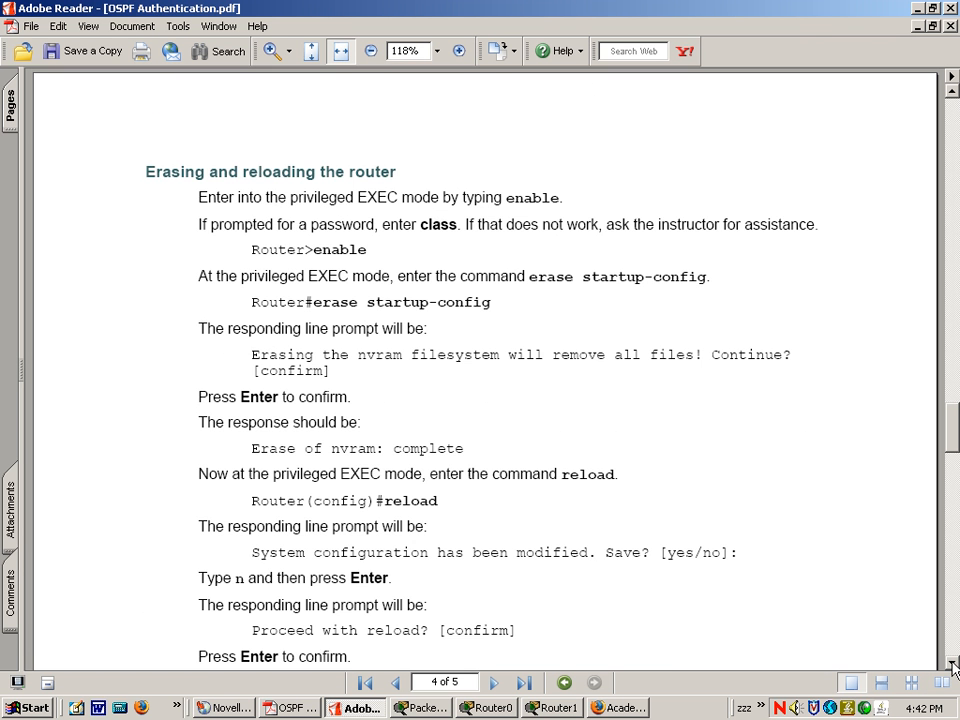
pyautogui.moveTo(955, 127)
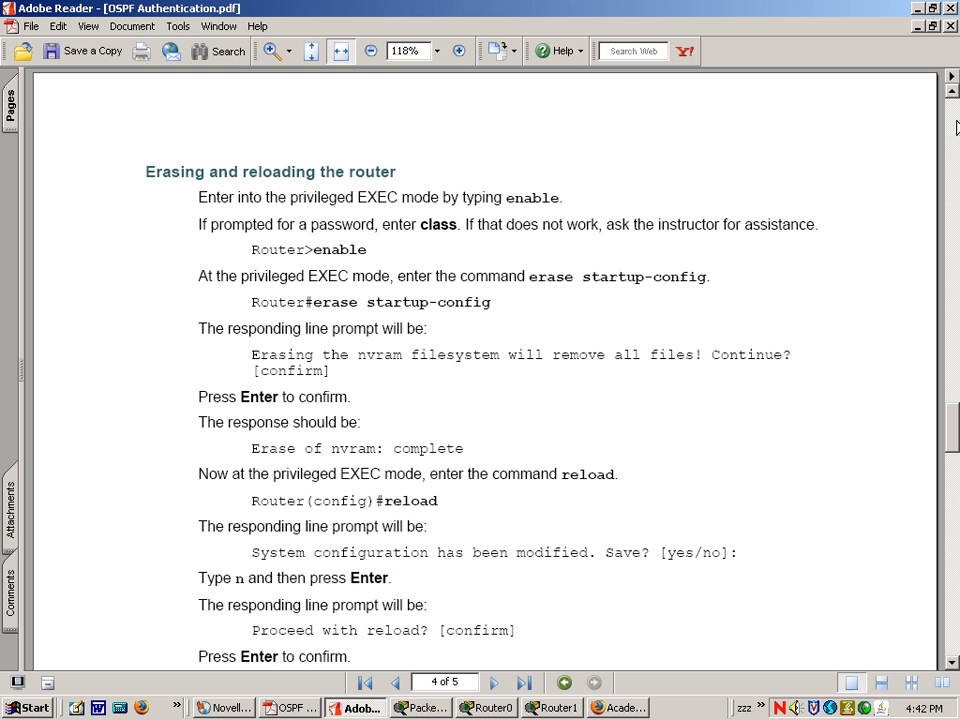
pyautogui.click(396, 682)
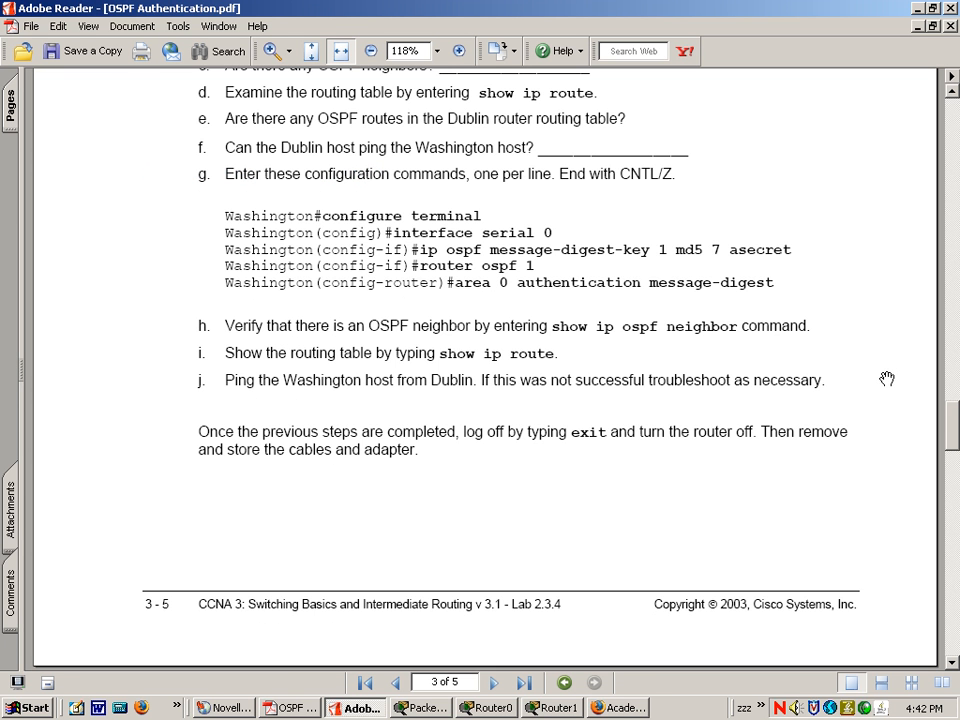
pyautogui.click(551, 707)
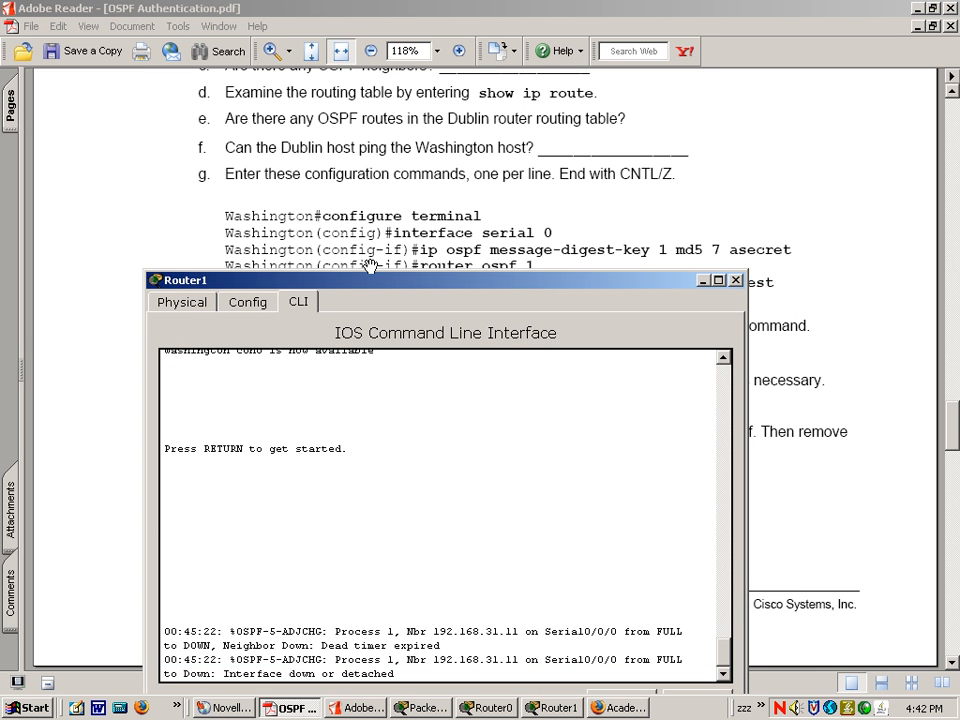
pyautogui.moveTo(371, 315)
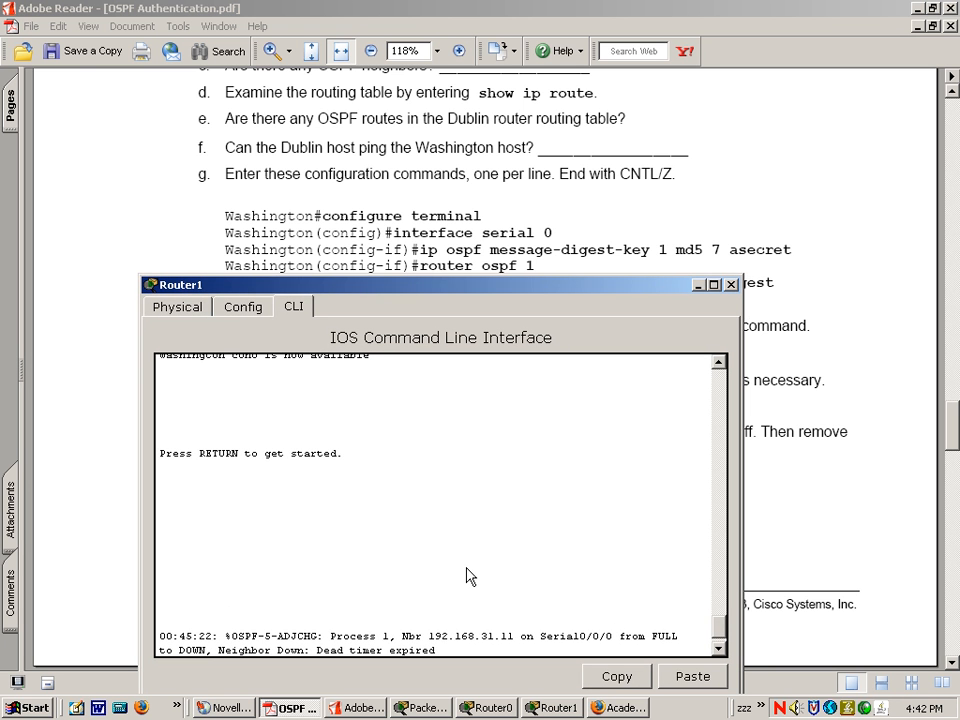
pyautogui.moveTo(725, 656)
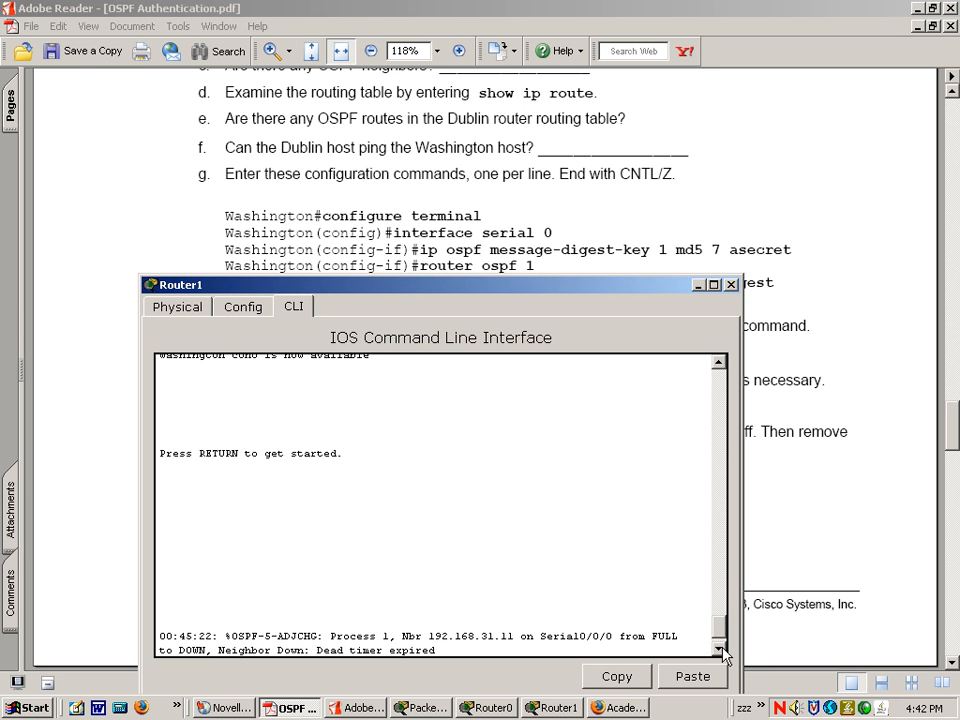
# Scroll Washington's console output down to the user-mode prompt after the neighbor-down message
pyautogui.scroll(-3)
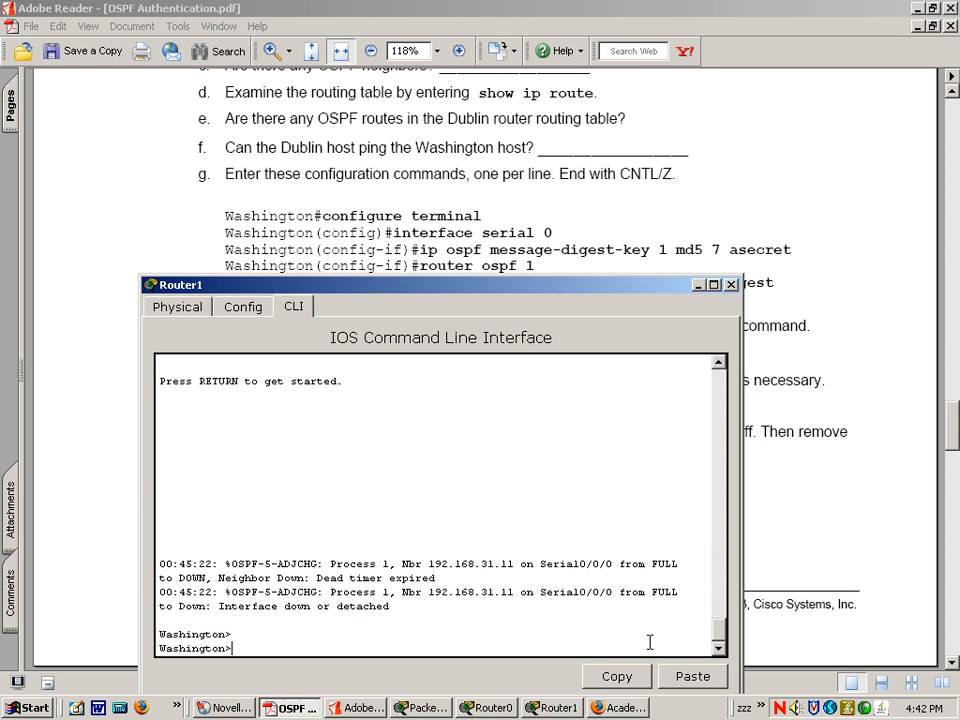
pyautogui.write('en')
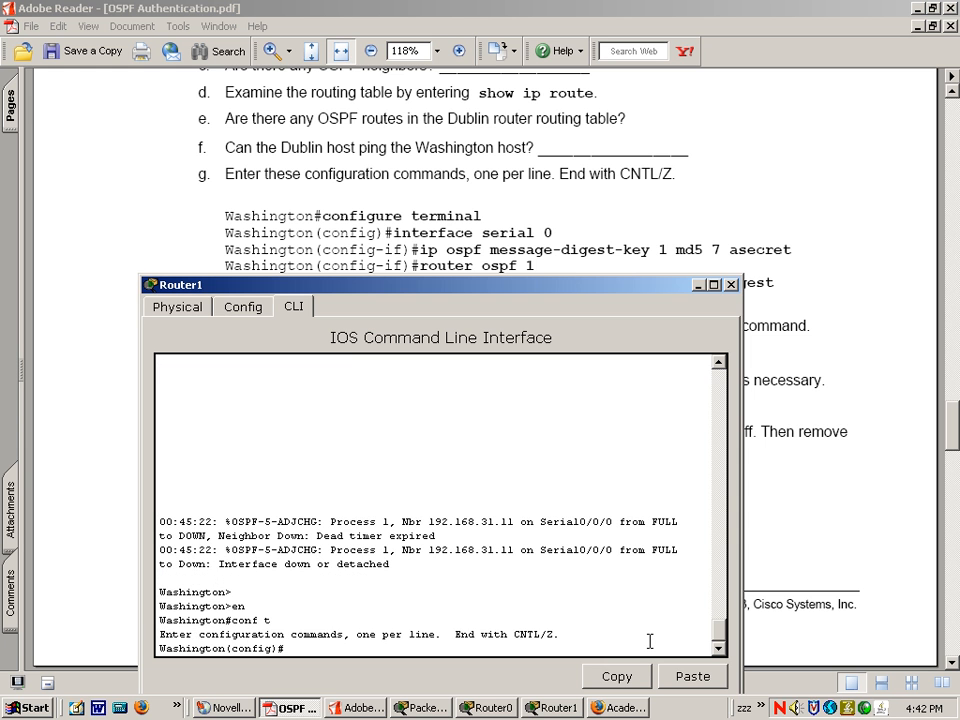
pyautogui.write('int s0/0/0')
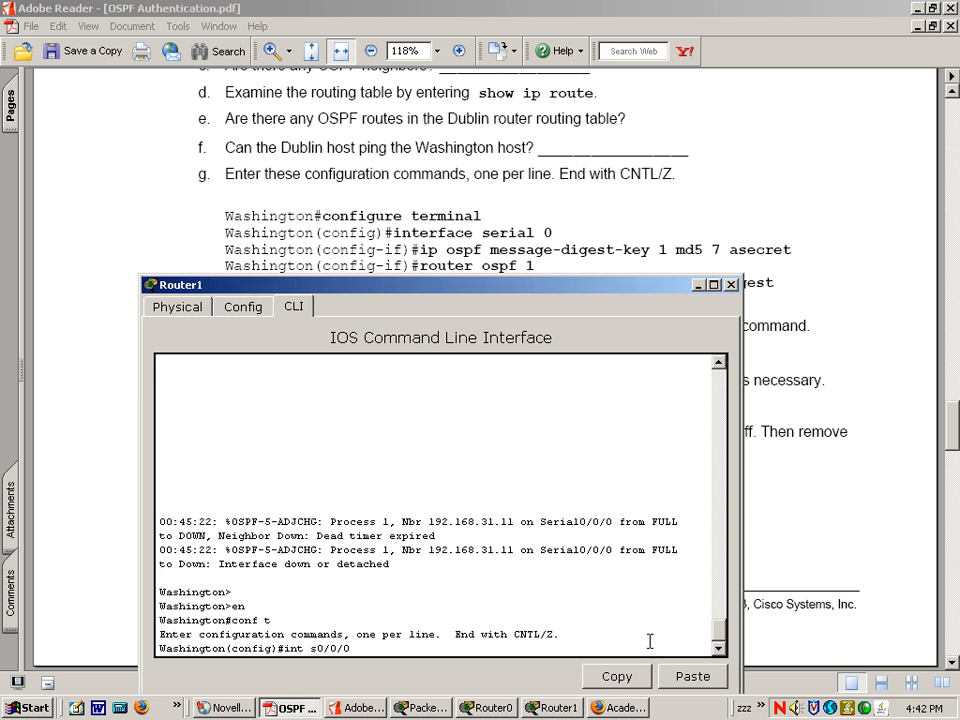
pyautogui.write('ip ospf message-digest-key')
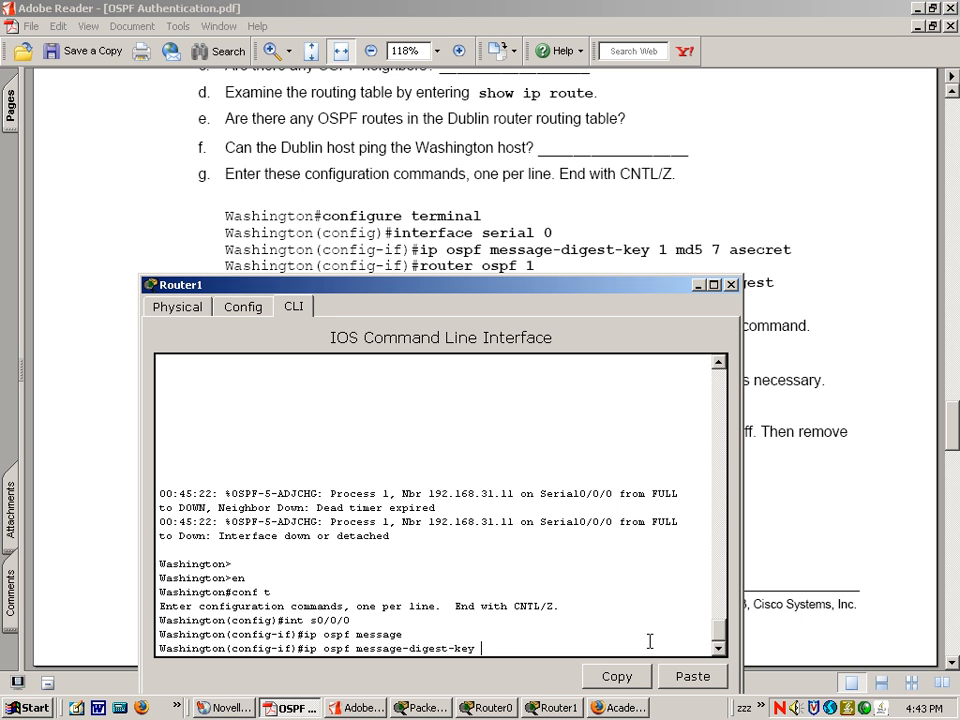
pyautogui.write('1')
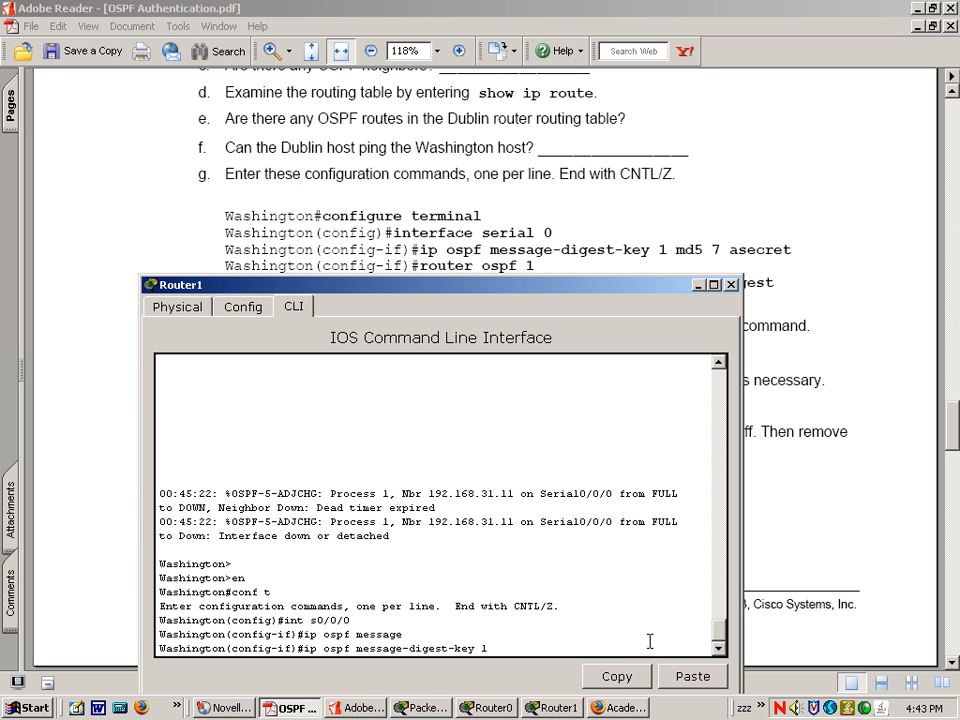
pyautogui.write('md5')
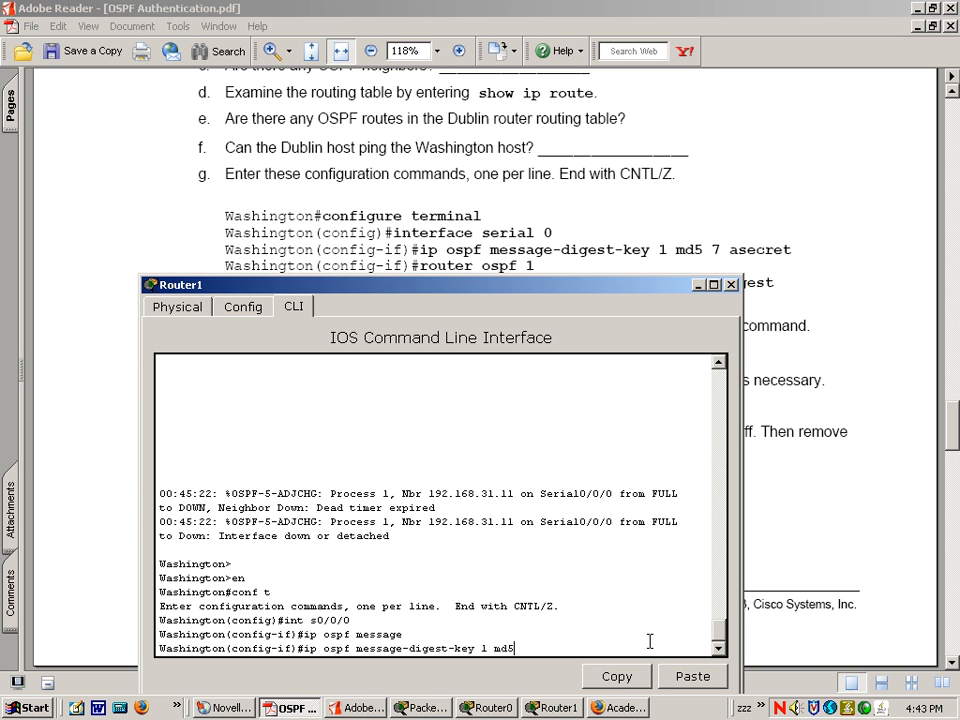
pyautogui.write('7 as')
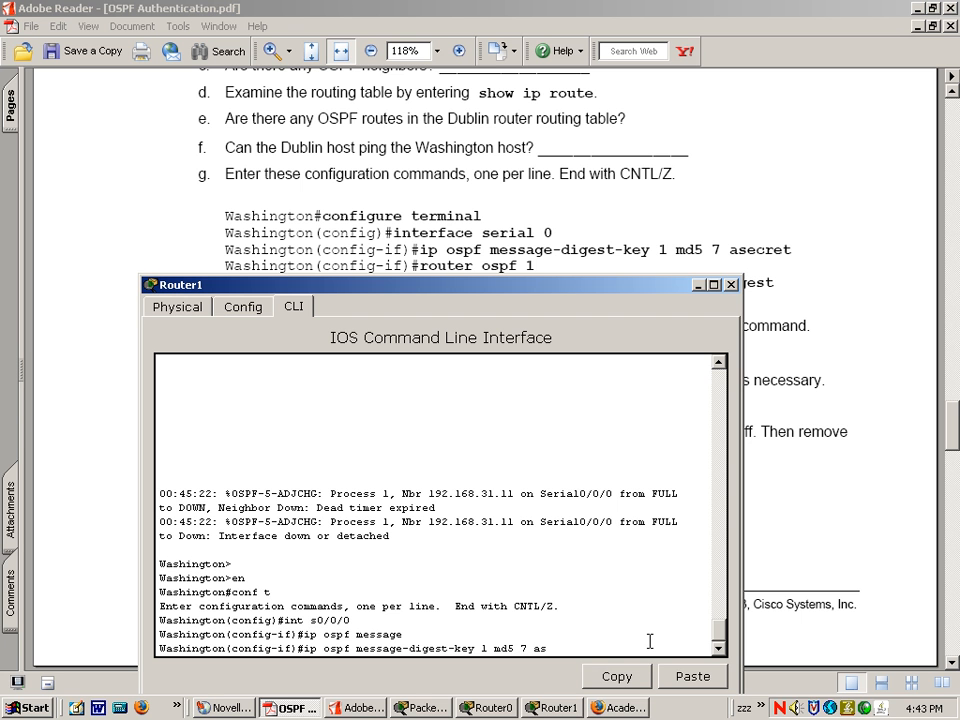
pyautogui.write('e')
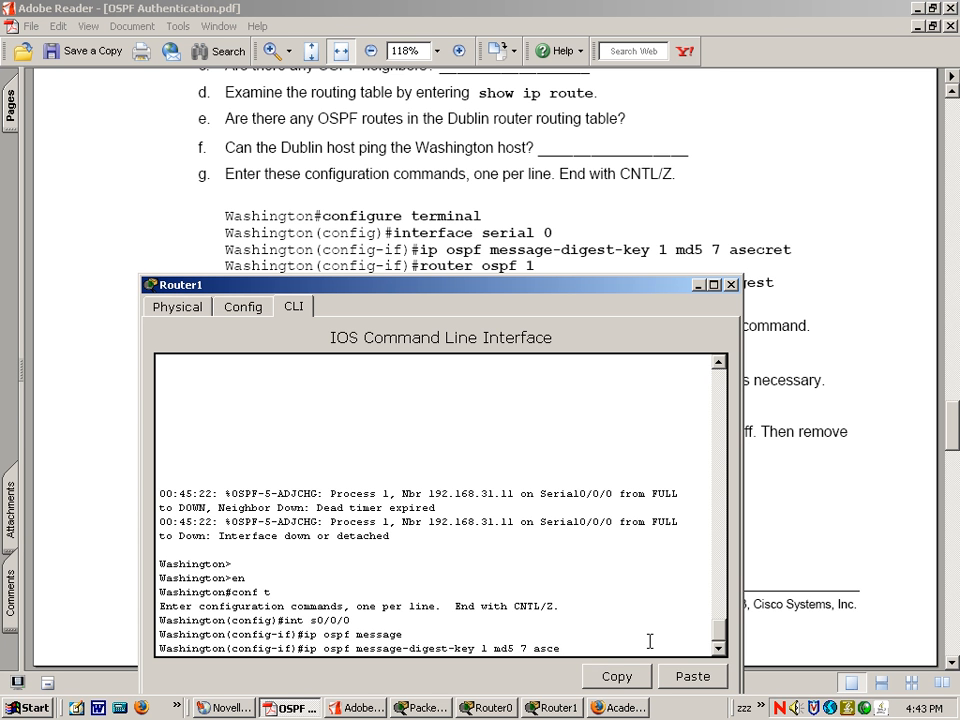
pyautogui.write('ret')
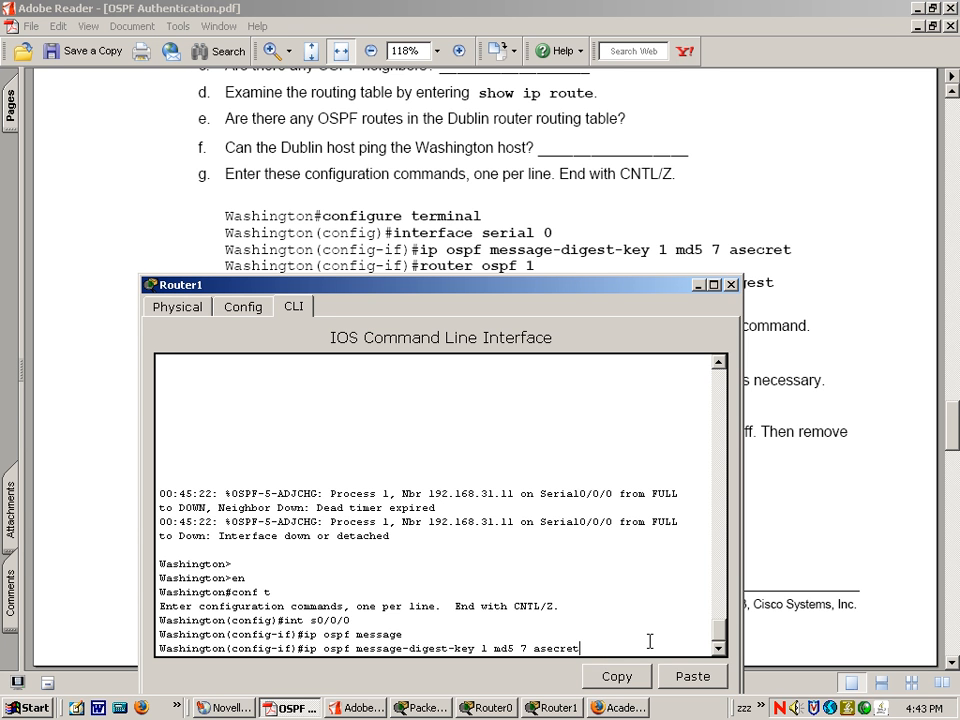
pyautogui.press('Return')
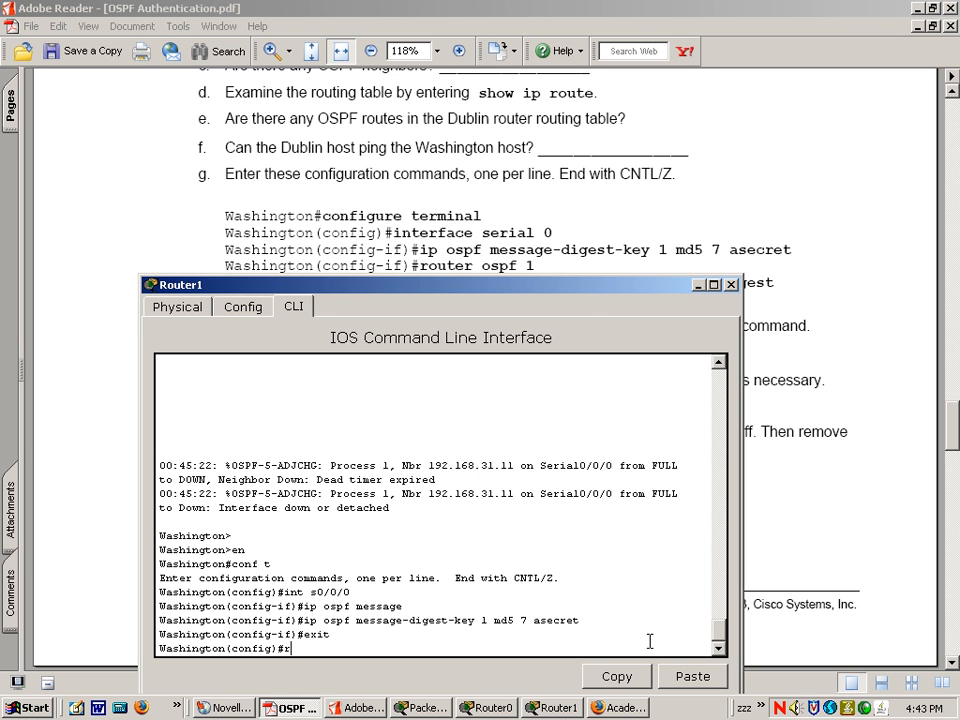
# Under router ospf 1, enable area 0 authentication message-digest
pyautogui.write('router os')
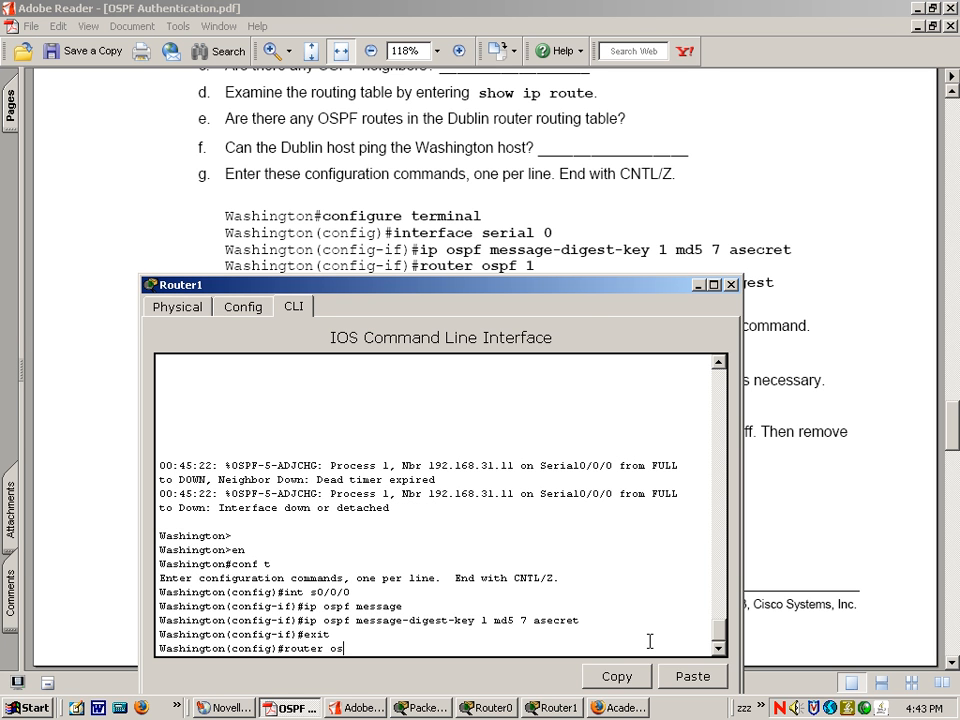
pyautogui.write('pf 1')
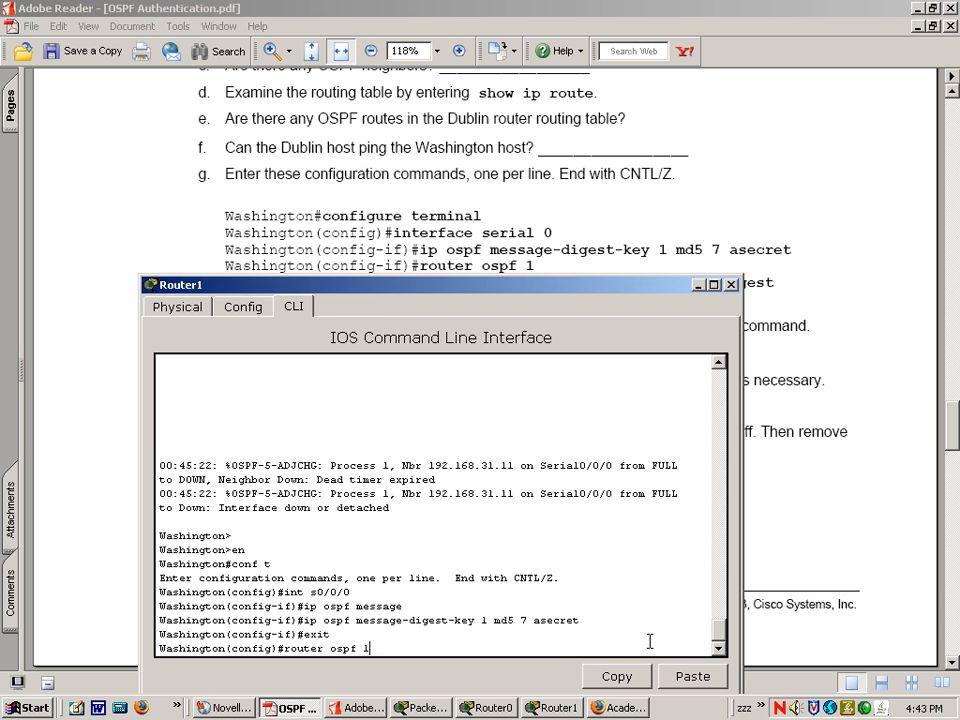
pyautogui.press('enter')
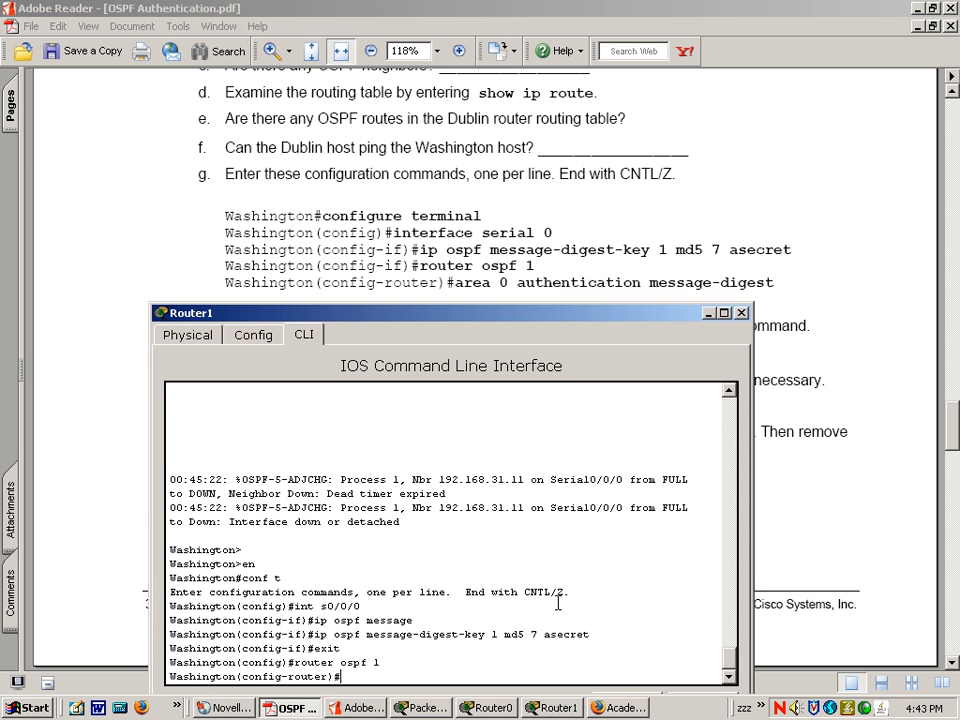
pyautogui.write('area 0 authentication')
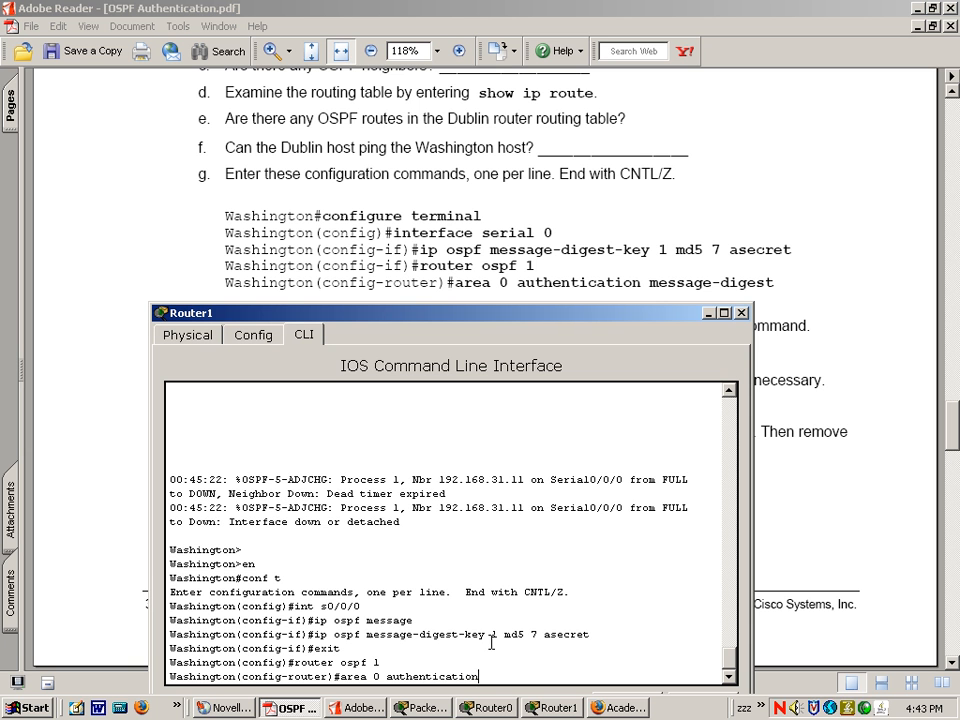
pyautogui.write('message')
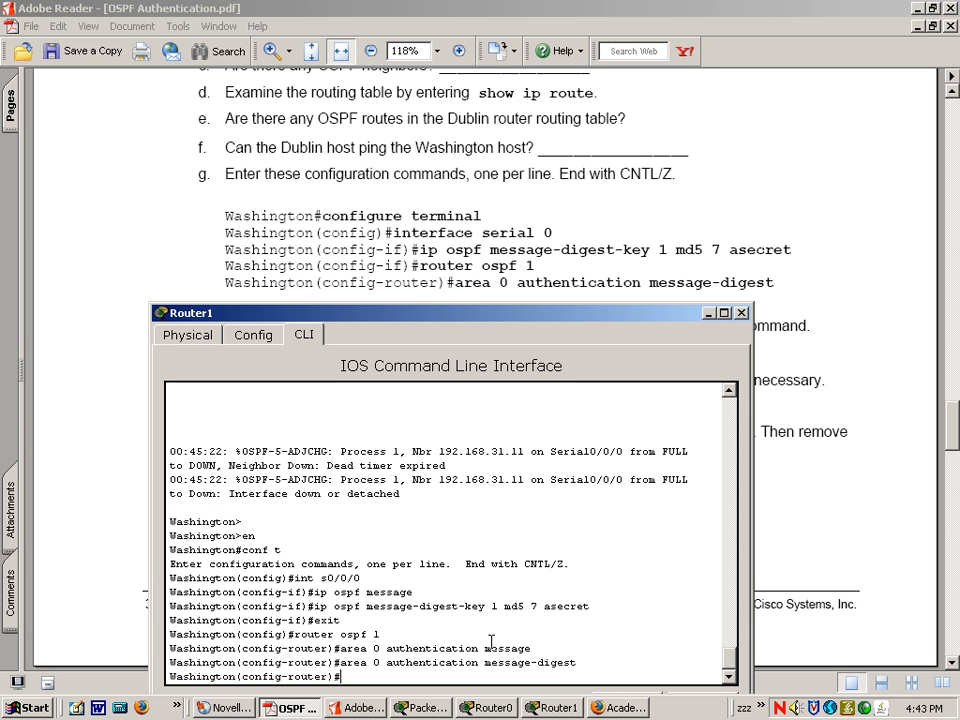
pyautogui.press('Return')
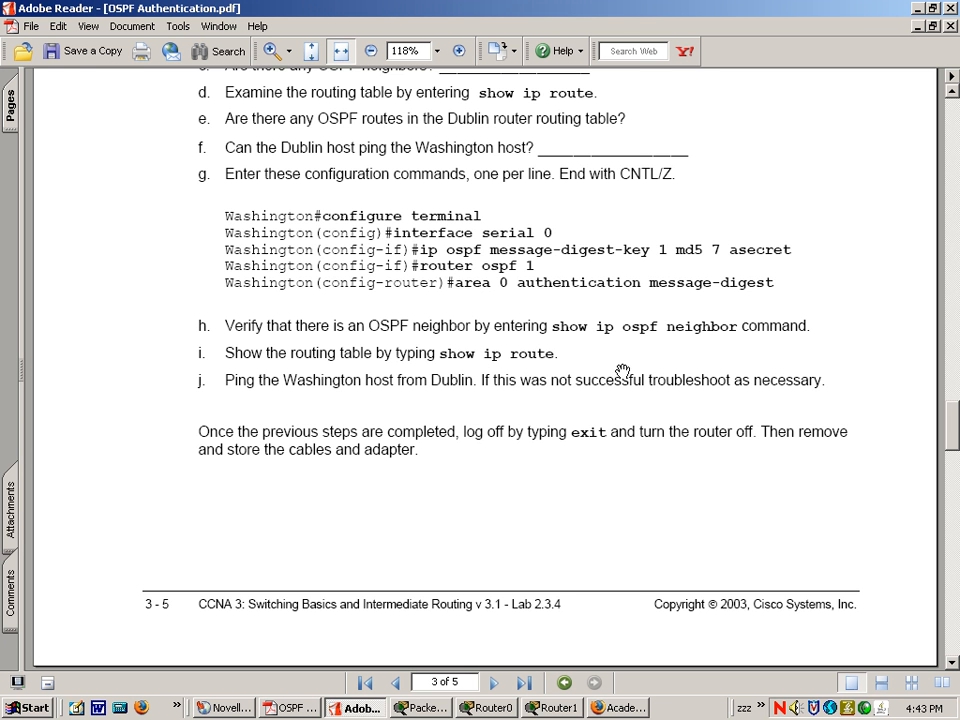
pyautogui.moveTo(612, 537)
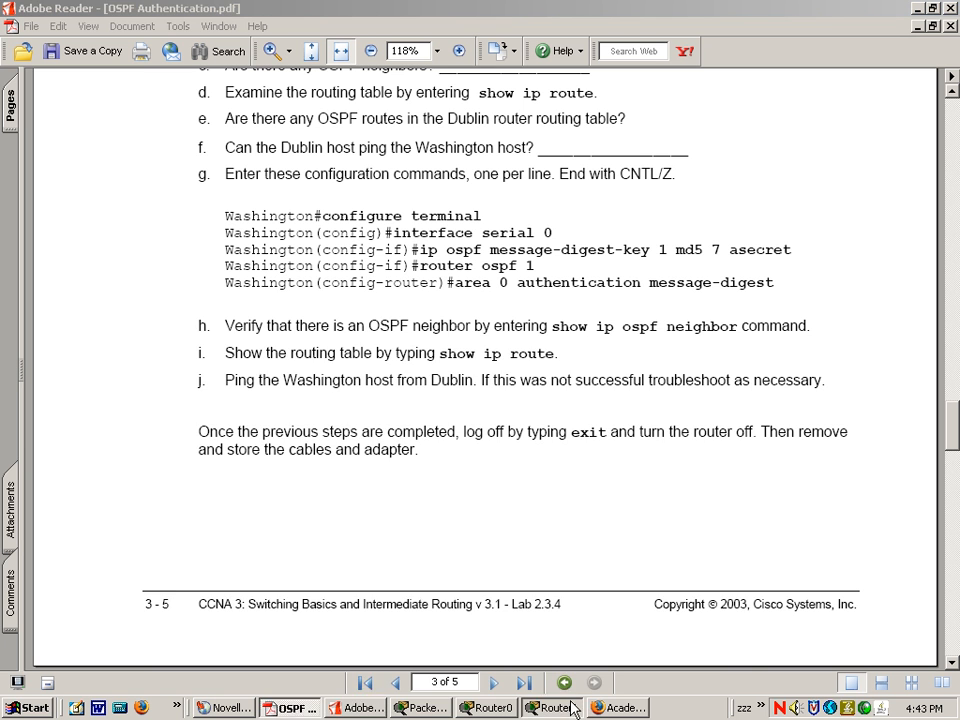
# On Router1, run 'sh ip ospf neighbor' and 'sh ip route' to confirm FULL adjacency and 192.168.1.128/26
pyautogui.click(554, 708)
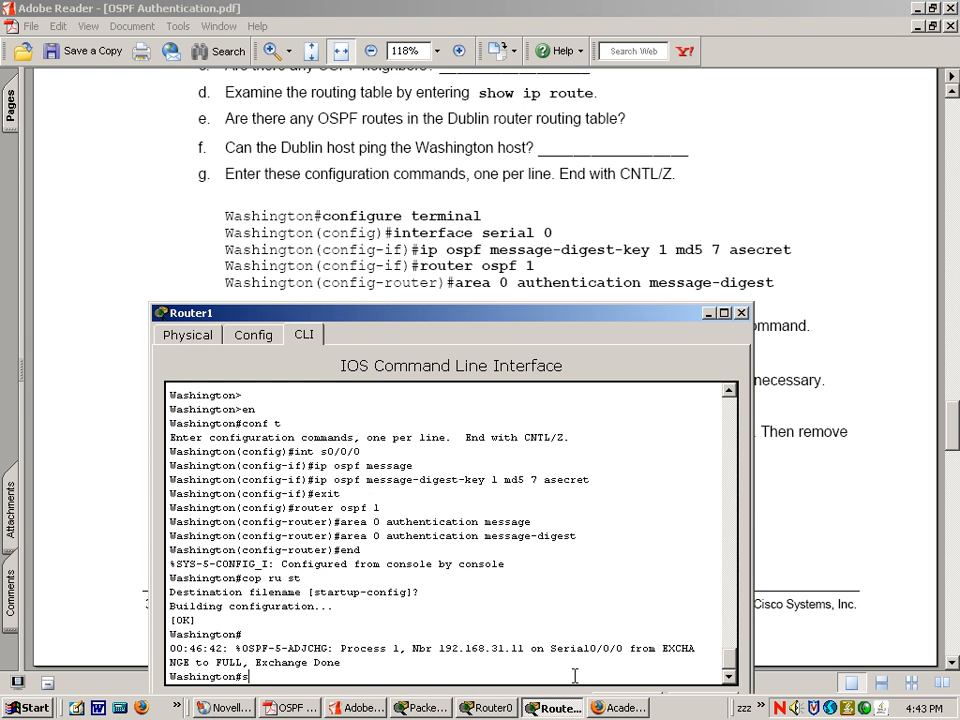
pyautogui.write('sh ip ospf')
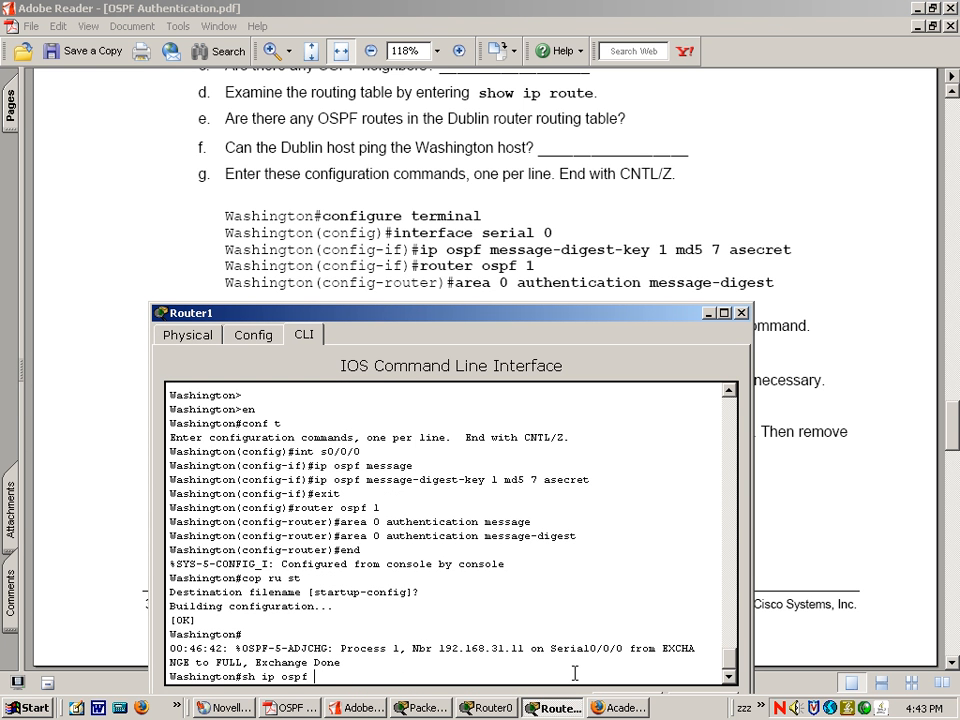
pyautogui.write('neib')
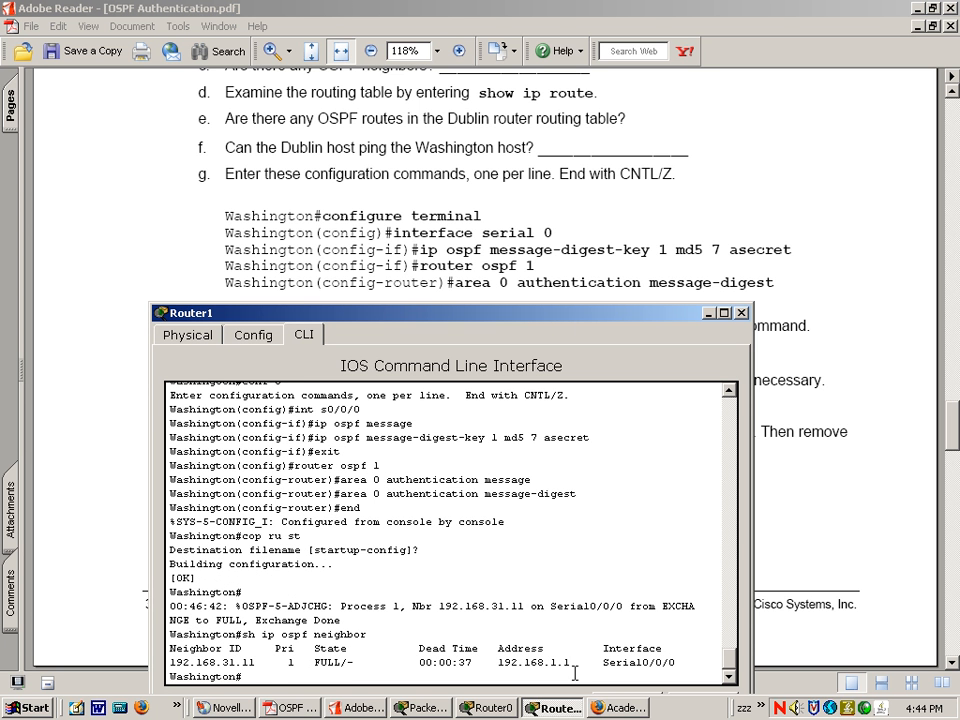
pyautogui.write('sh ip route')
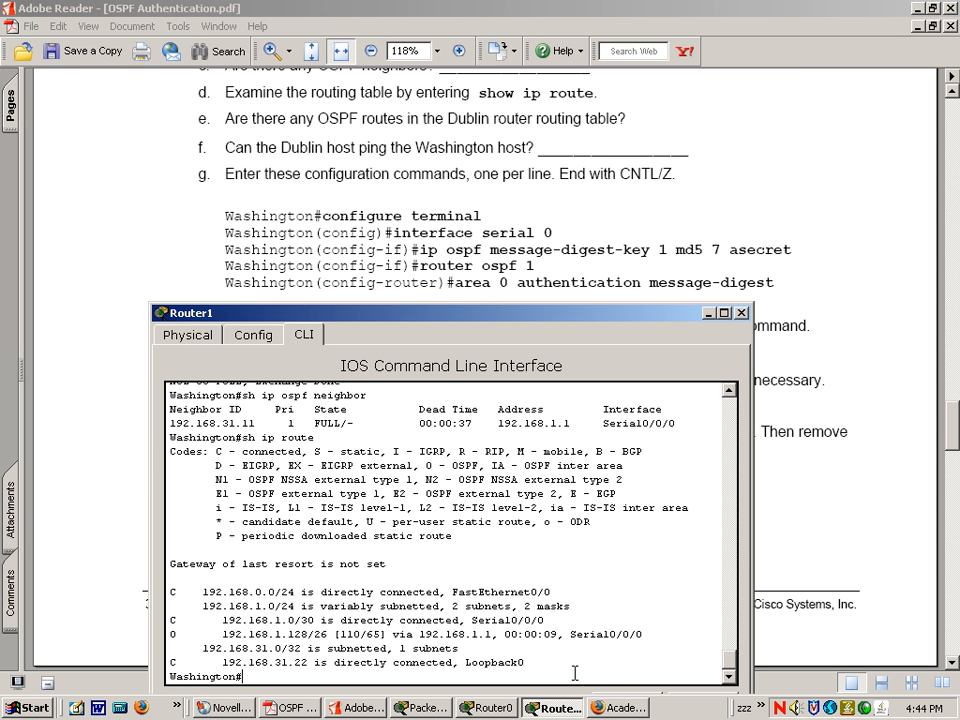
pyautogui.moveTo(610, 262)
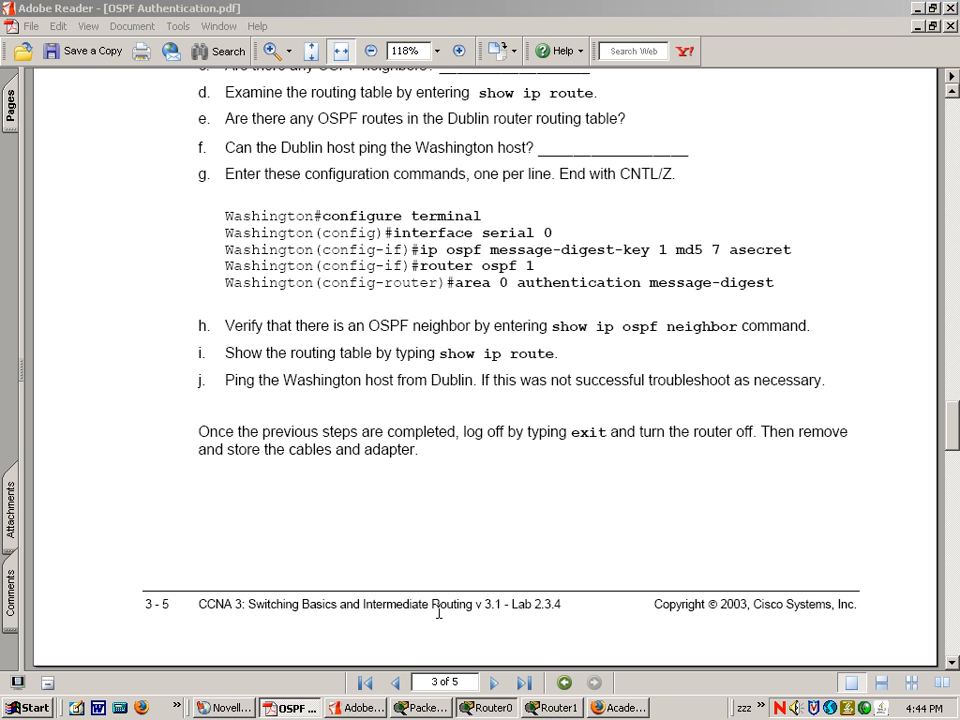
# View Dublin's console for the FULL adjacency, then bring up PC0's command prompt
pyautogui.click(487, 708)
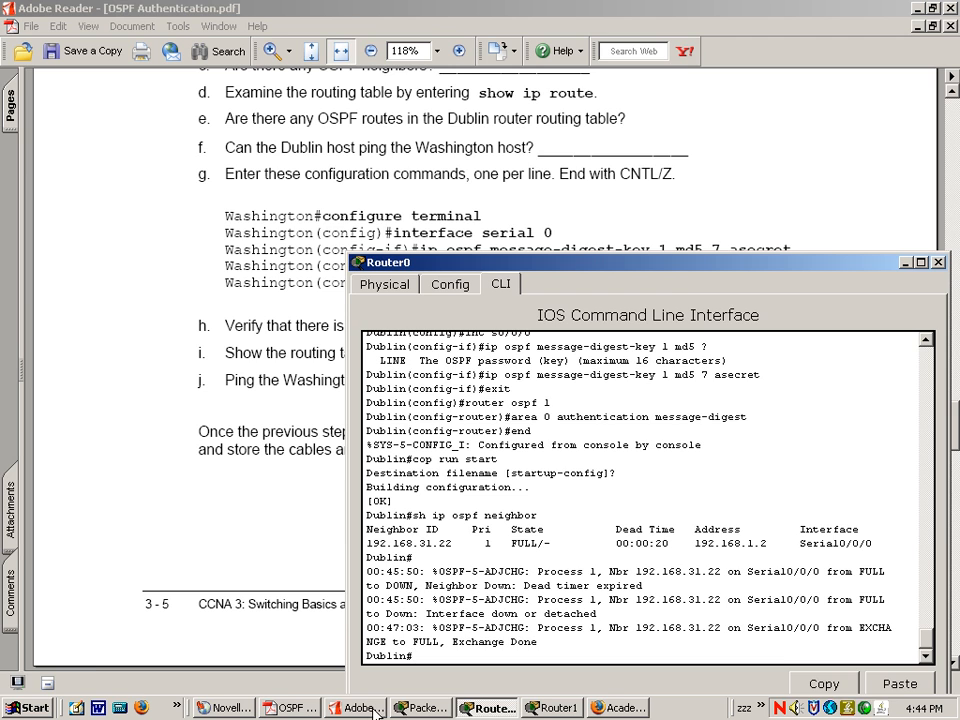
pyautogui.click(422, 708)
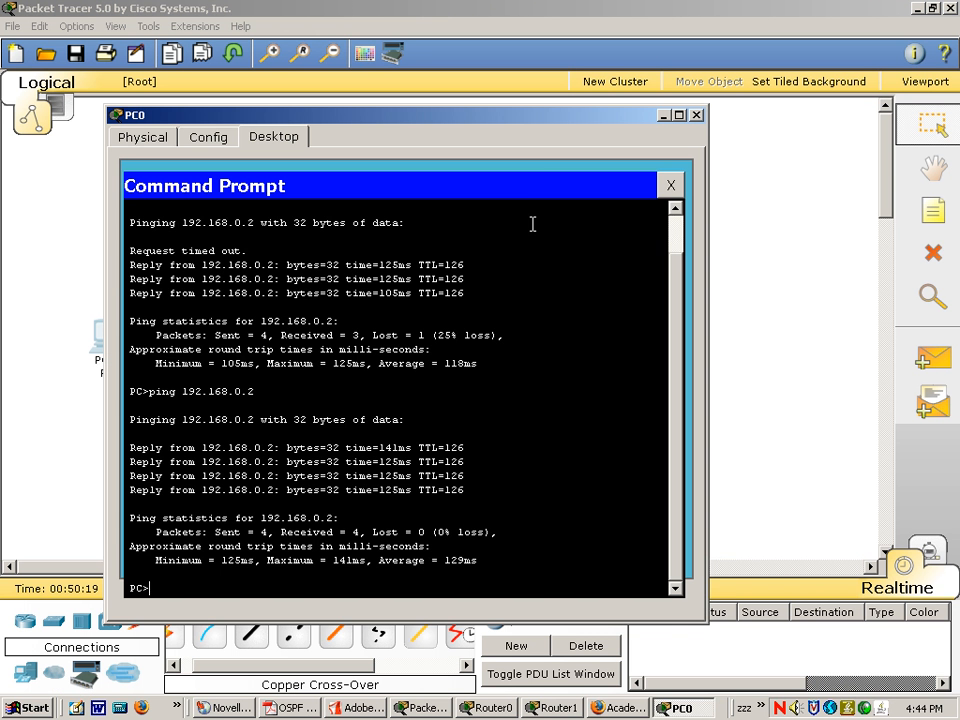
# Ping 192.168.0.2 from PC0 with all four replies, then close the PC0 window
pyautogui.write('ping')
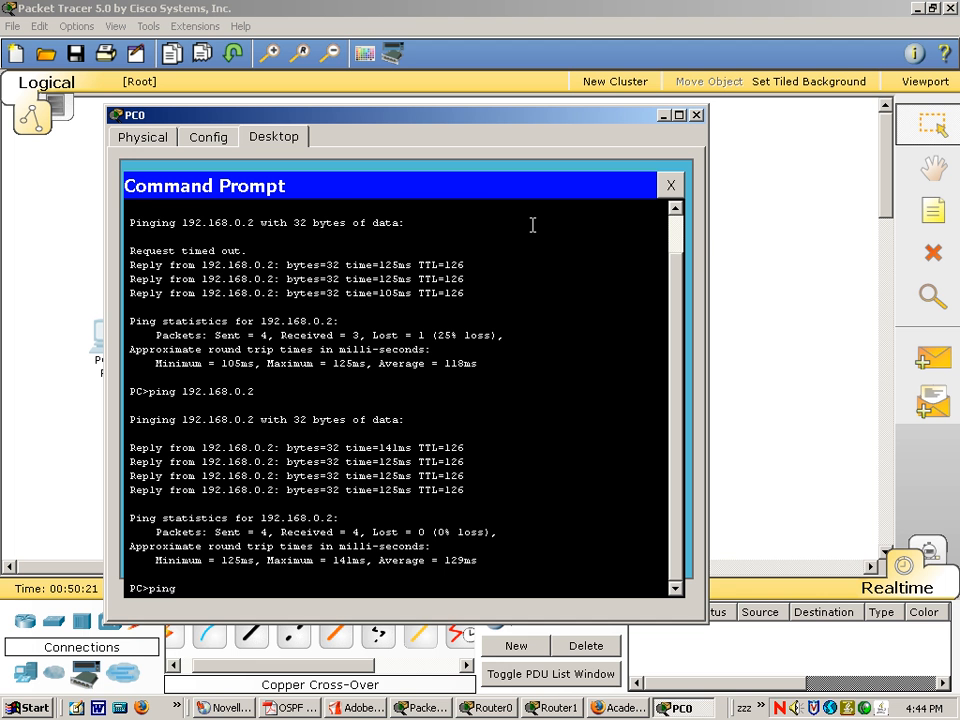
pyautogui.write('192.168.0.2')
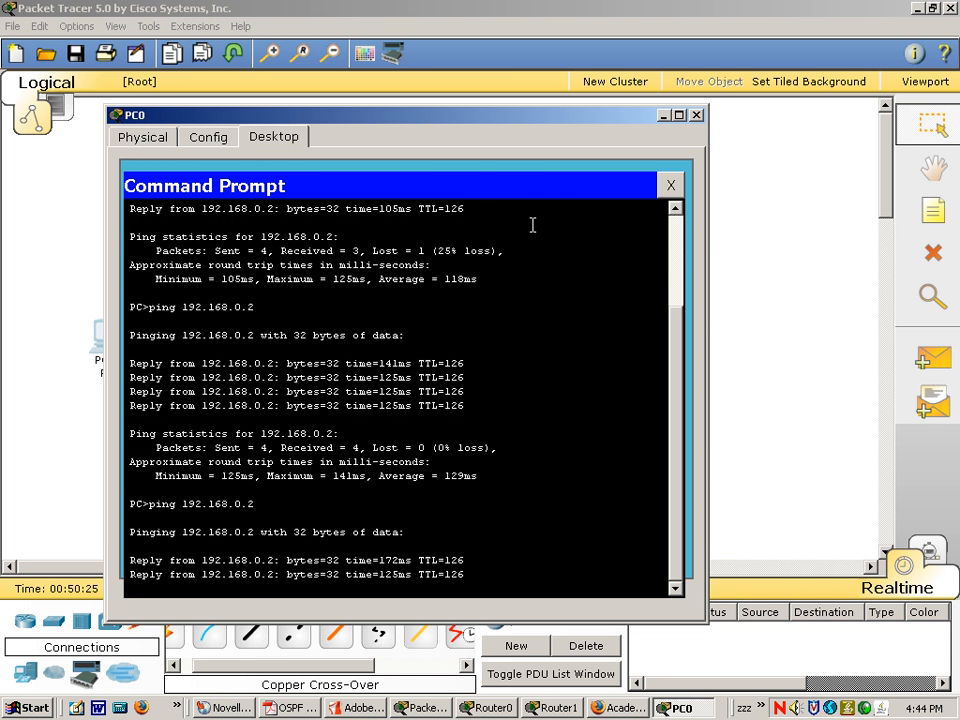
pyautogui.scroll(-3)
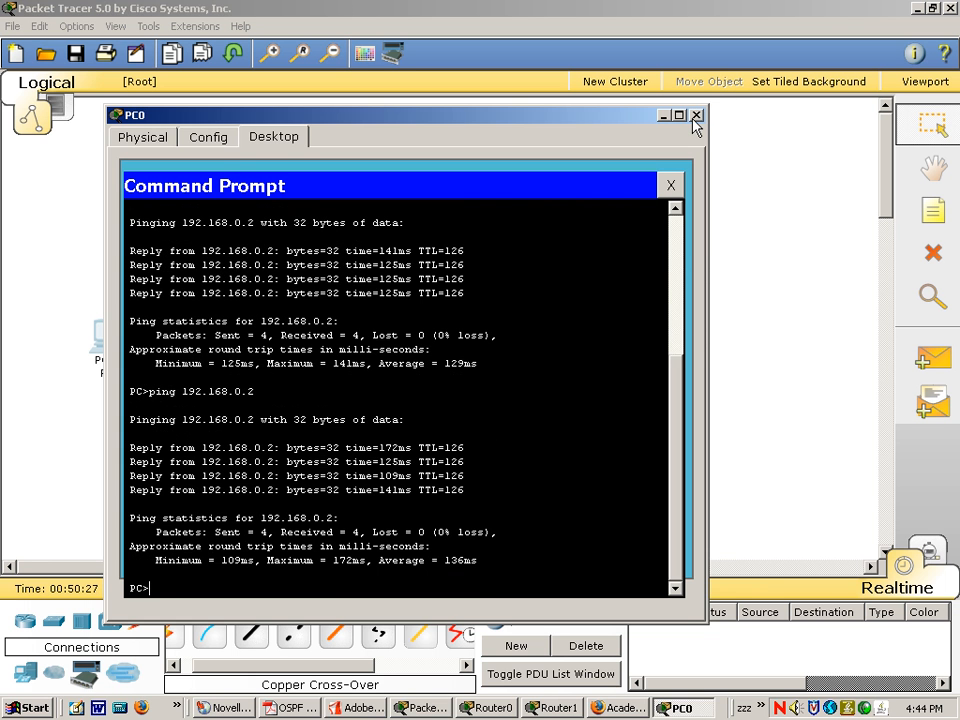
pyautogui.click(696, 115)
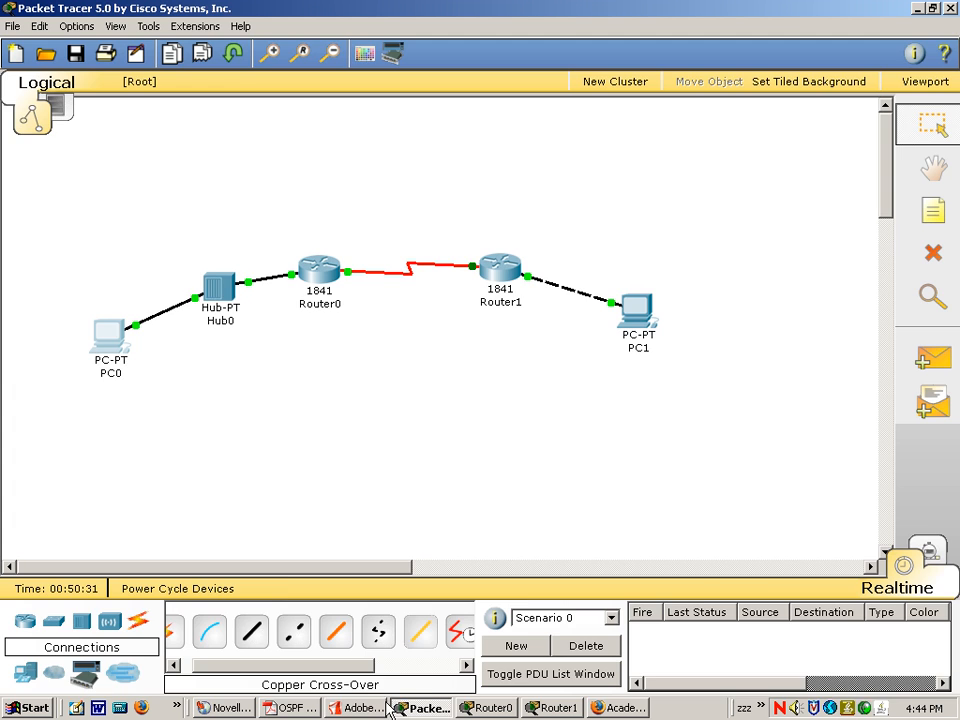
# Switch to the OSPF Authentication handout in Adobe Reader and scroll up to Step 8
pyautogui.click(356, 707)
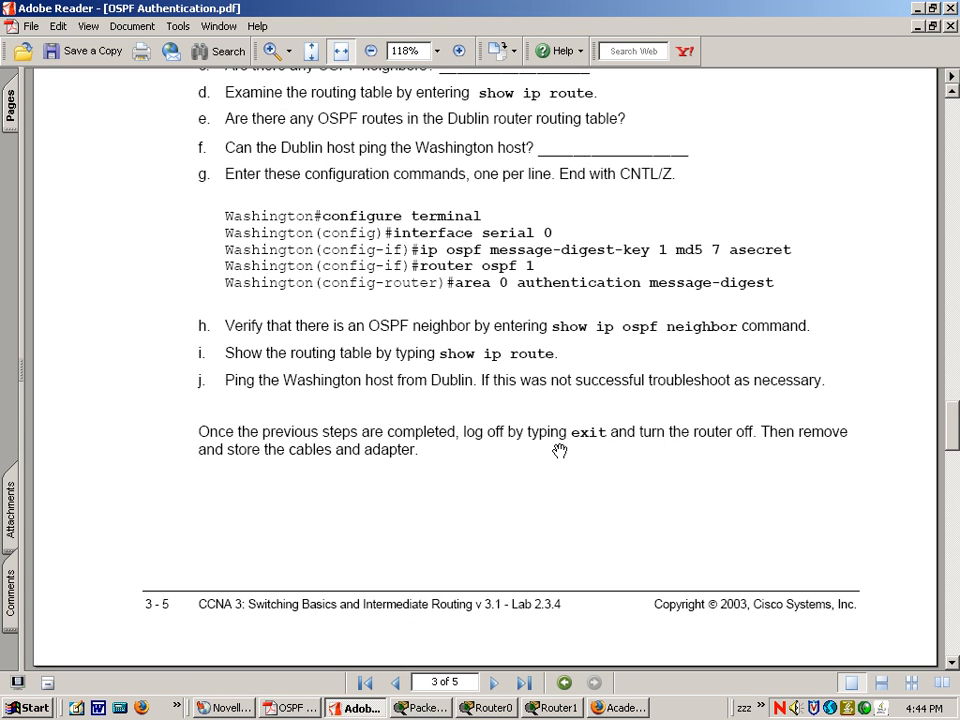
pyautogui.scroll(3)
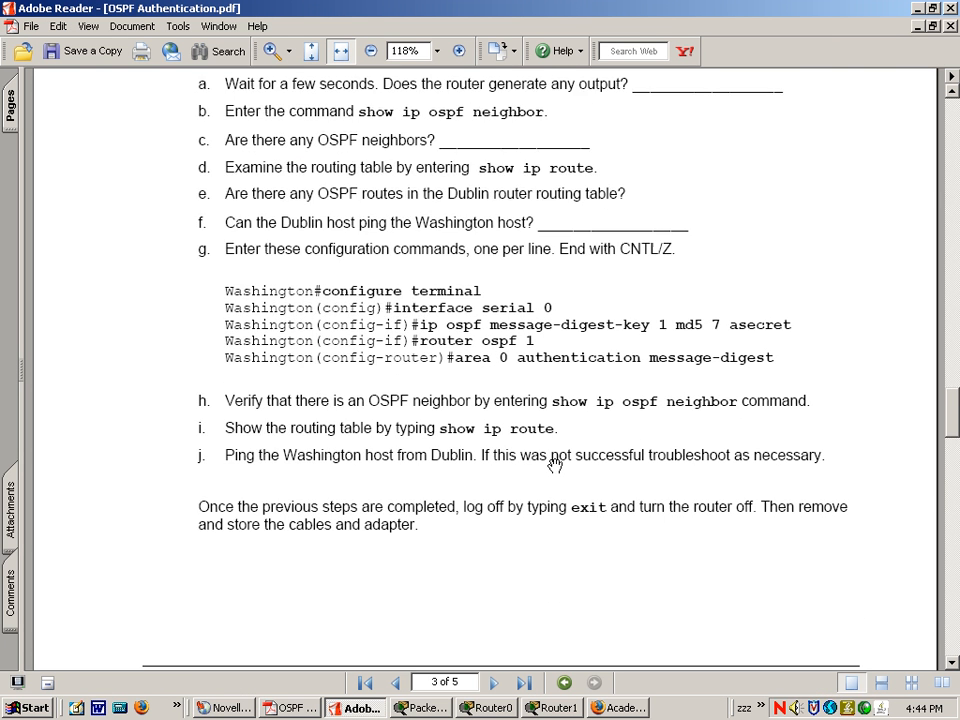
pyautogui.scroll(3)
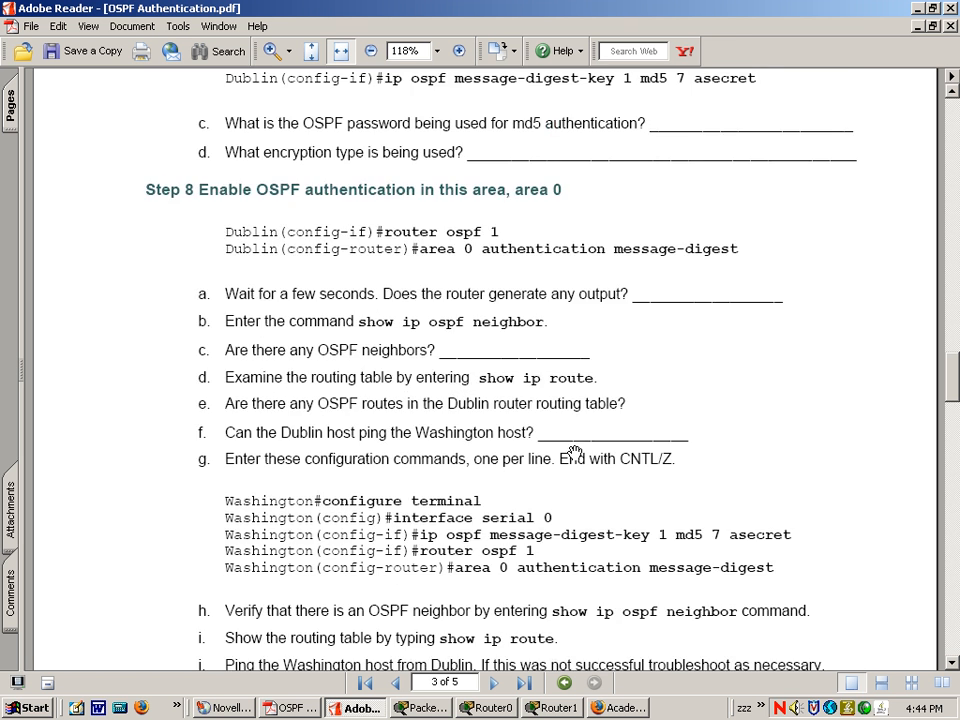